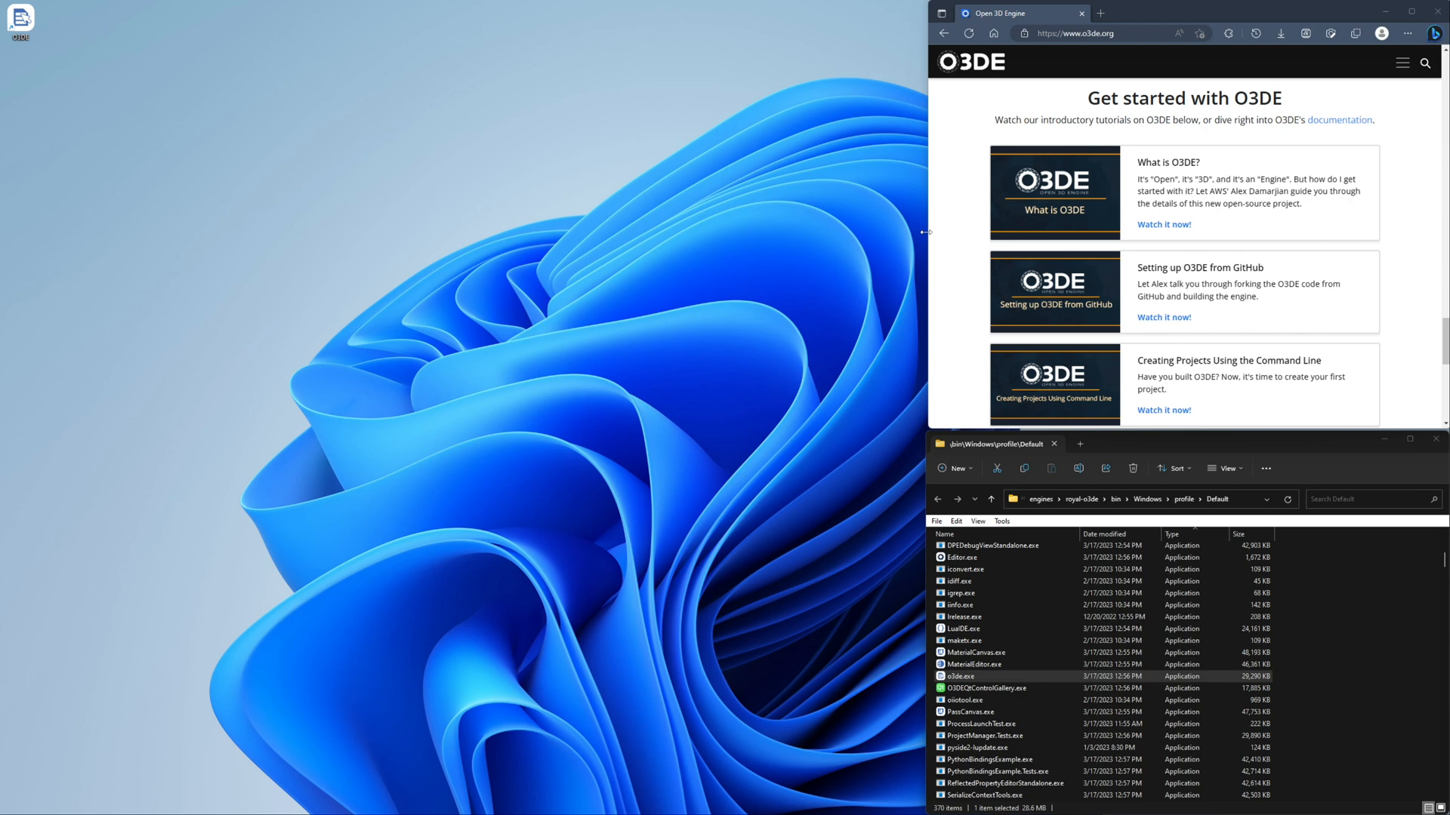
{"action": "mouse_move", "coordinate": [241, 278]}
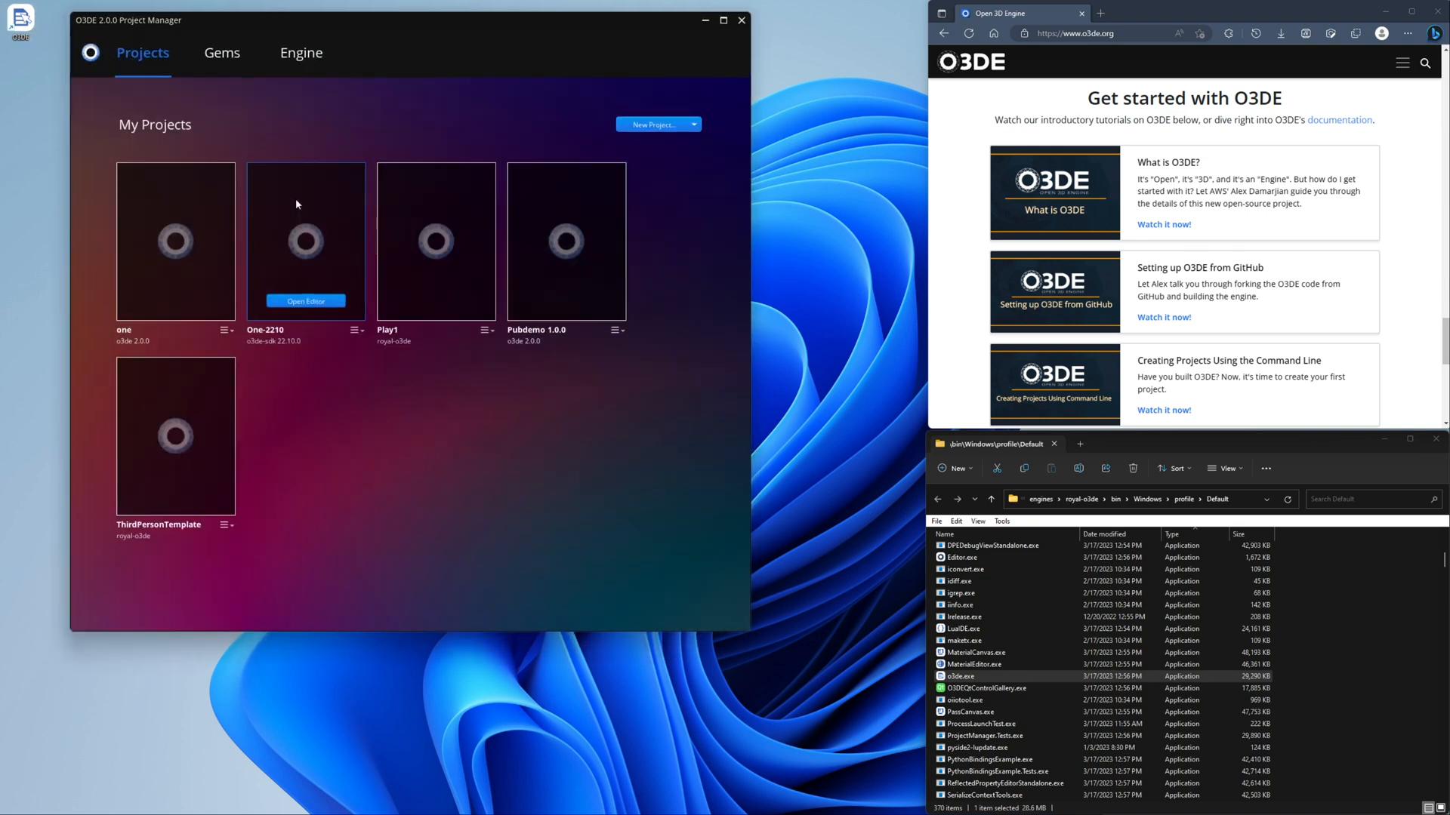
{"action": "mouse_move", "coordinate": [547, 462]}
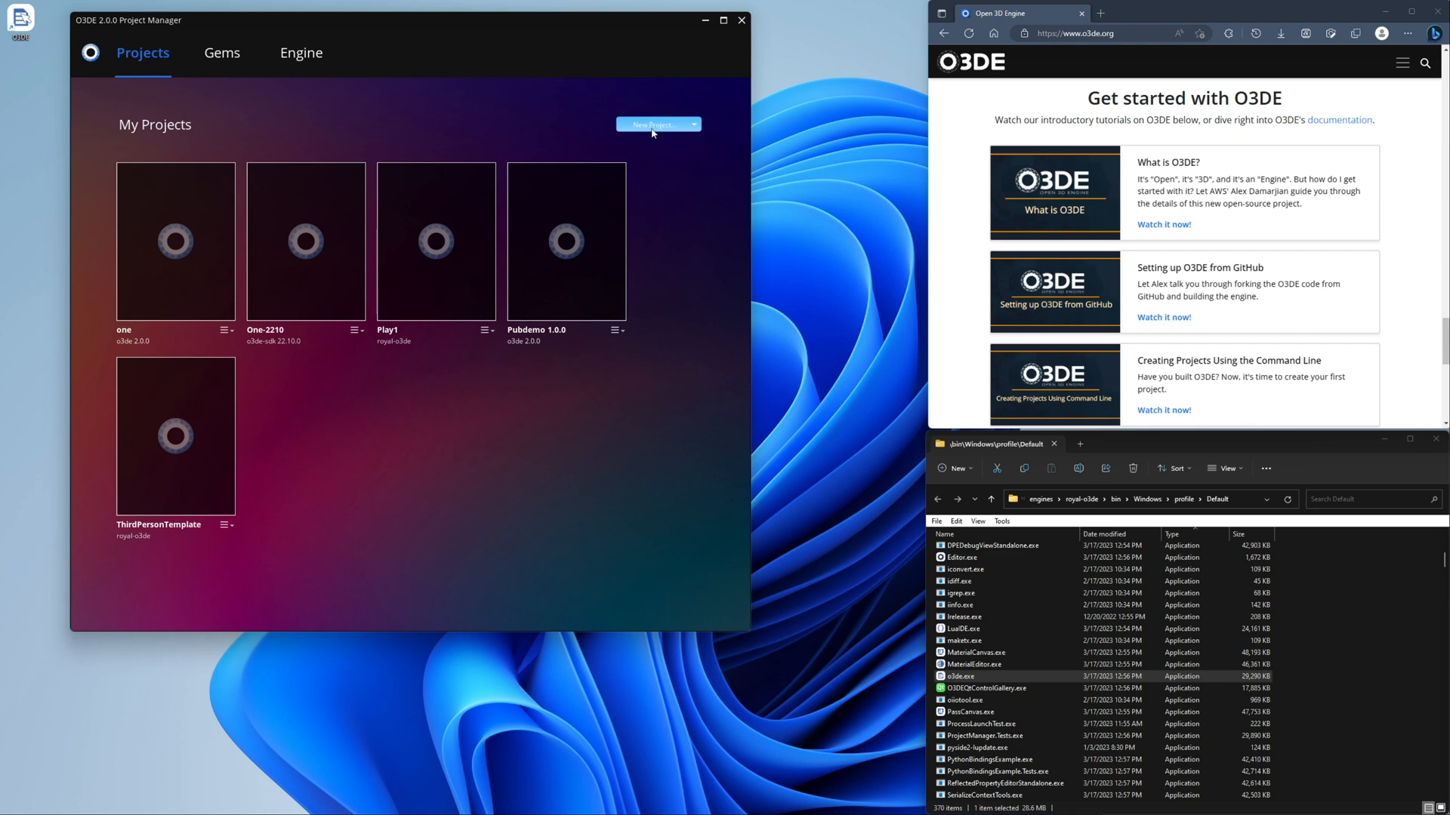
- Create a new project named VideoSample using the Default template
{"action": "left_click", "coordinate": [693, 124]}
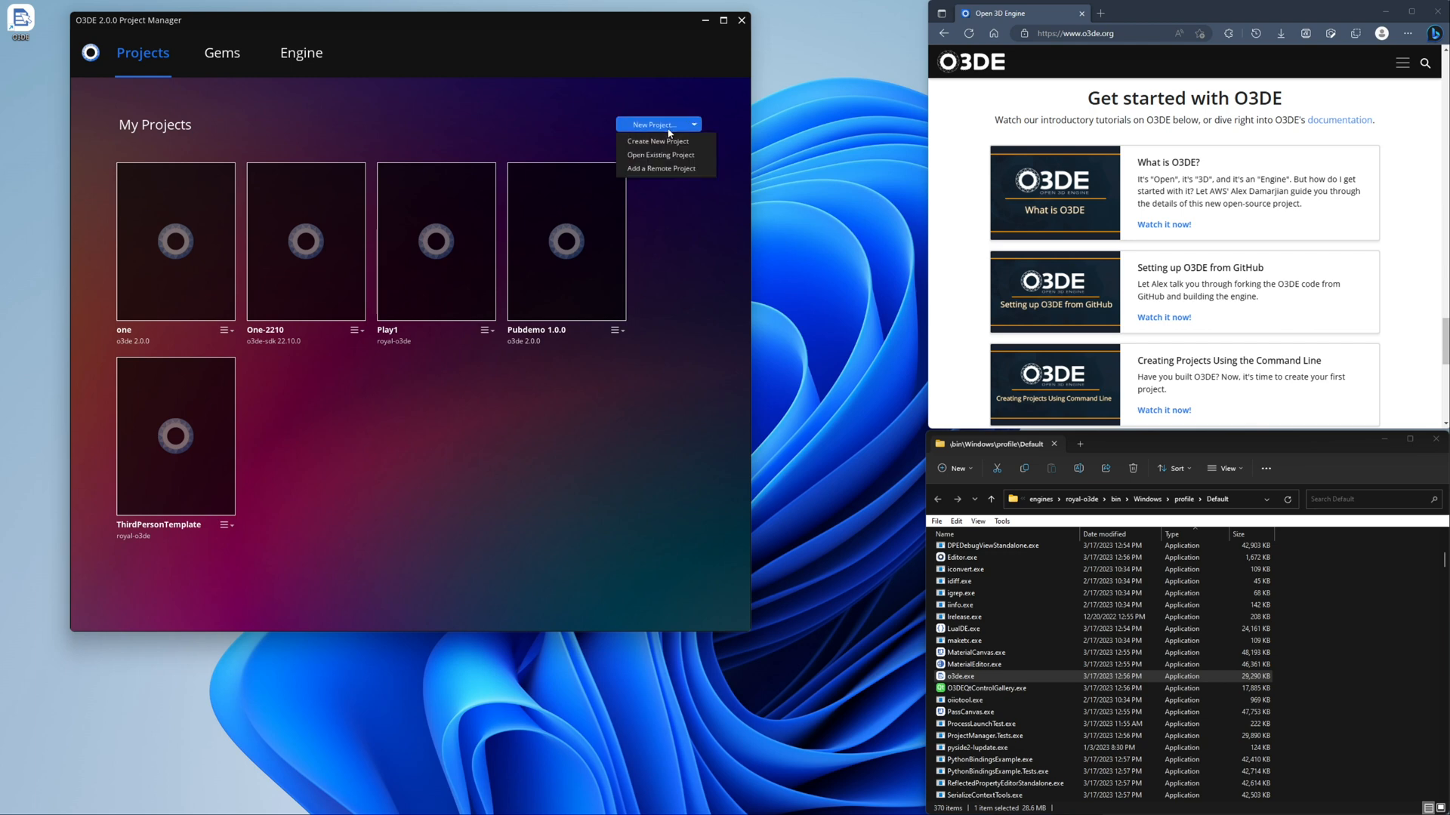
{"action": "left_click", "coordinate": [656, 142]}
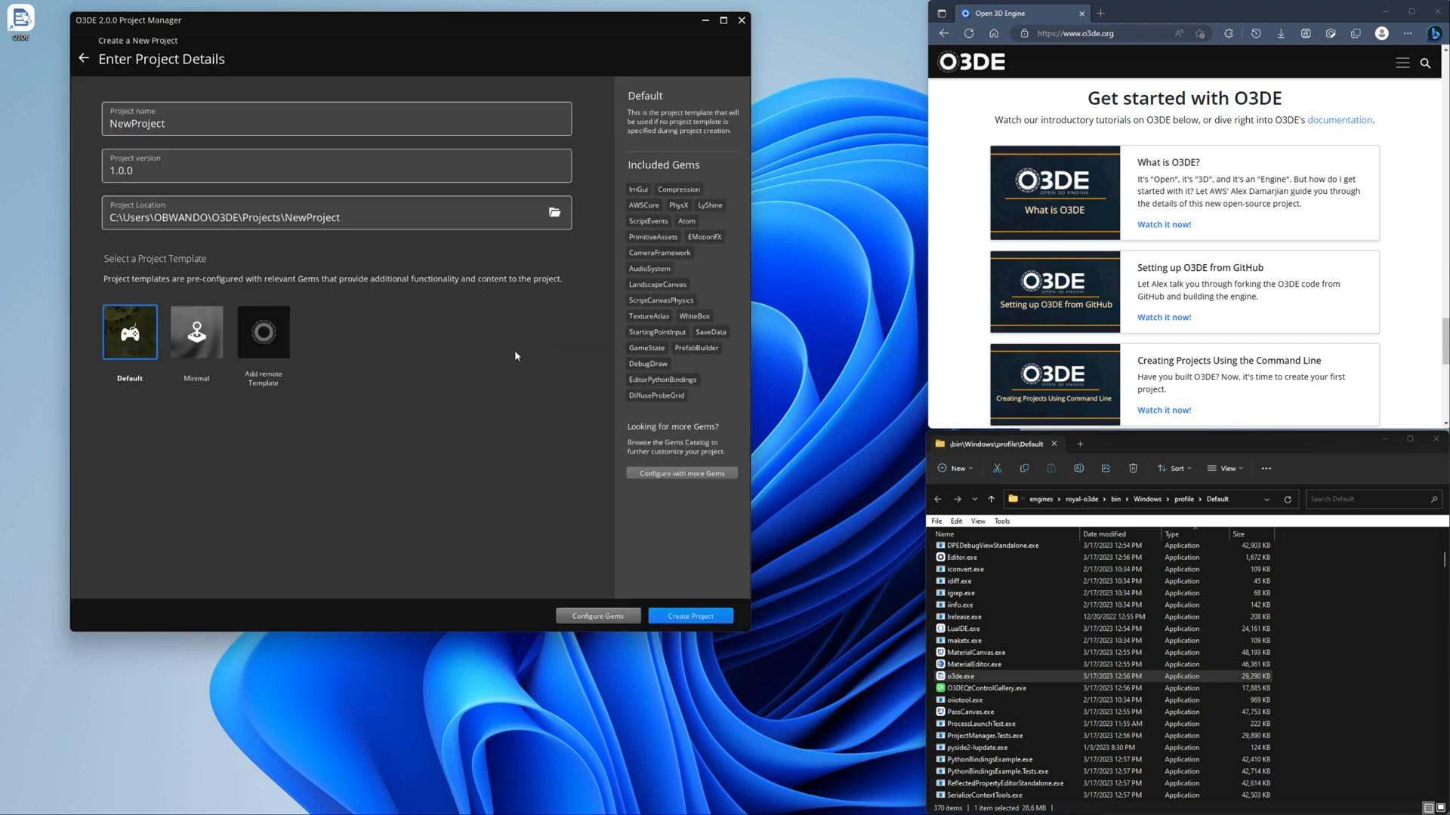
{"action": "type", "text": "VideoS"}
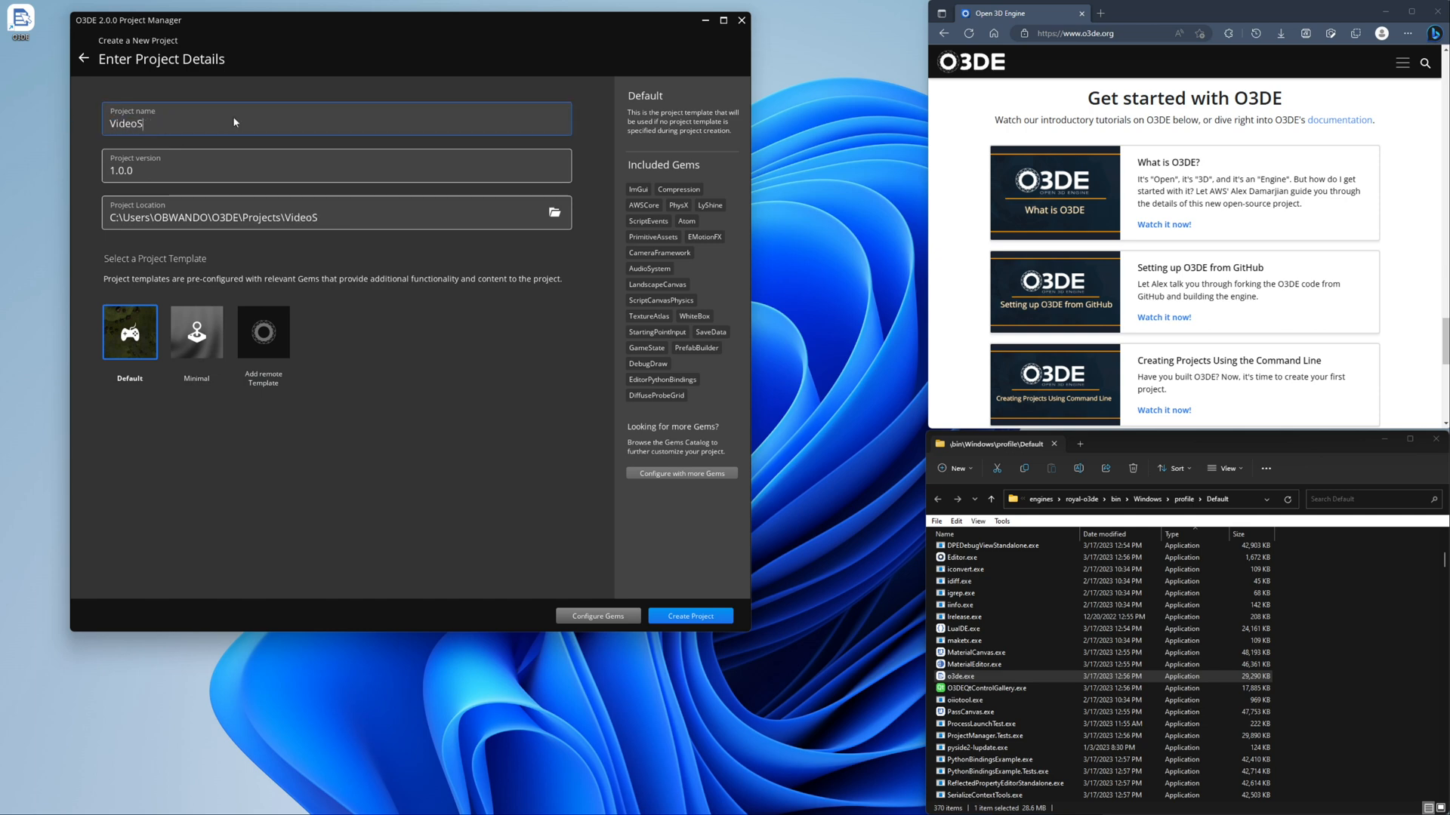
{"action": "type", "text": "ample"}
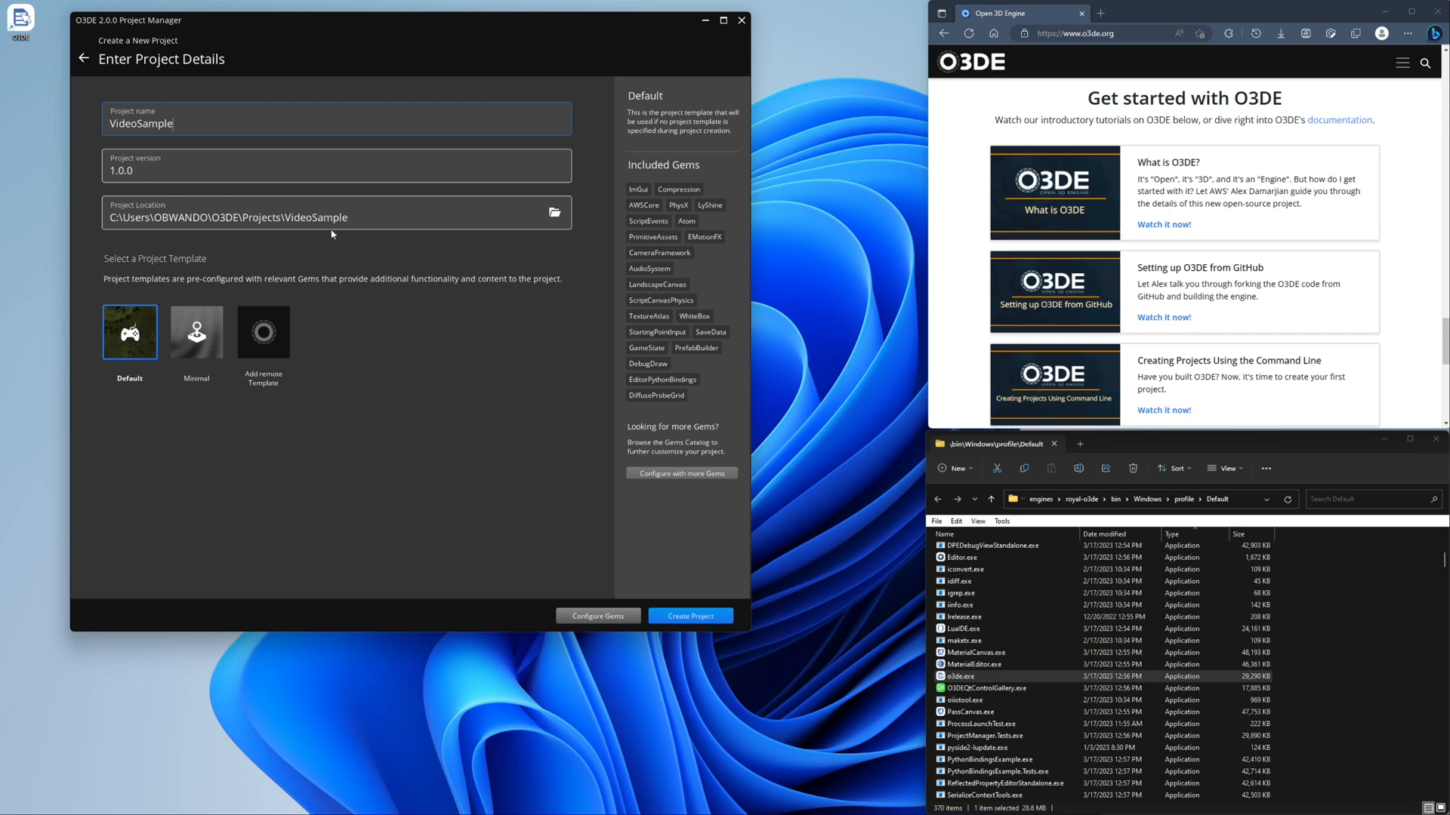
{"action": "mouse_move", "coordinate": [411, 475]}
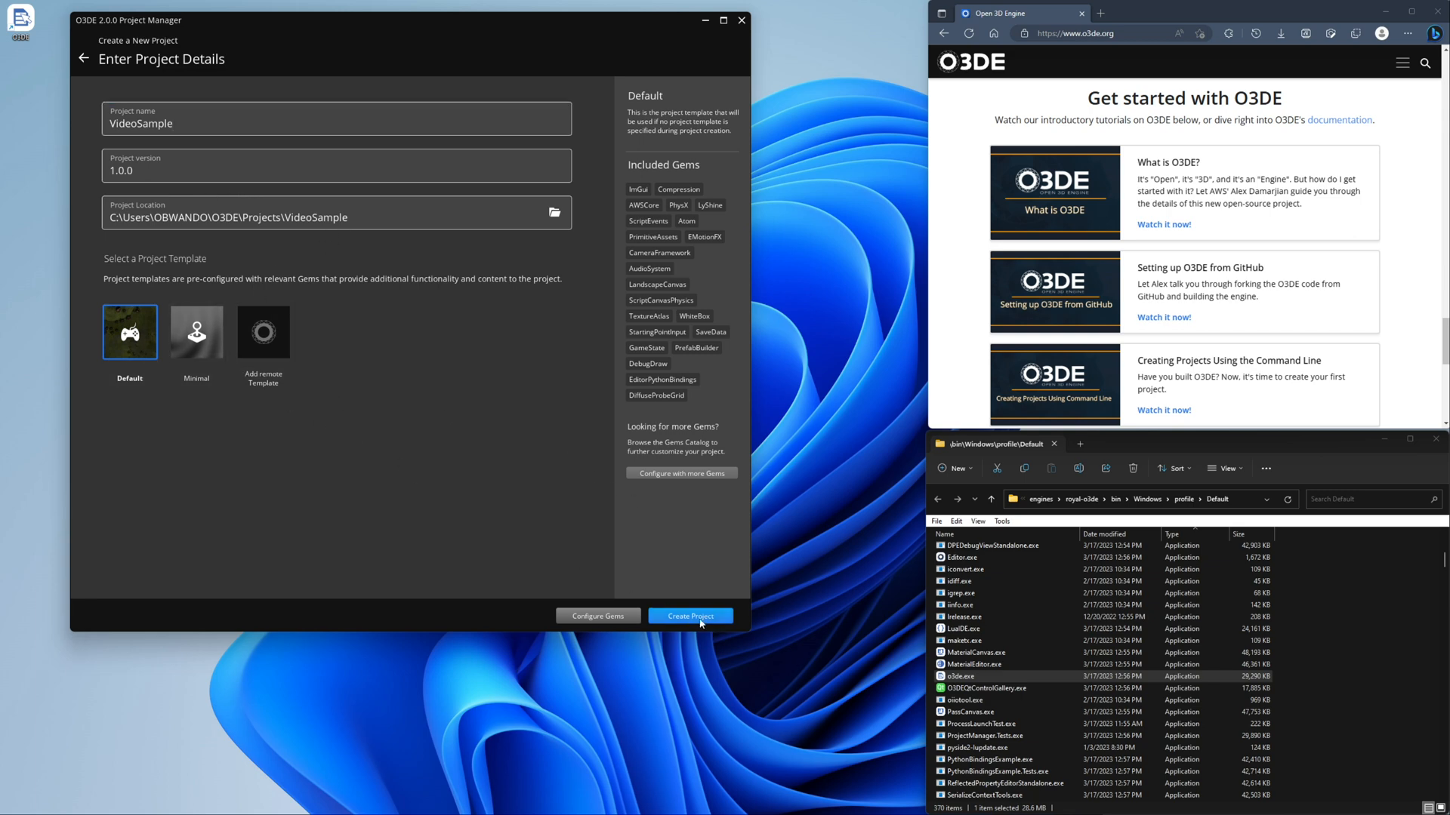
{"action": "left_click", "coordinate": [690, 616]}
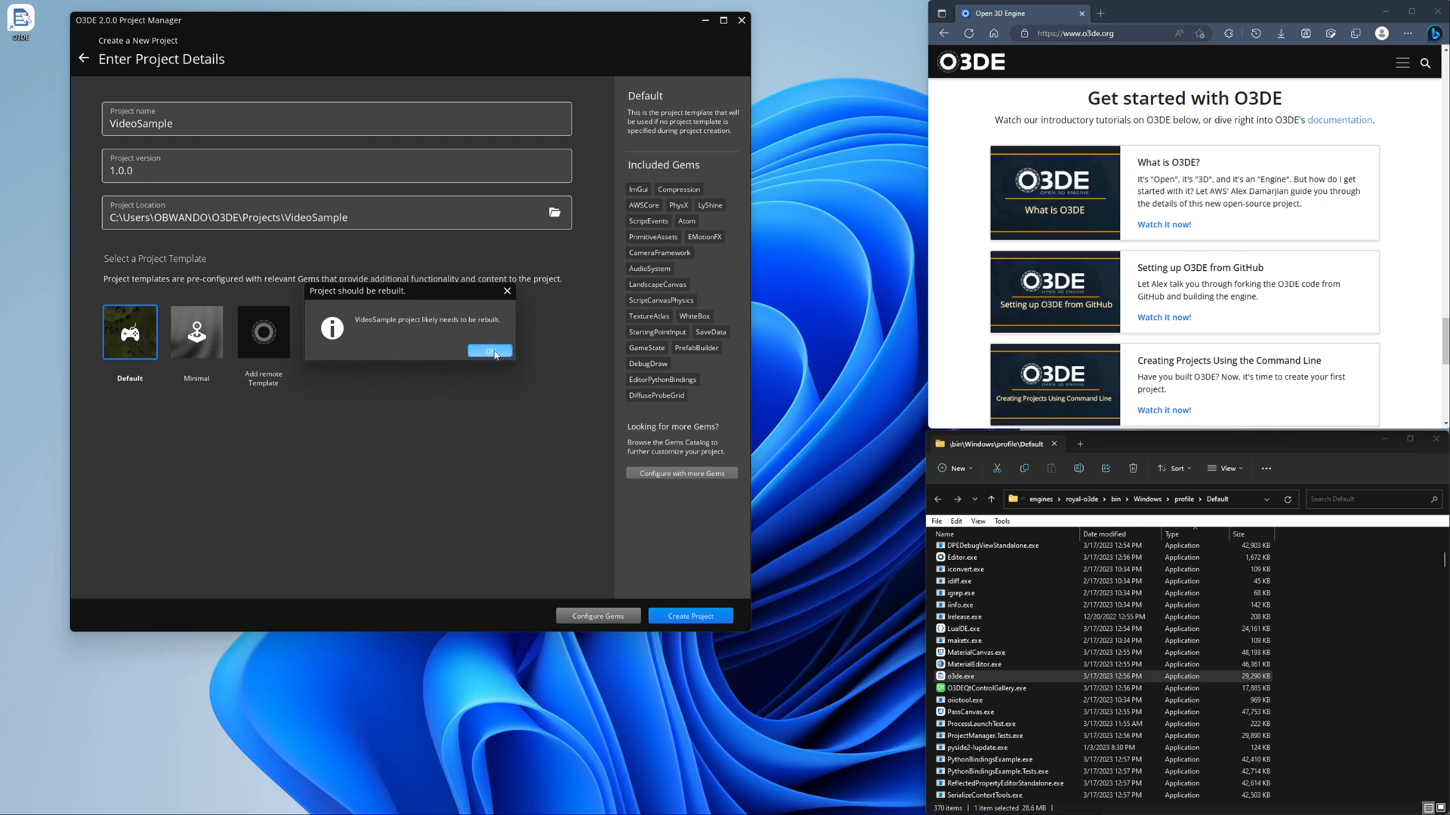
- Dismiss the rebuild notice, start Build Now on VideoSample and view its build log
{"action": "left_click", "coordinate": [490, 351]}
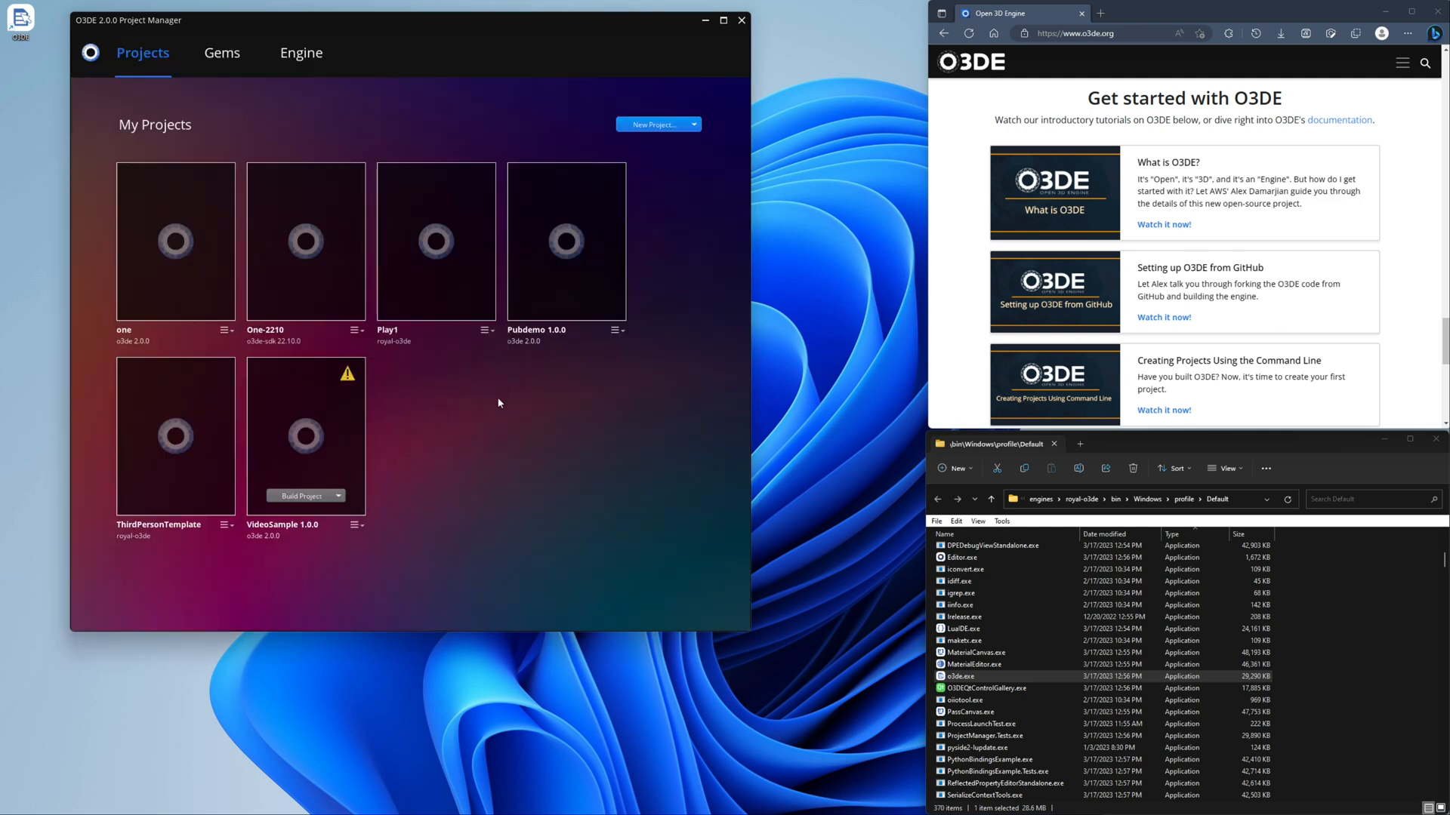
{"action": "mouse_move", "coordinate": [489, 411]}
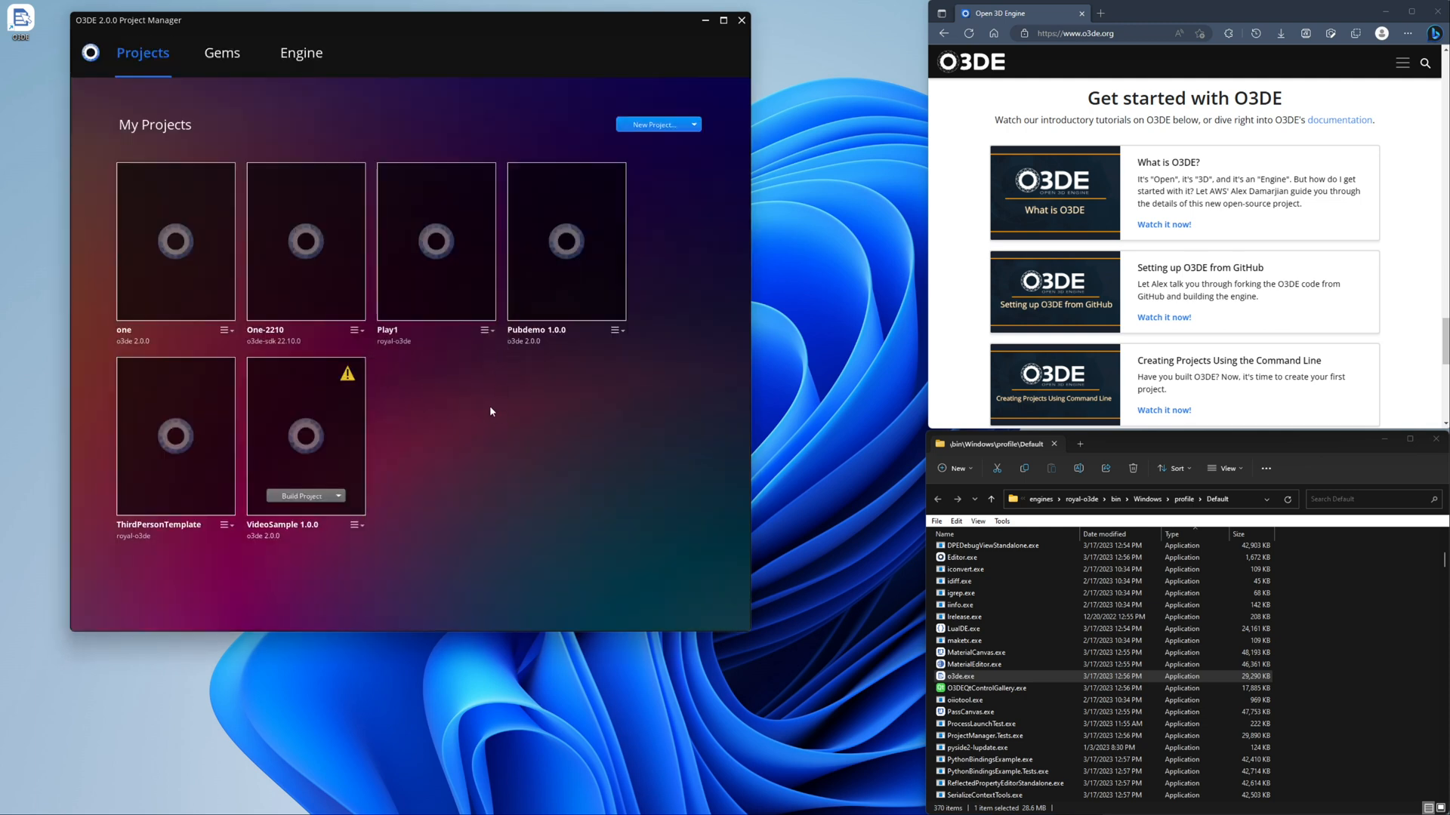
{"action": "mouse_move", "coordinate": [473, 379]}
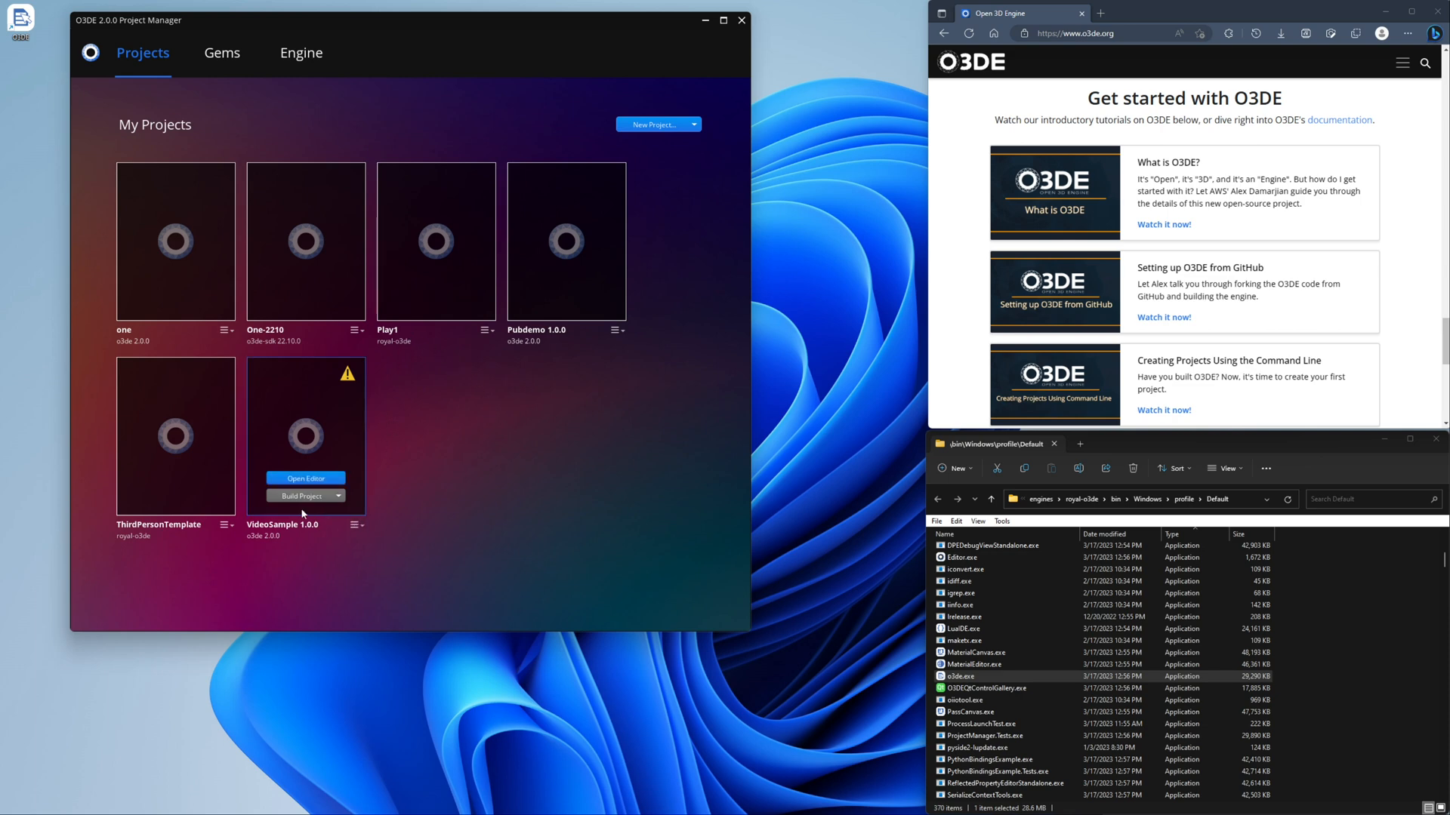
{"action": "left_click", "coordinate": [339, 496]}
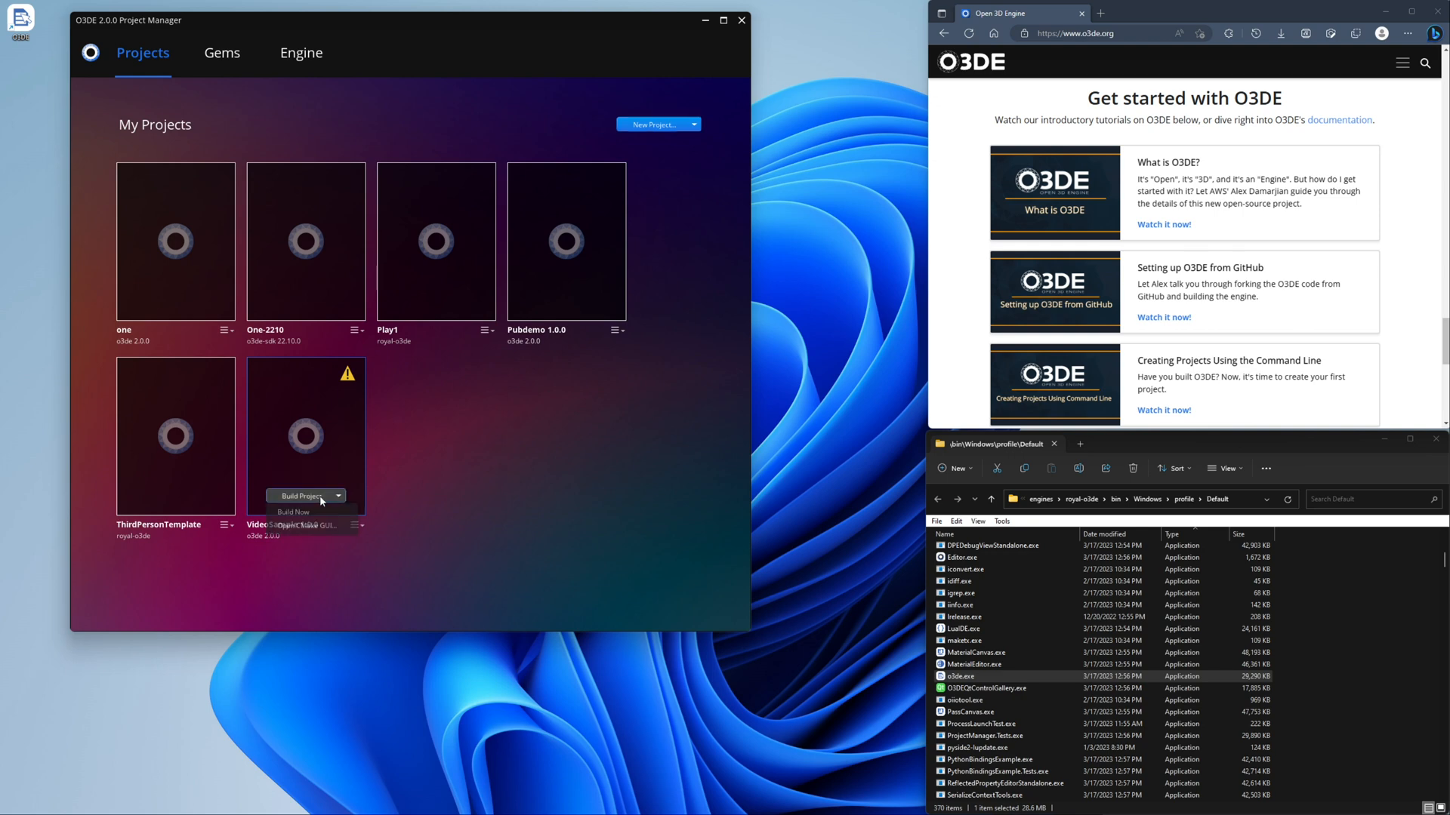
{"action": "left_click", "coordinate": [293, 511]}
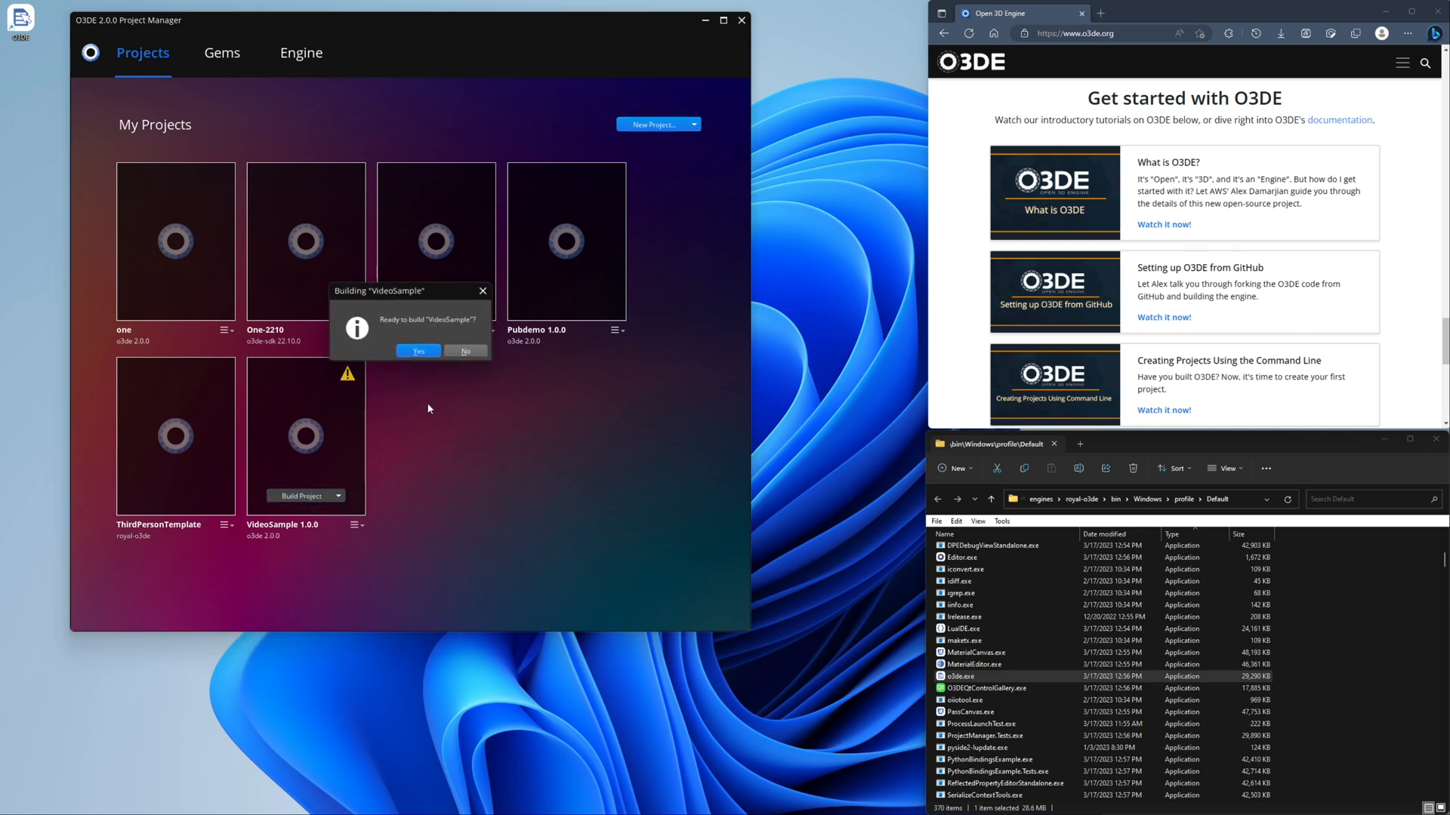
{"action": "left_click", "coordinate": [417, 351]}
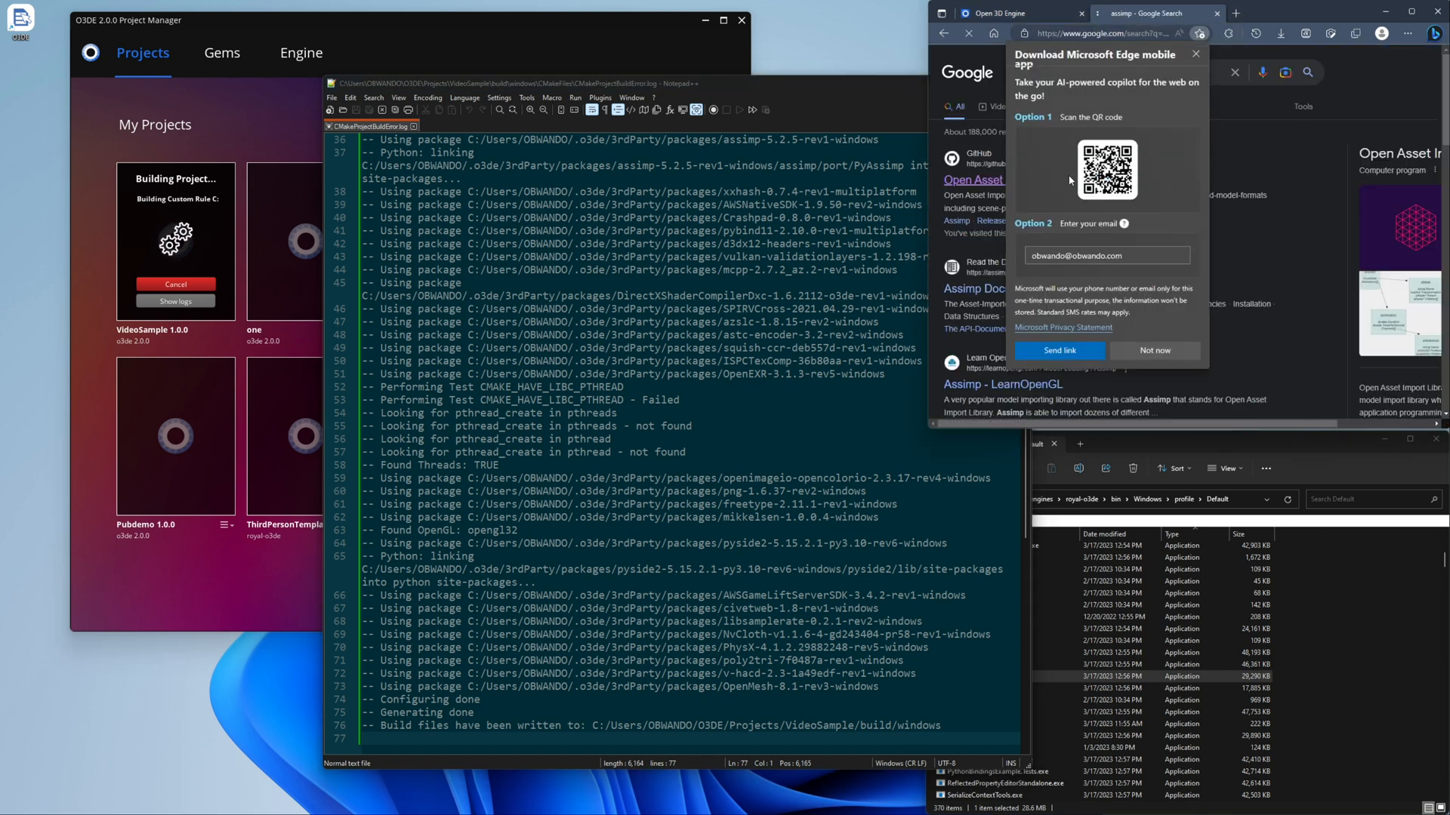
{"action": "left_click", "coordinate": [972, 179]}
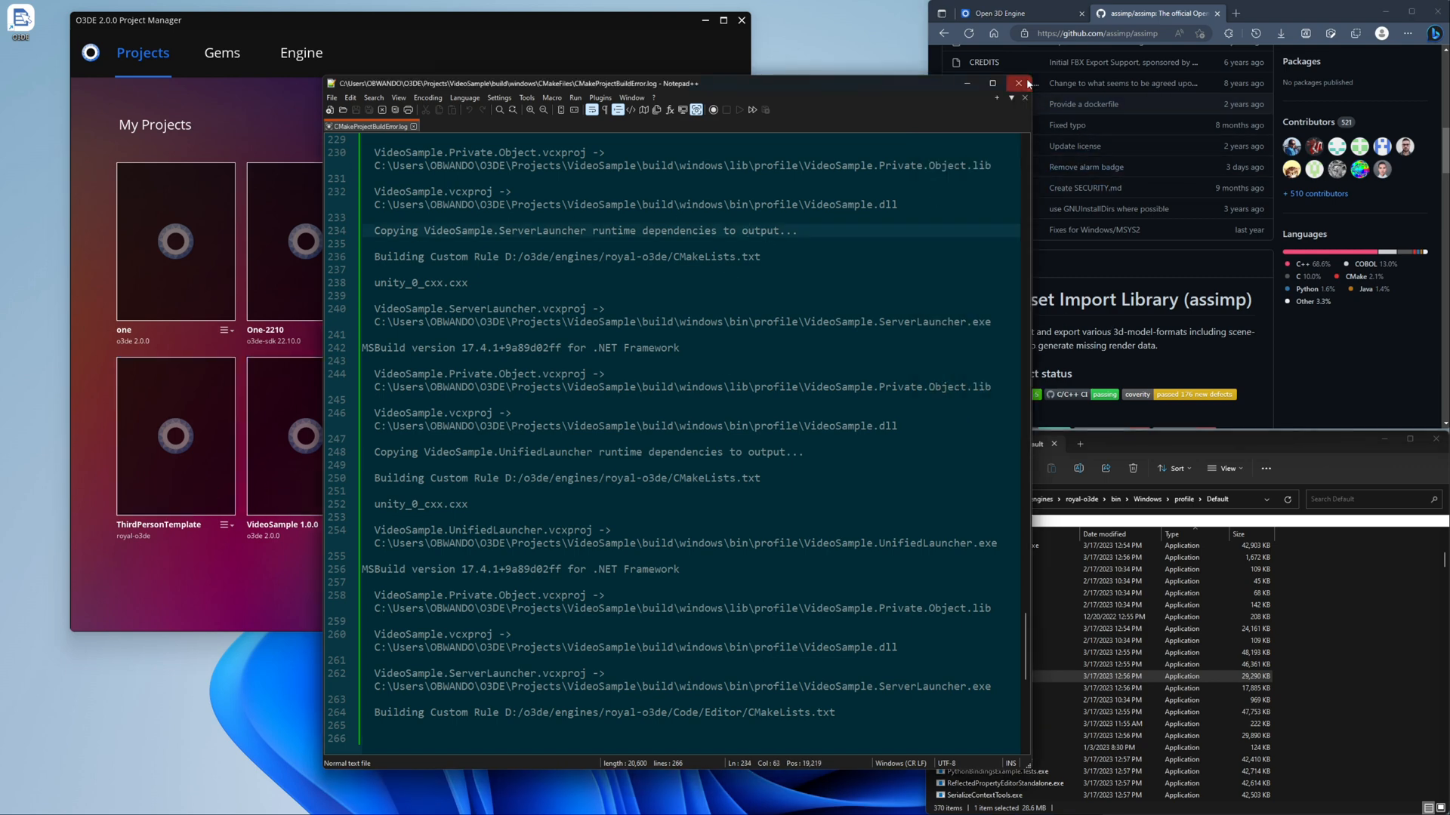
- Close the build log and launch the Editor for VideoSample so asset processing begins
{"action": "left_click", "coordinate": [1017, 83]}
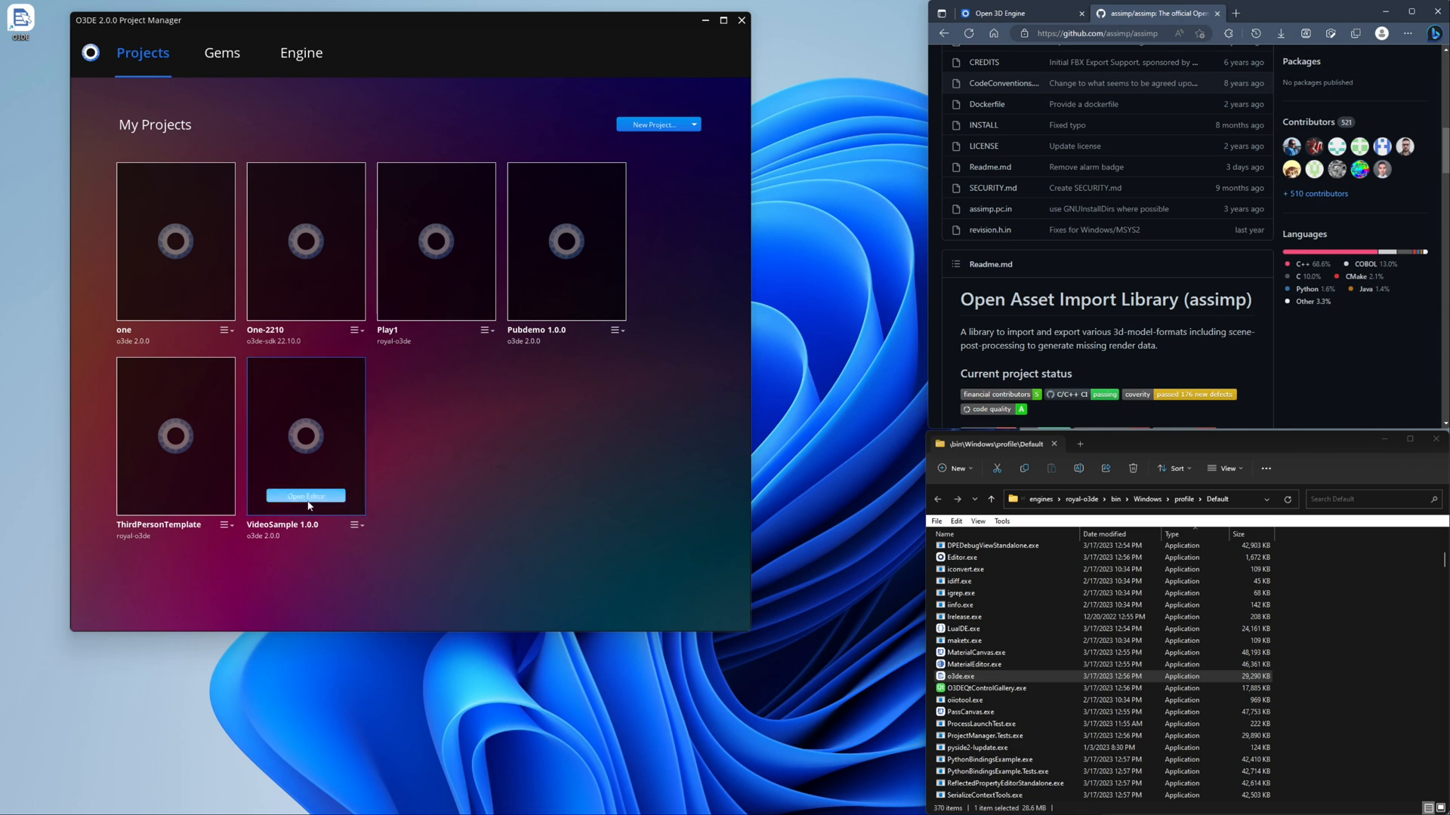
{"action": "left_click", "coordinate": [305, 495]}
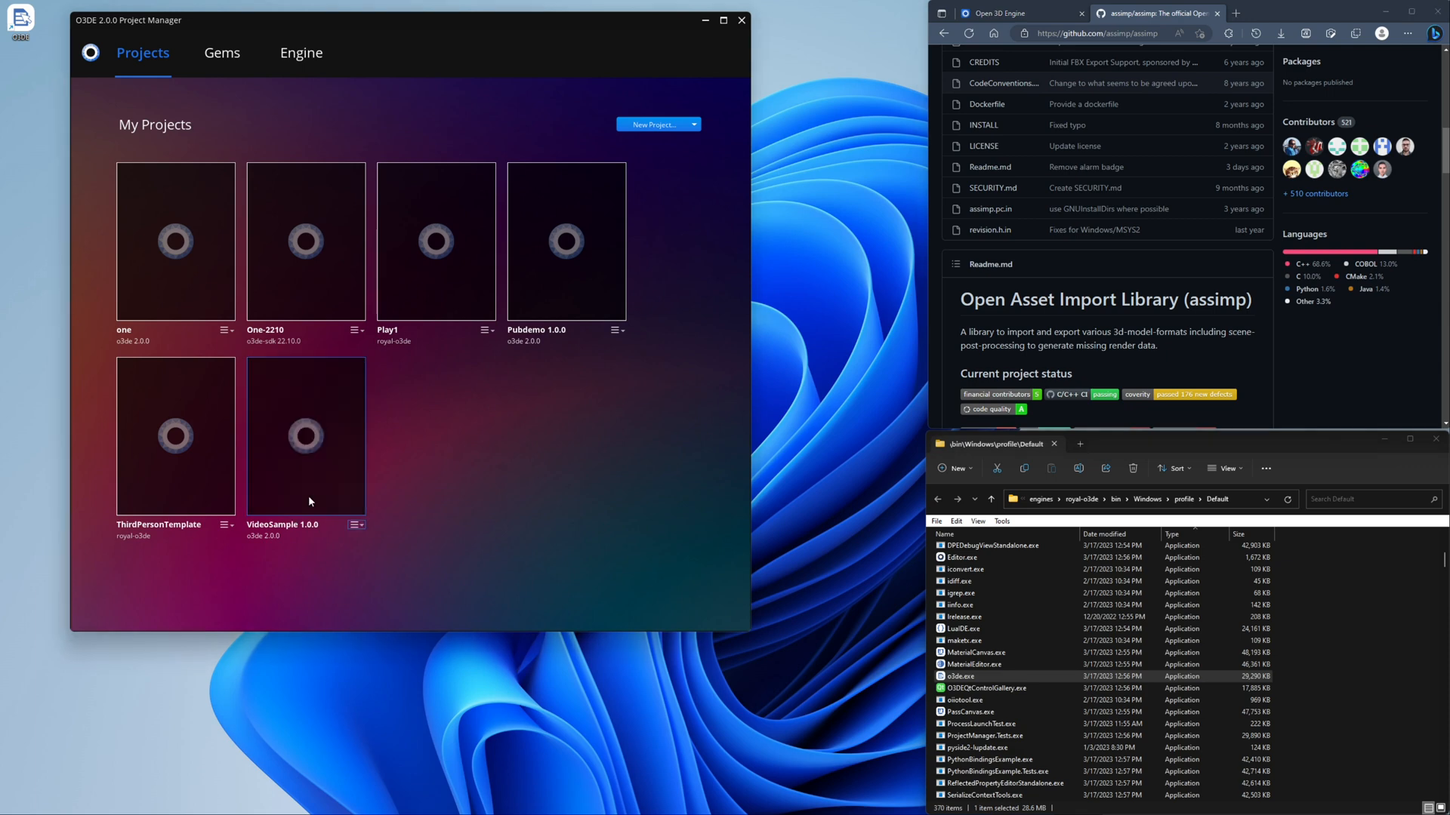
{"action": "double_click", "coordinate": [305, 434]}
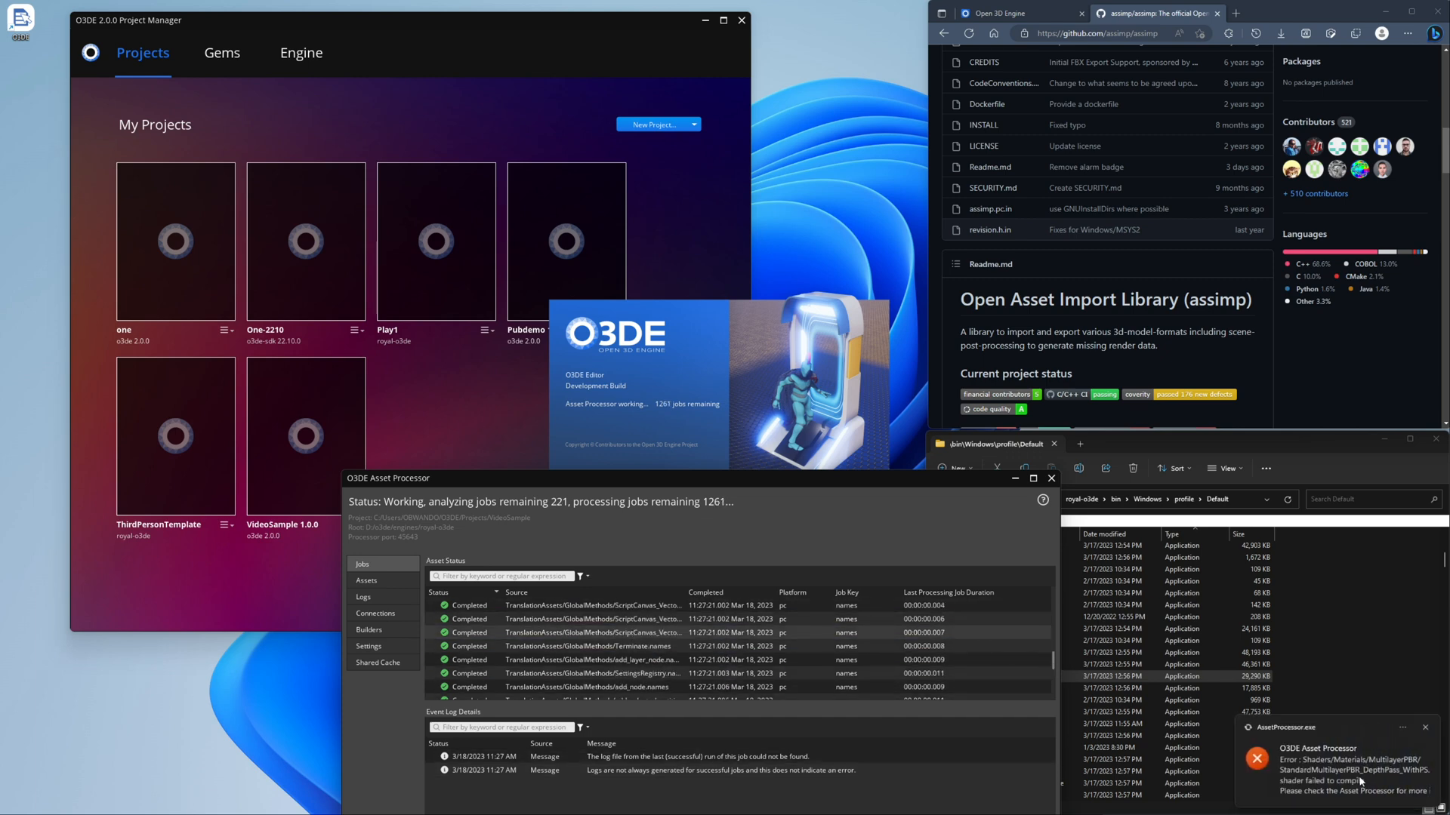
{"action": "mouse_move", "coordinate": [1337, 771]}
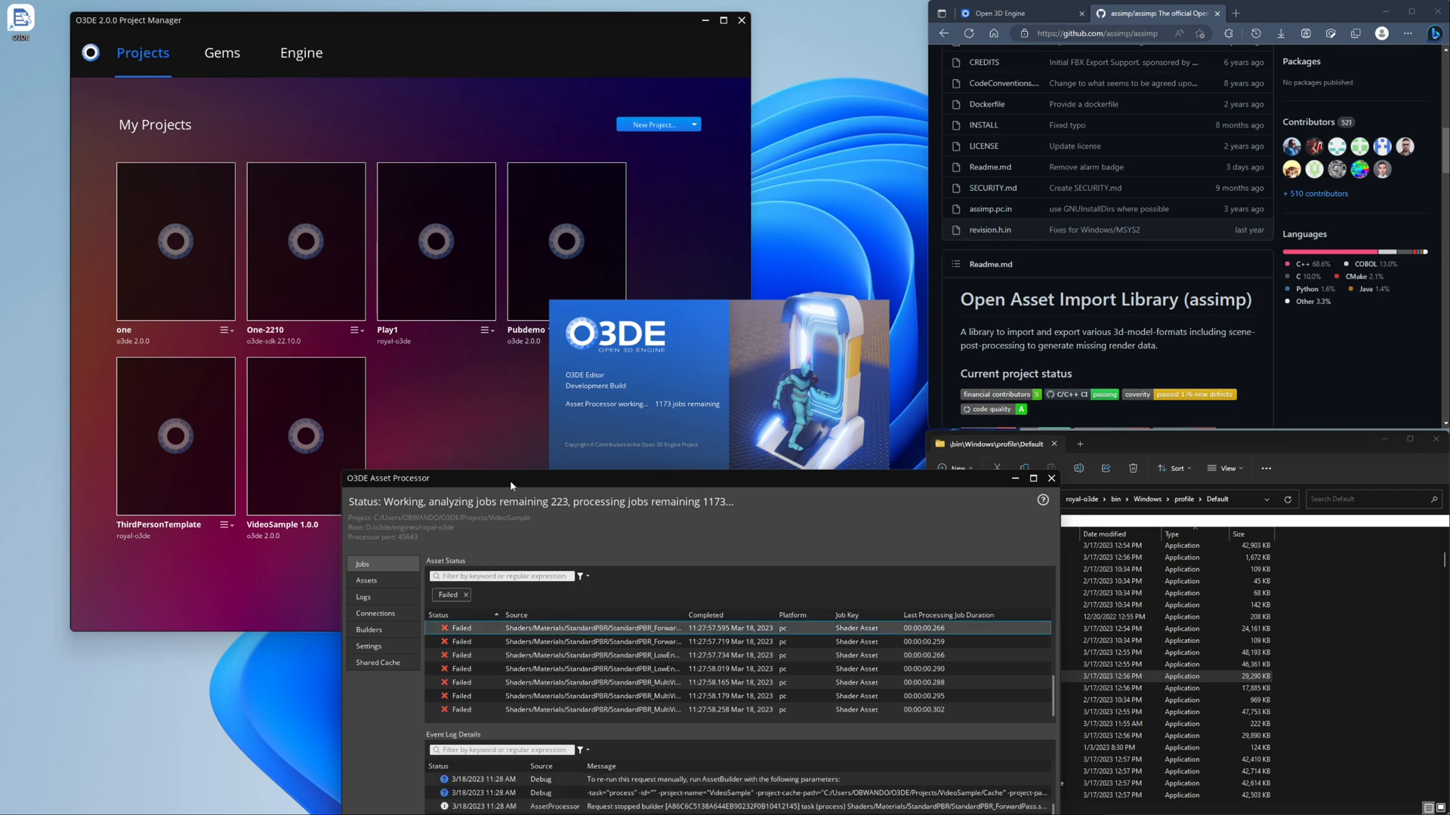
{"action": "mouse_move", "coordinate": [755, 591]}
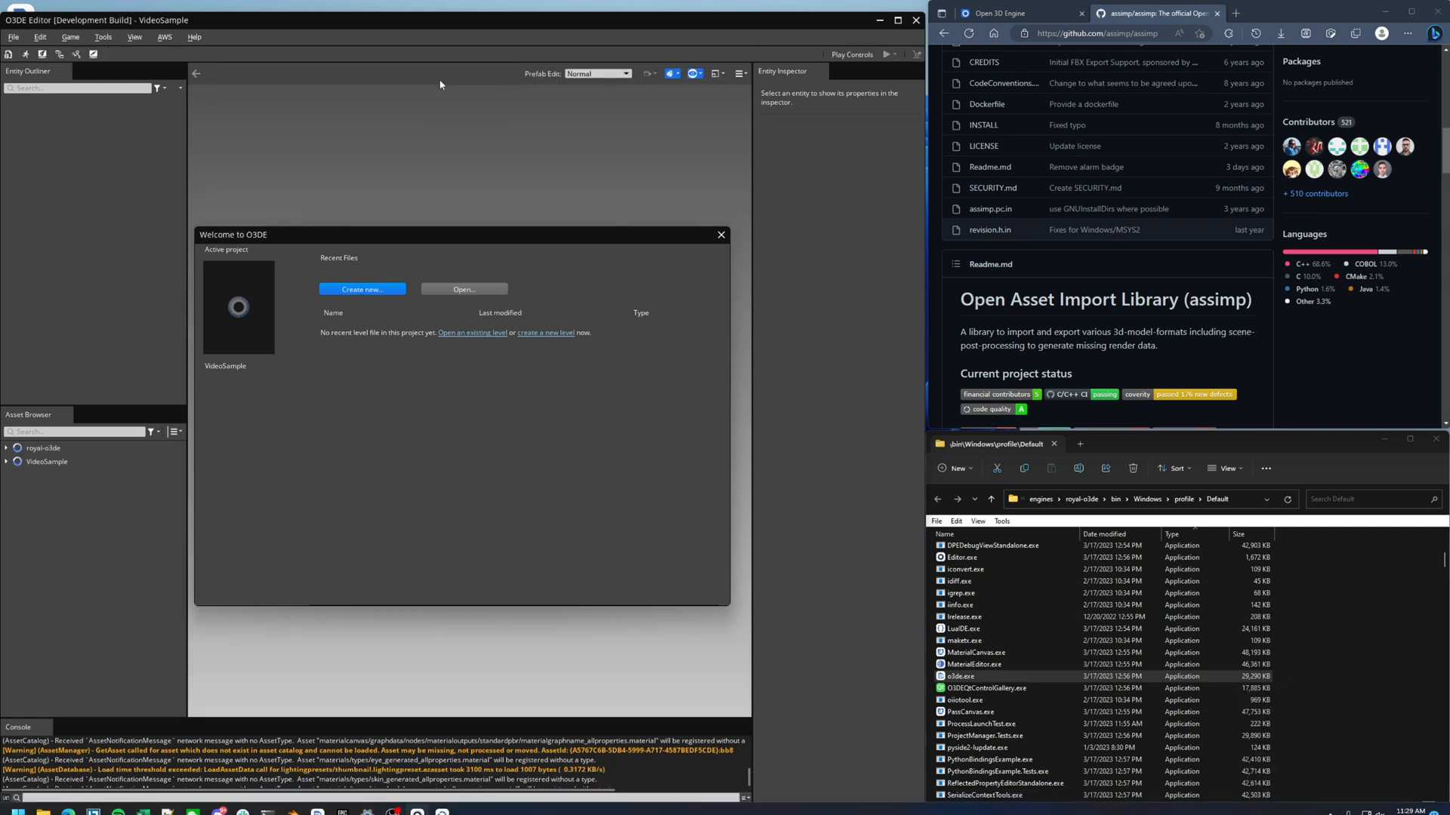
- Create a new level named TestOne from the Welcome dialog
{"action": "left_click", "coordinate": [361, 290]}
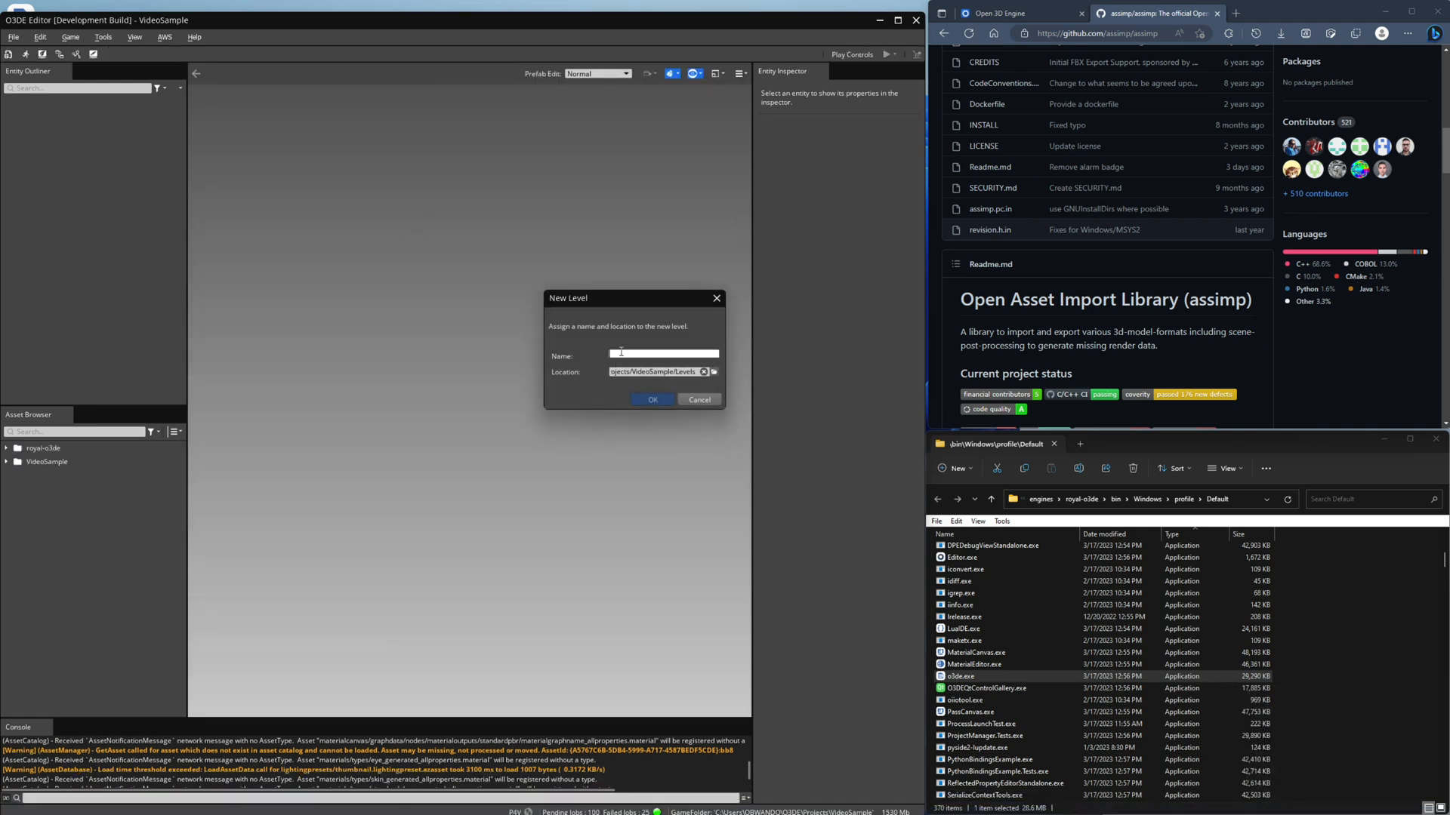
{"action": "left_click", "coordinate": [663, 356]}
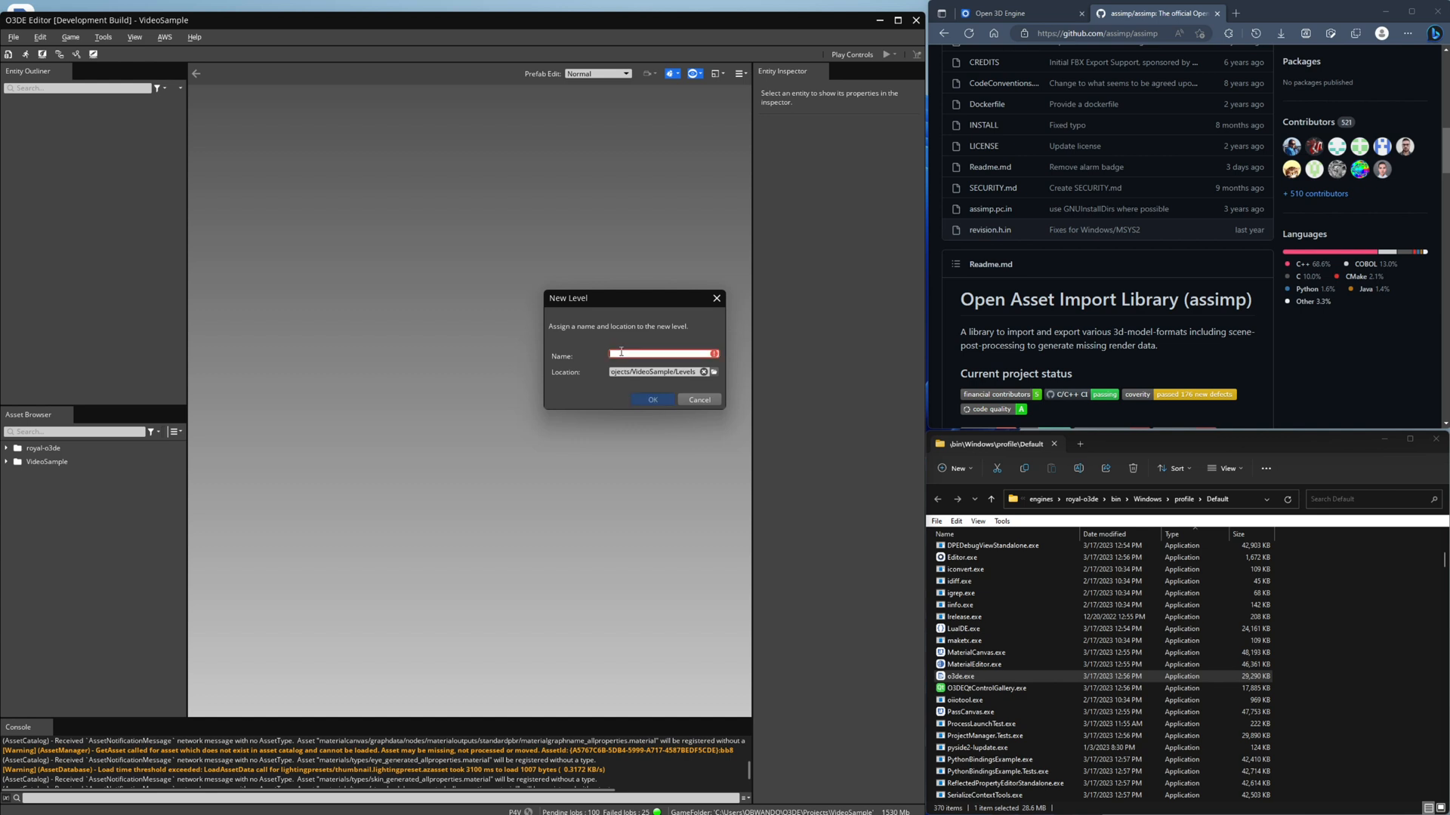
{"action": "type", "text": "TestOne"}
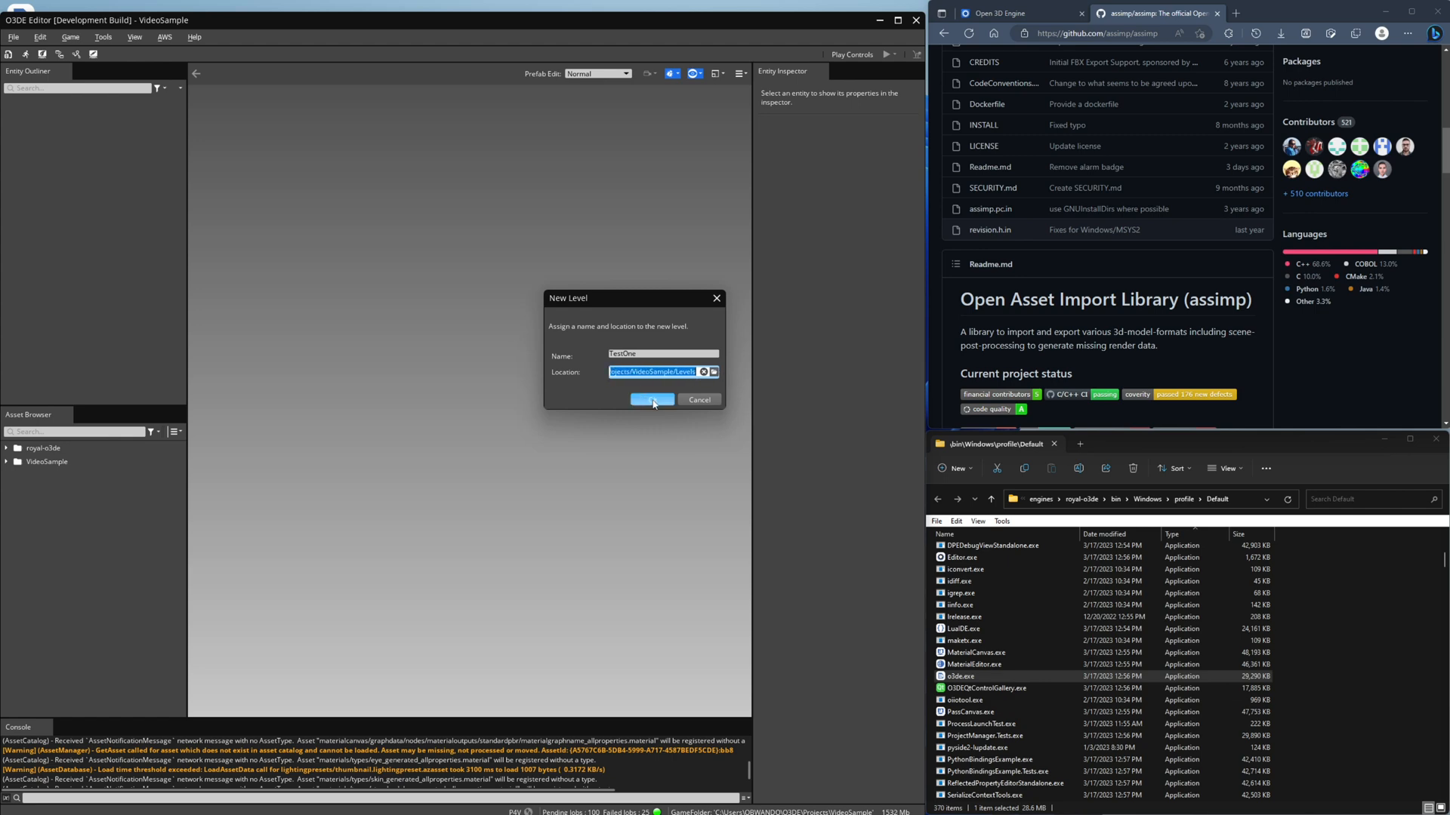
{"action": "left_click", "coordinate": [652, 398]}
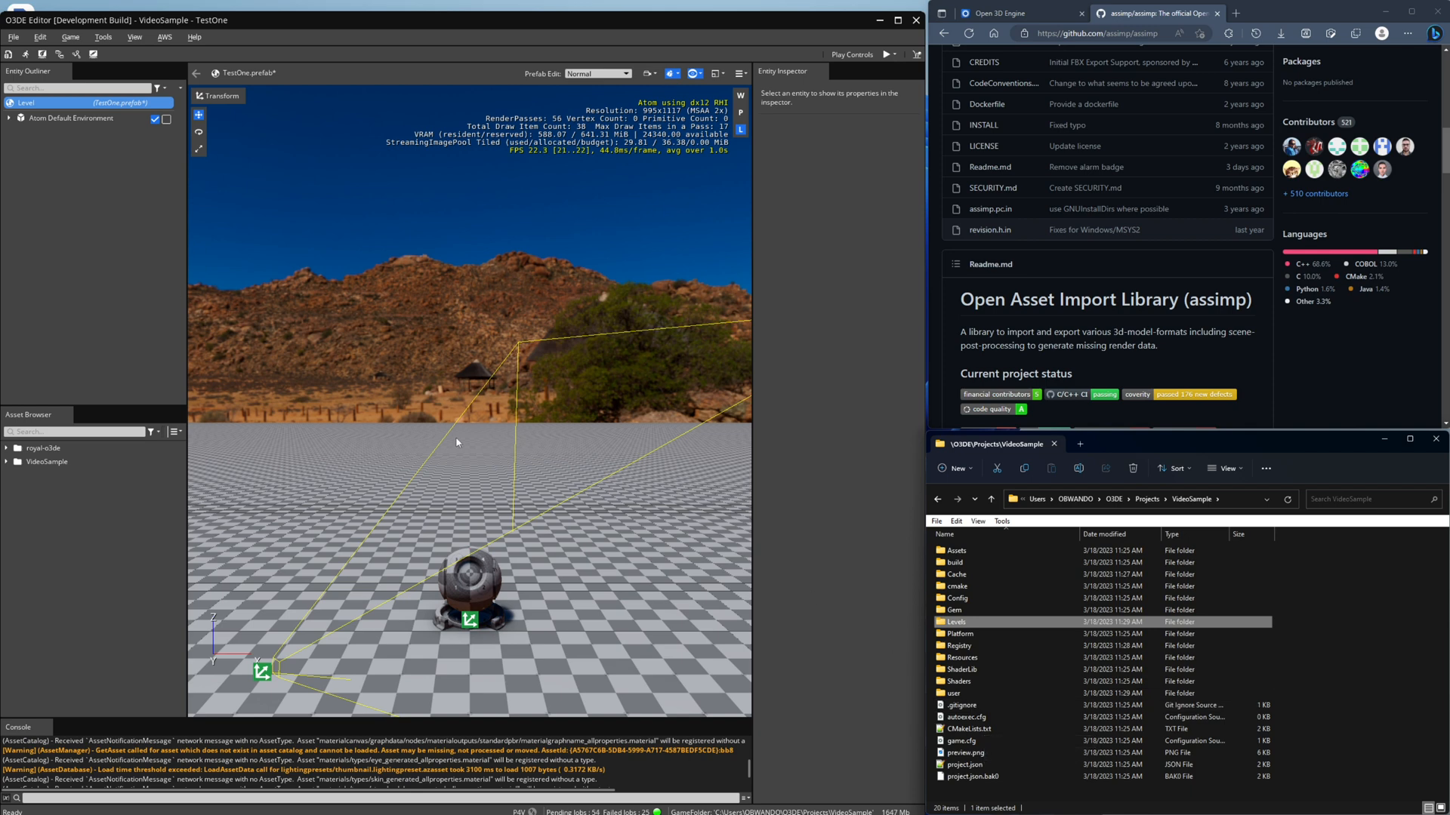
{"action": "mouse_move", "coordinate": [447, 421]}
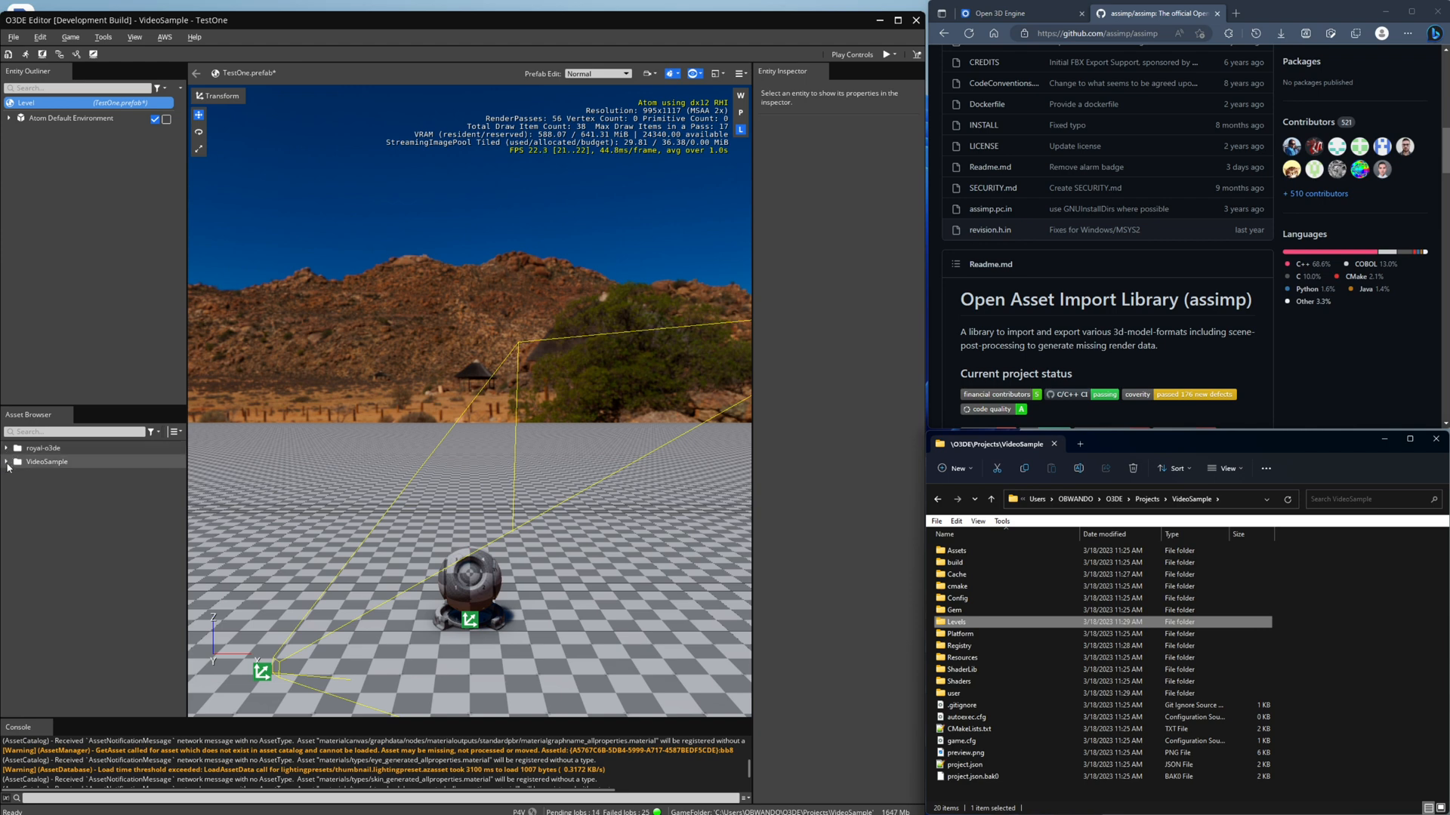
- Expand the VideoSample folder in the Asset Browser and bring up sketchfab.com in the browser
{"action": "left_click", "coordinate": [7, 462]}
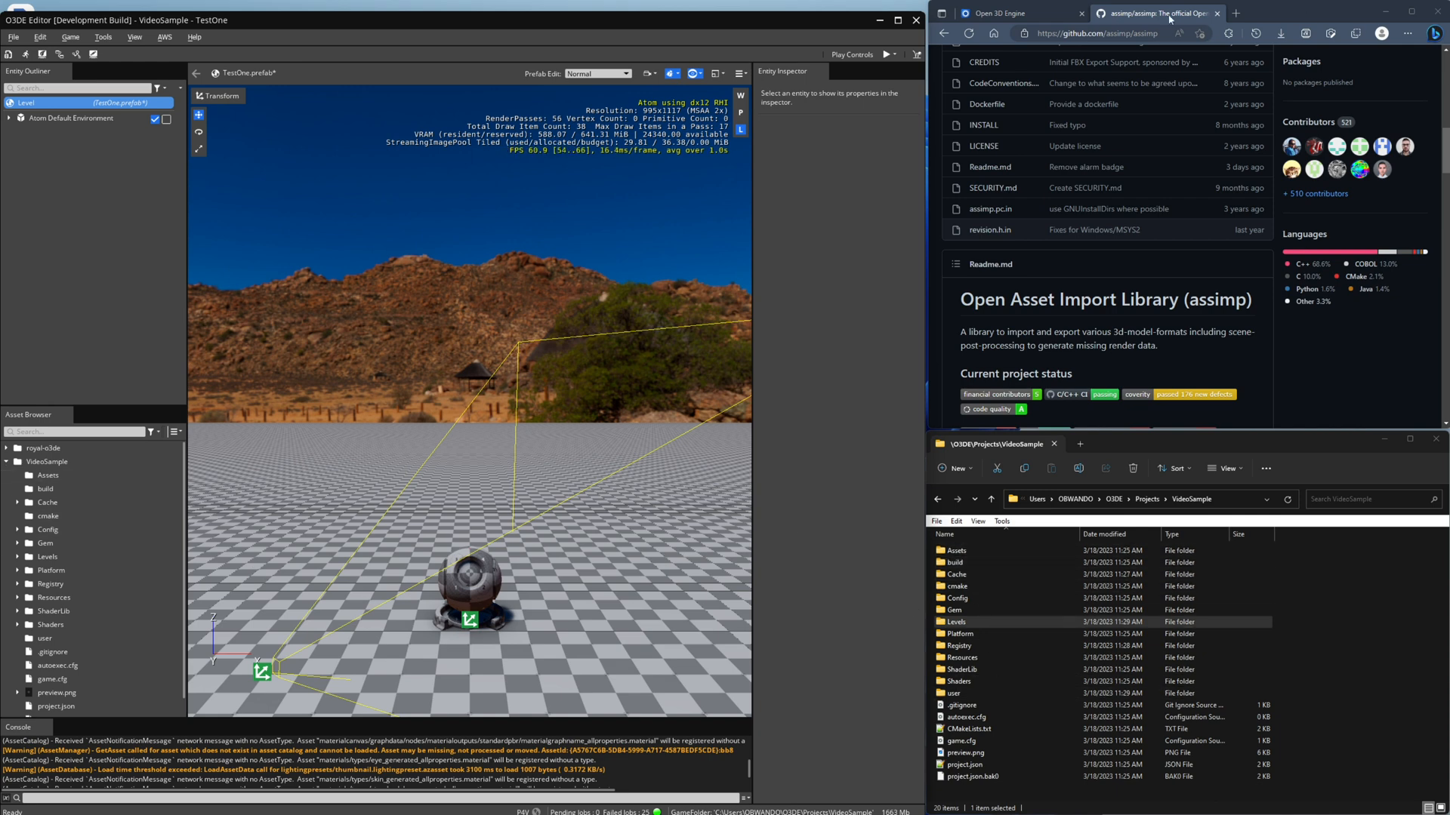
{"action": "left_click", "coordinate": [1090, 33]}
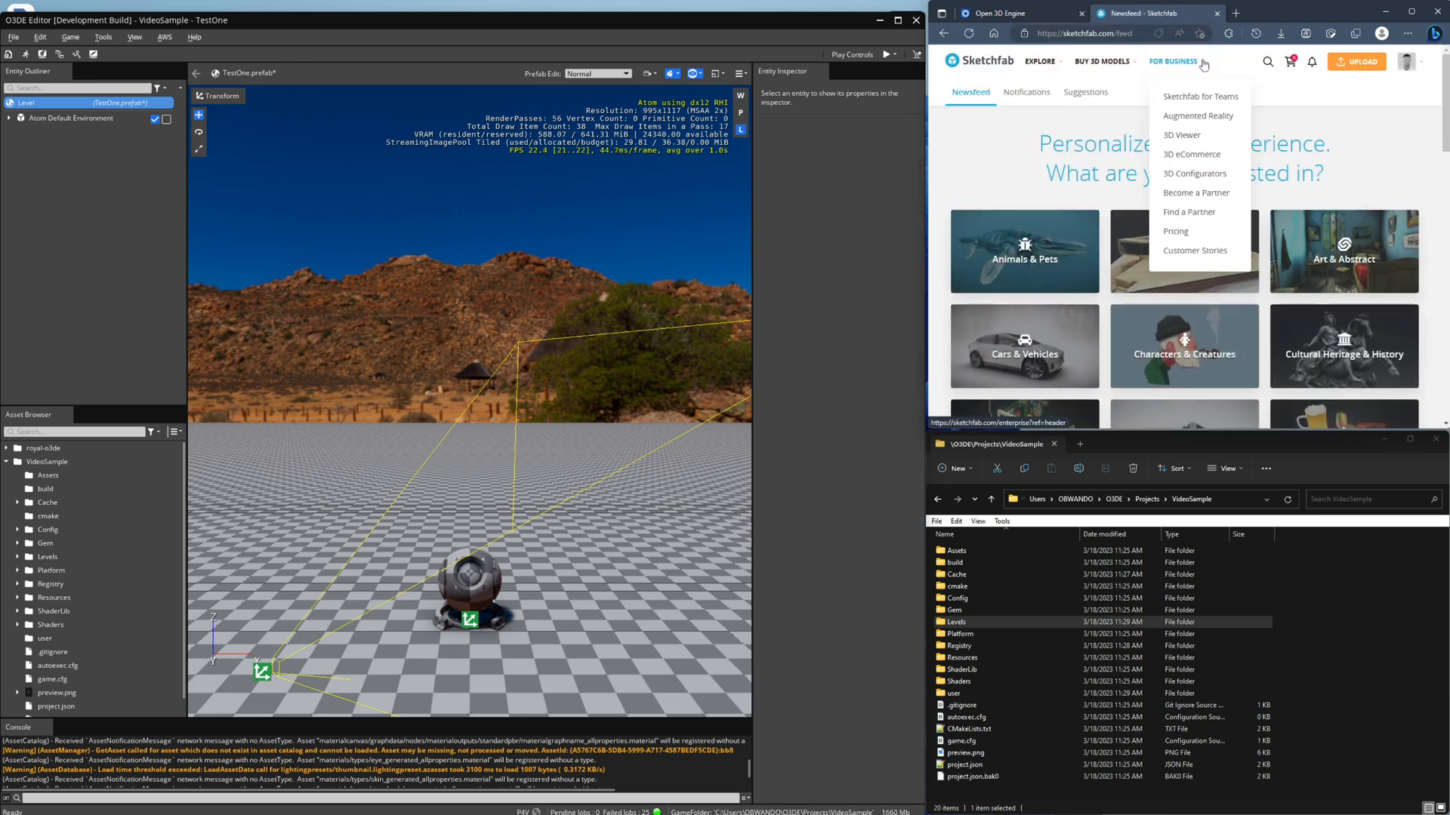
- Search Sketchfab for cc0 models and go to the Concept Car 038 page
{"action": "left_click", "coordinate": [1267, 62]}
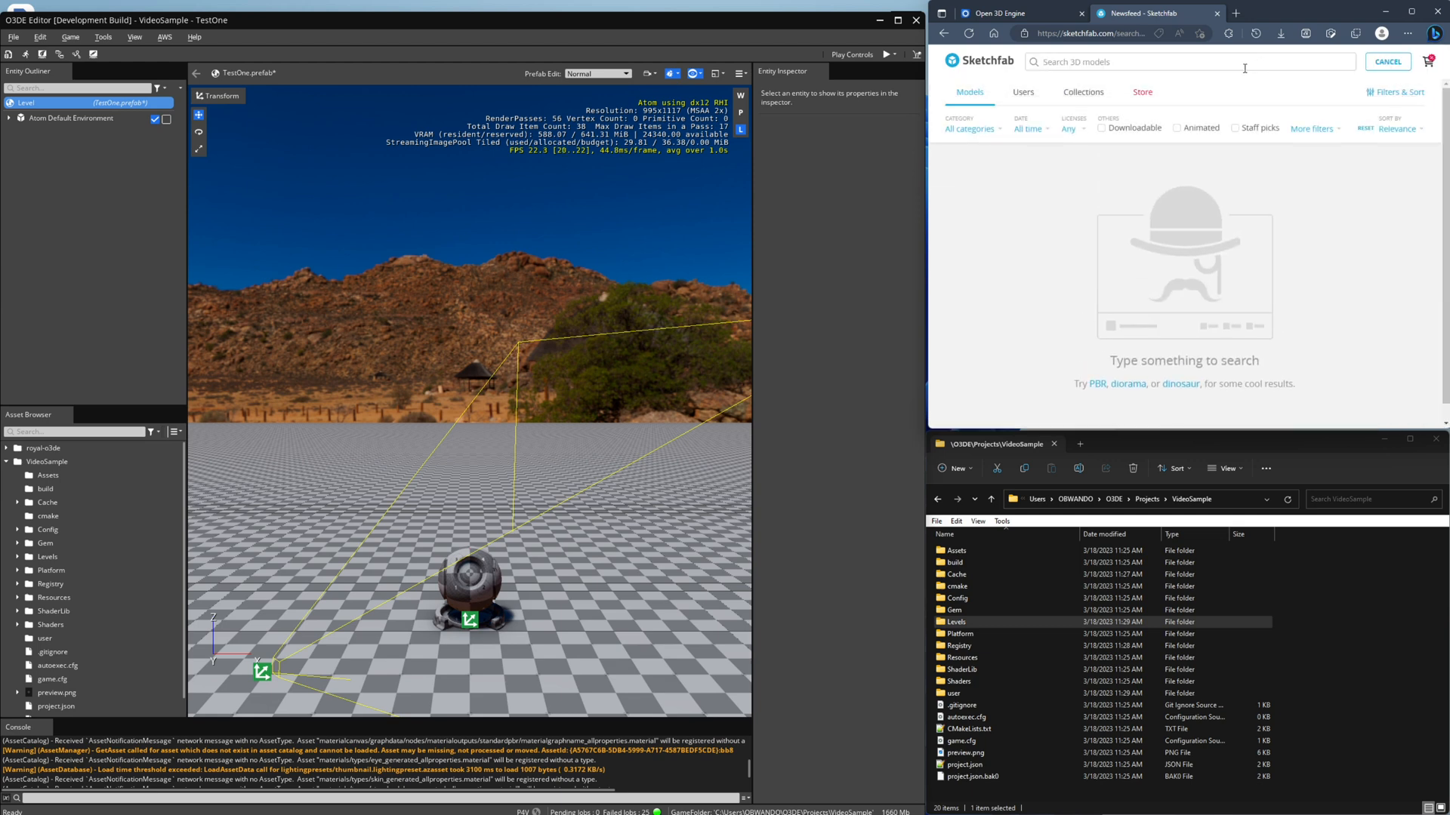
{"action": "type", "text": "cco"}
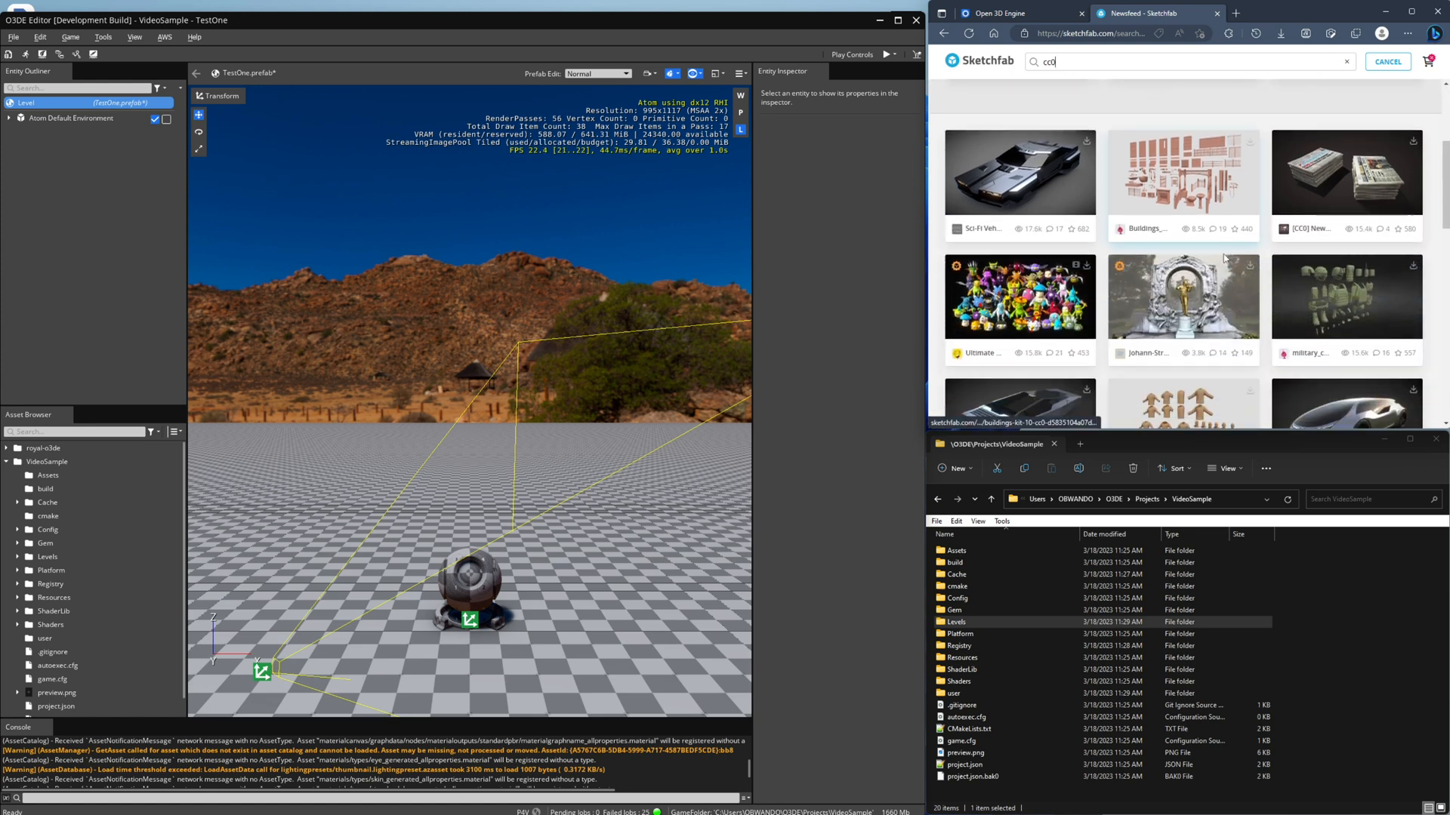
{"action": "scroll", "scroll_direction": "down", "scroll_amount": 3}
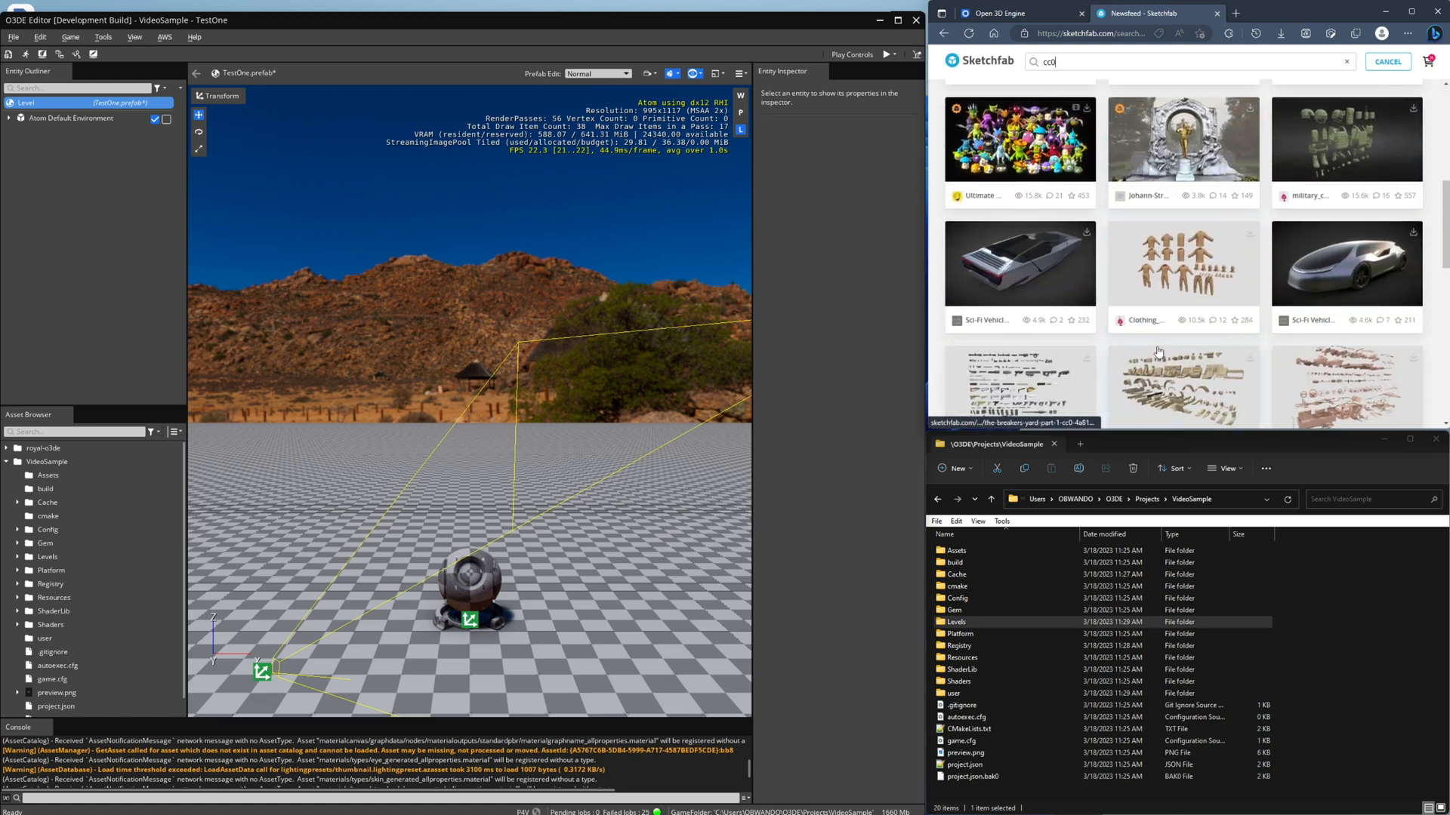
{"action": "scroll", "scroll_direction": "down", "scroll_amount": 3}
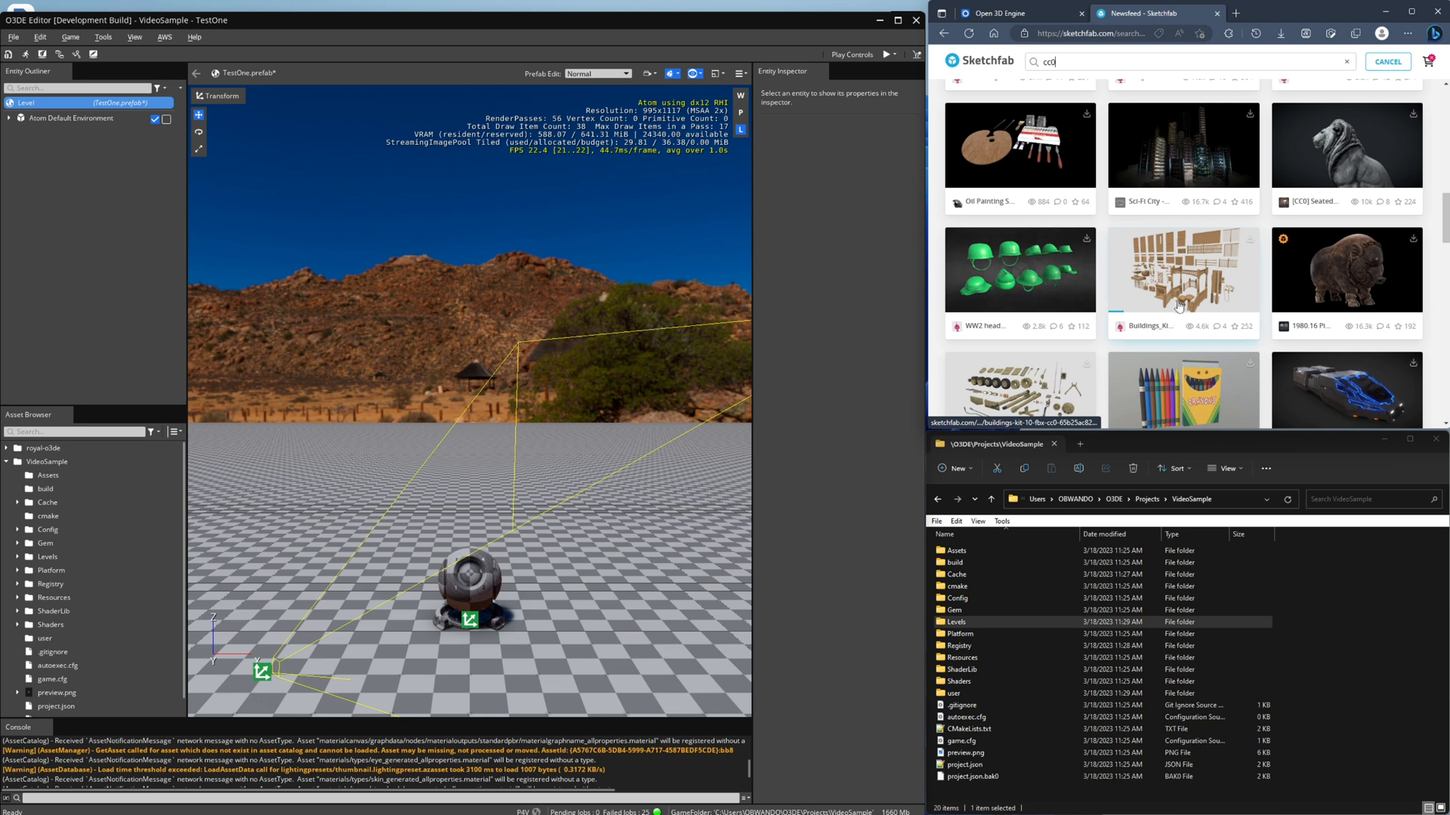
{"action": "scroll", "scroll_direction": "down", "scroll_amount": 3}
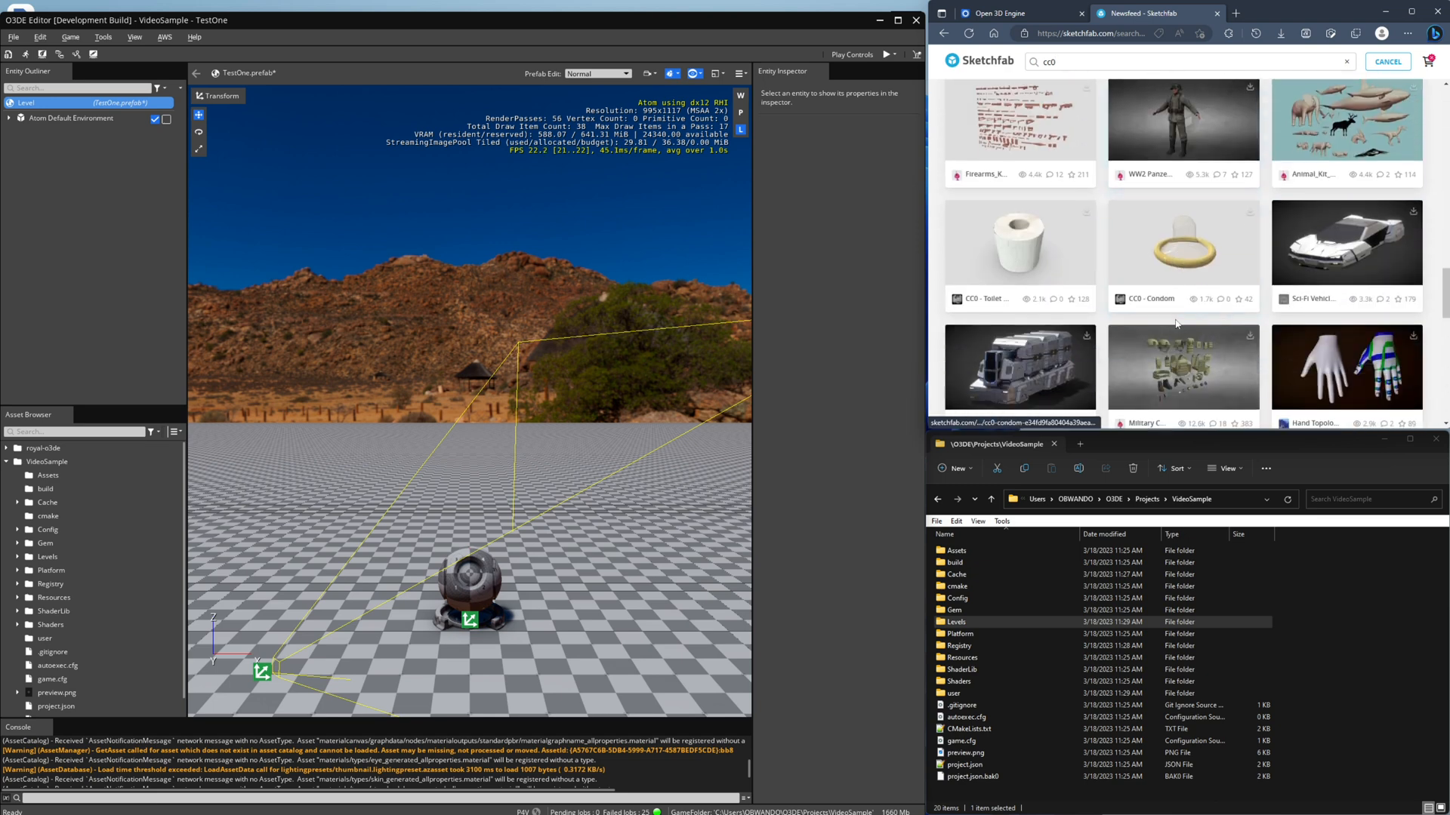
{"action": "scroll", "scroll_direction": "down", "scroll_amount": 3}
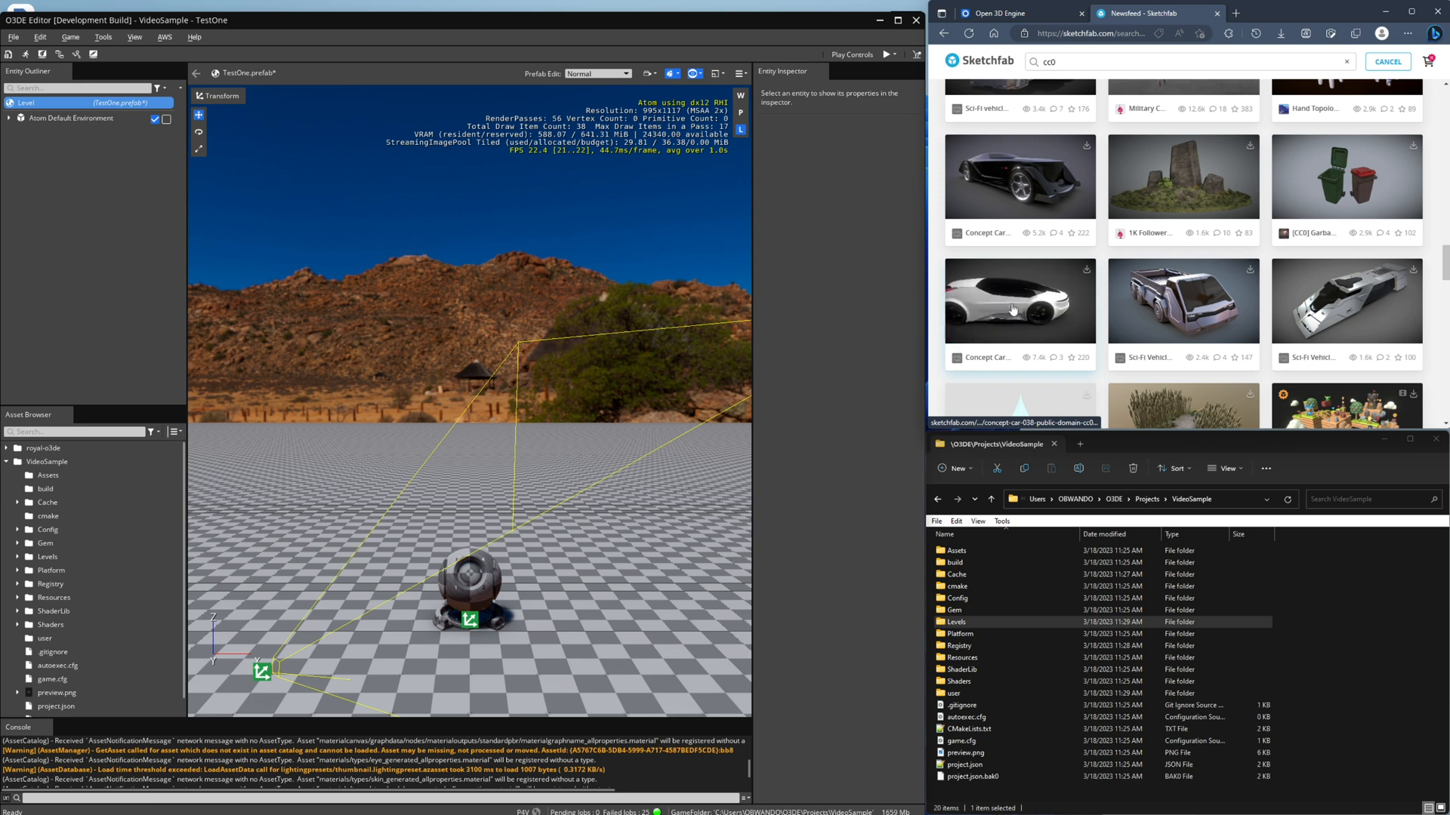
{"action": "left_click", "coordinate": [1019, 301]}
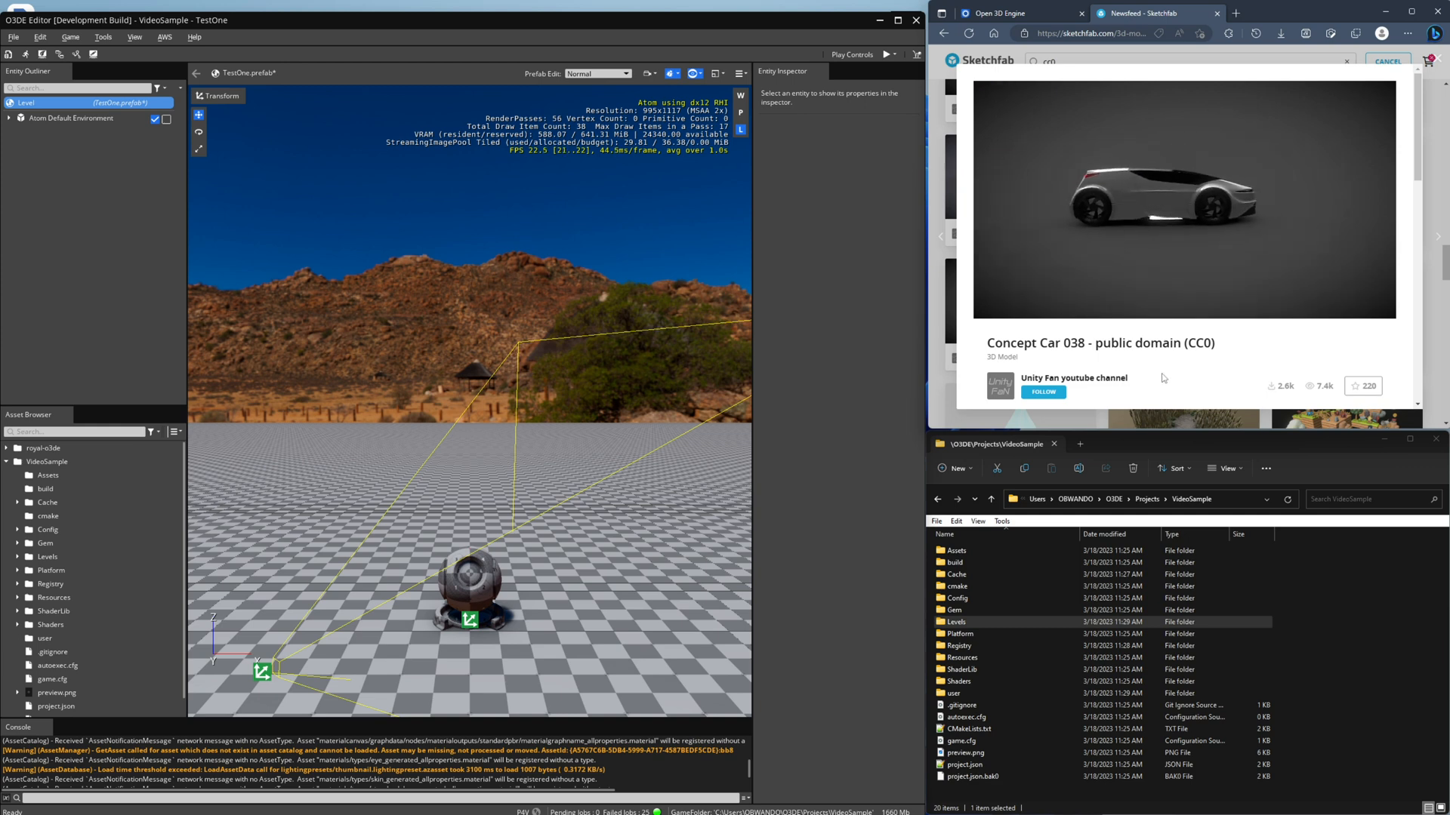
- Download Concept Car 038 in both original FBX and glTF formats
{"action": "scroll", "scroll_direction": "down", "scroll_amount": 3}
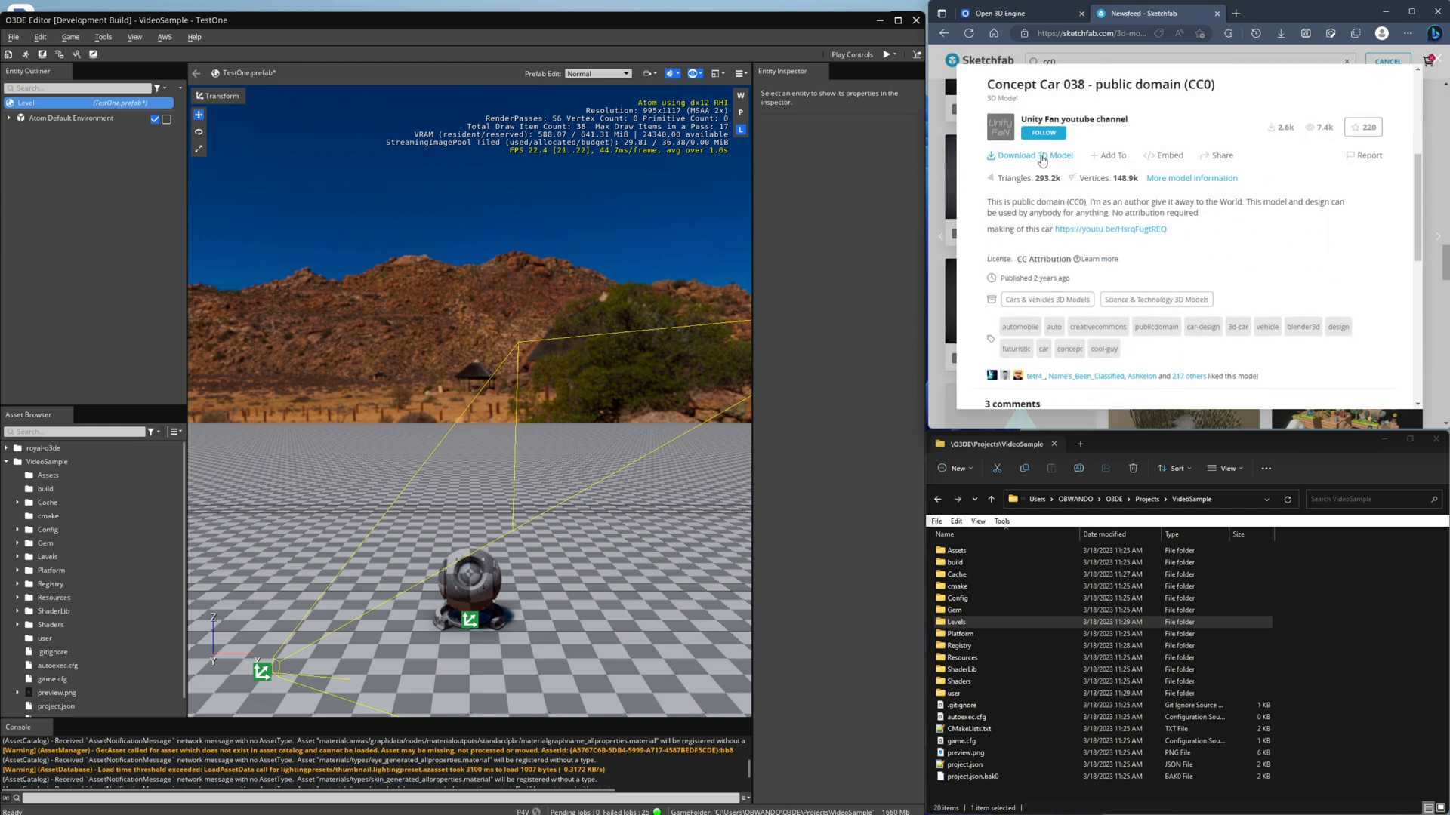
{"action": "left_click", "coordinate": [1028, 155]}
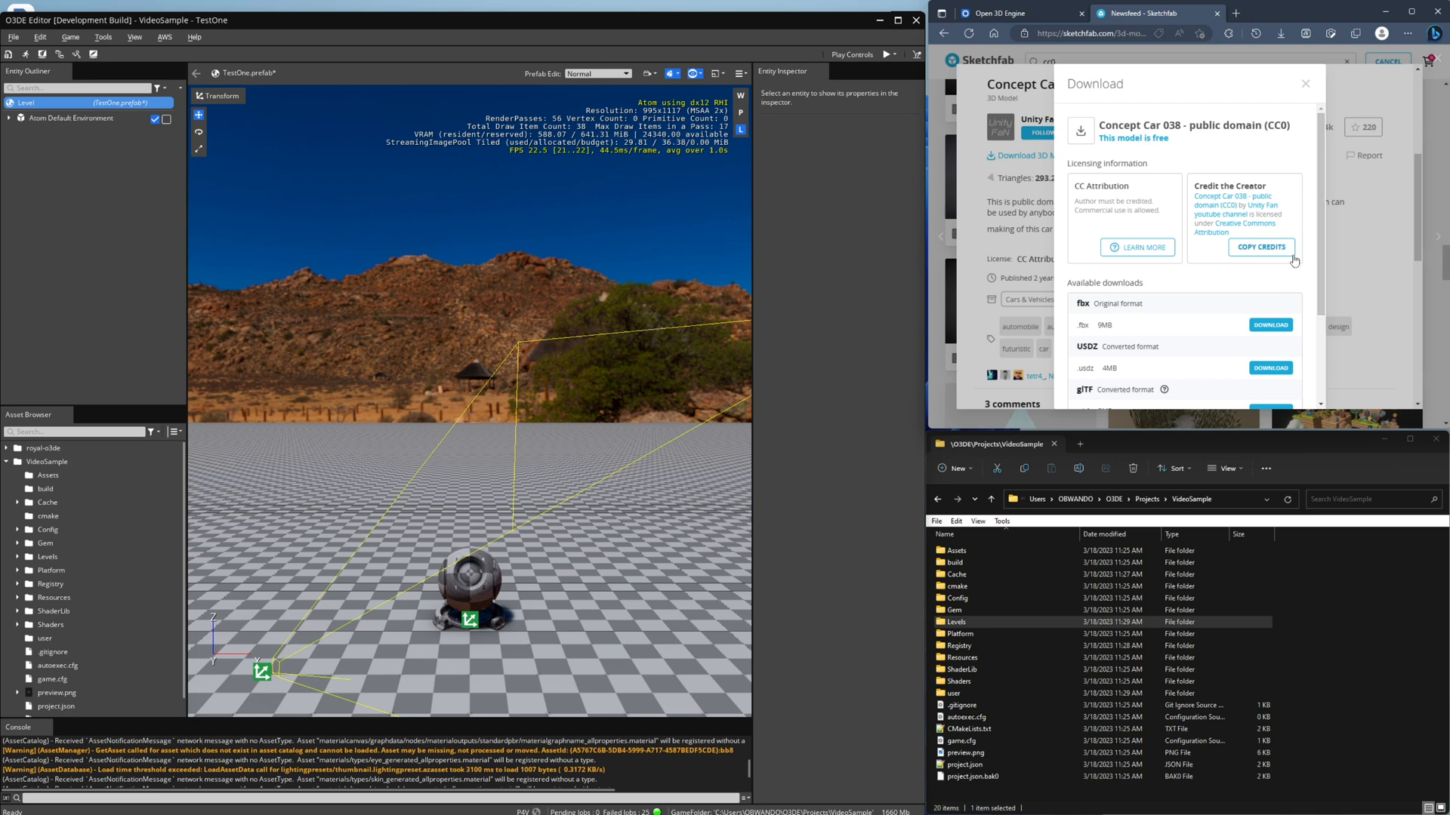
{"action": "scroll", "scroll_direction": "down", "scroll_amount": 3}
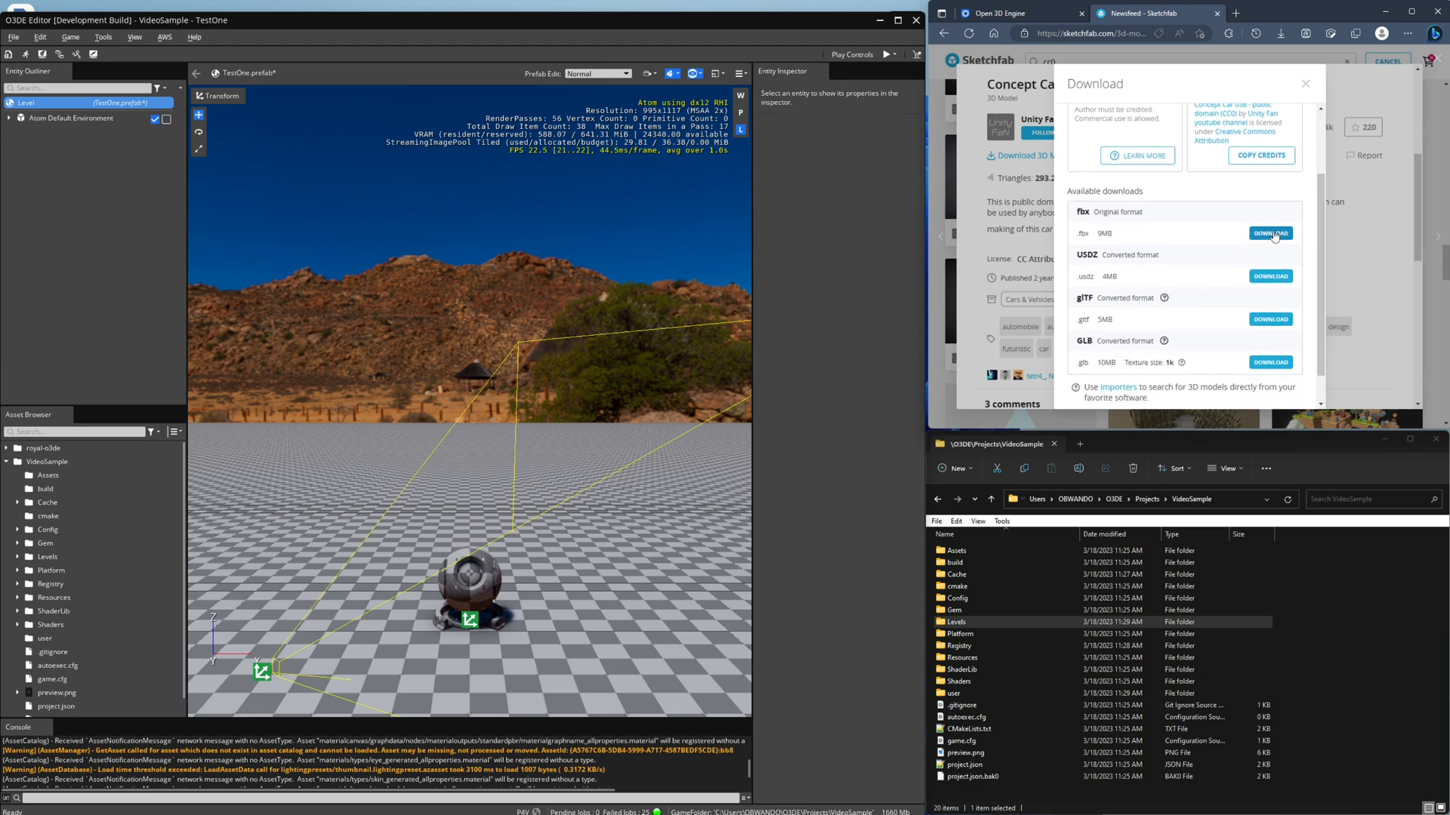
{"action": "left_click", "coordinate": [1270, 232]}
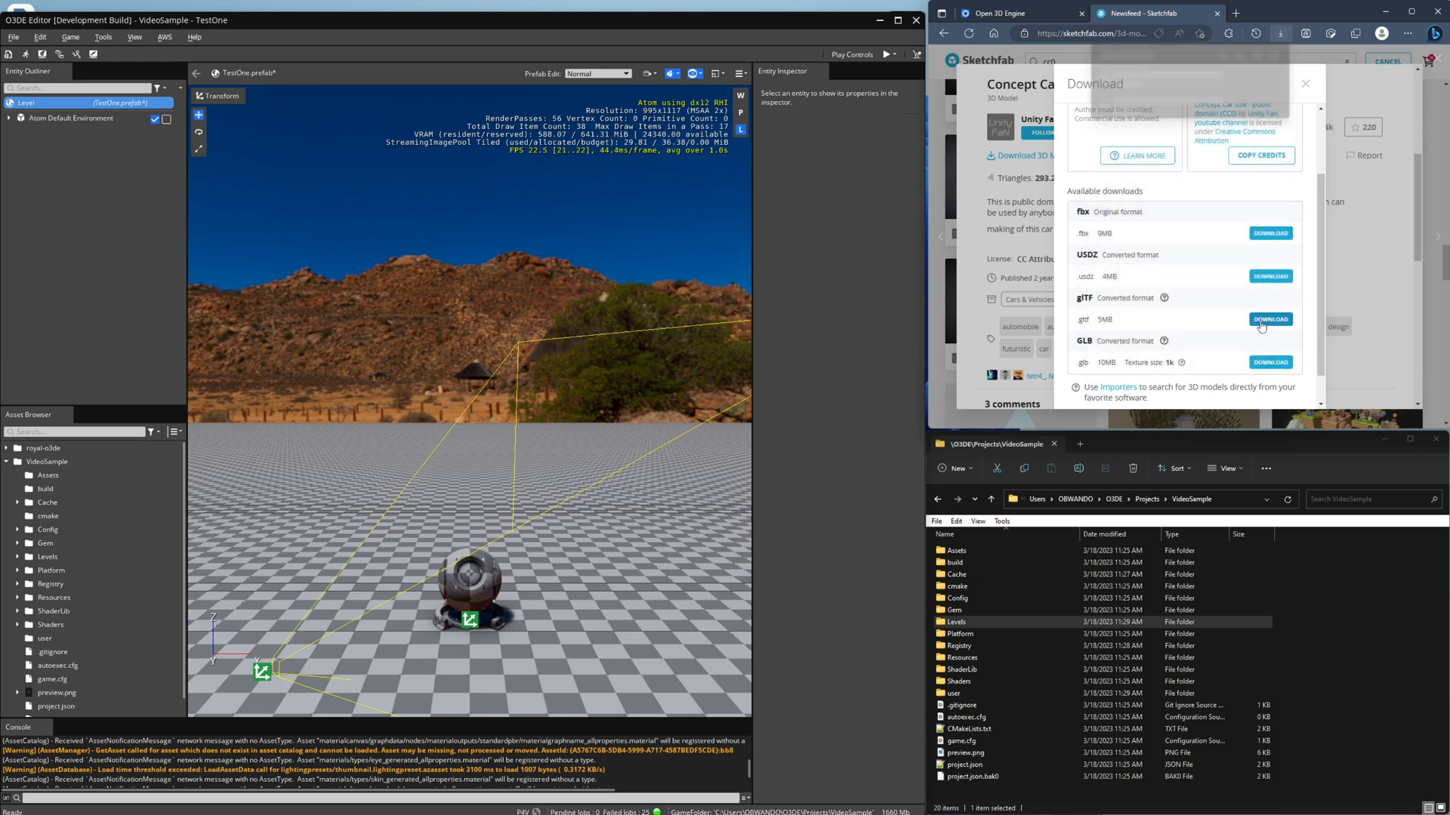
{"action": "left_click", "coordinate": [1282, 33]}
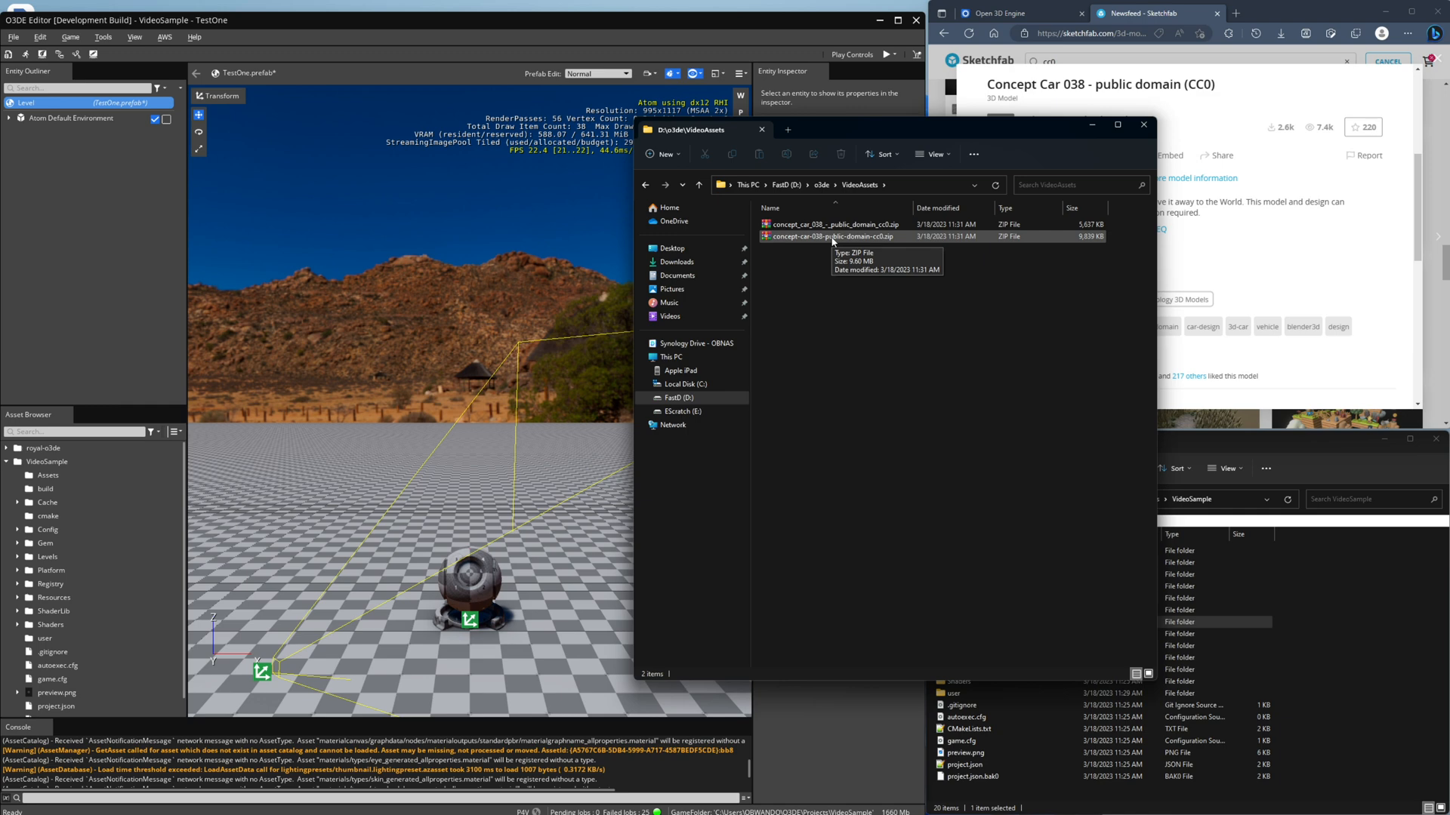
- Inspect the FBX car archive in WinRAR and add an fbx folder in VideoAssets
{"action": "left_click", "coordinate": [831, 236]}
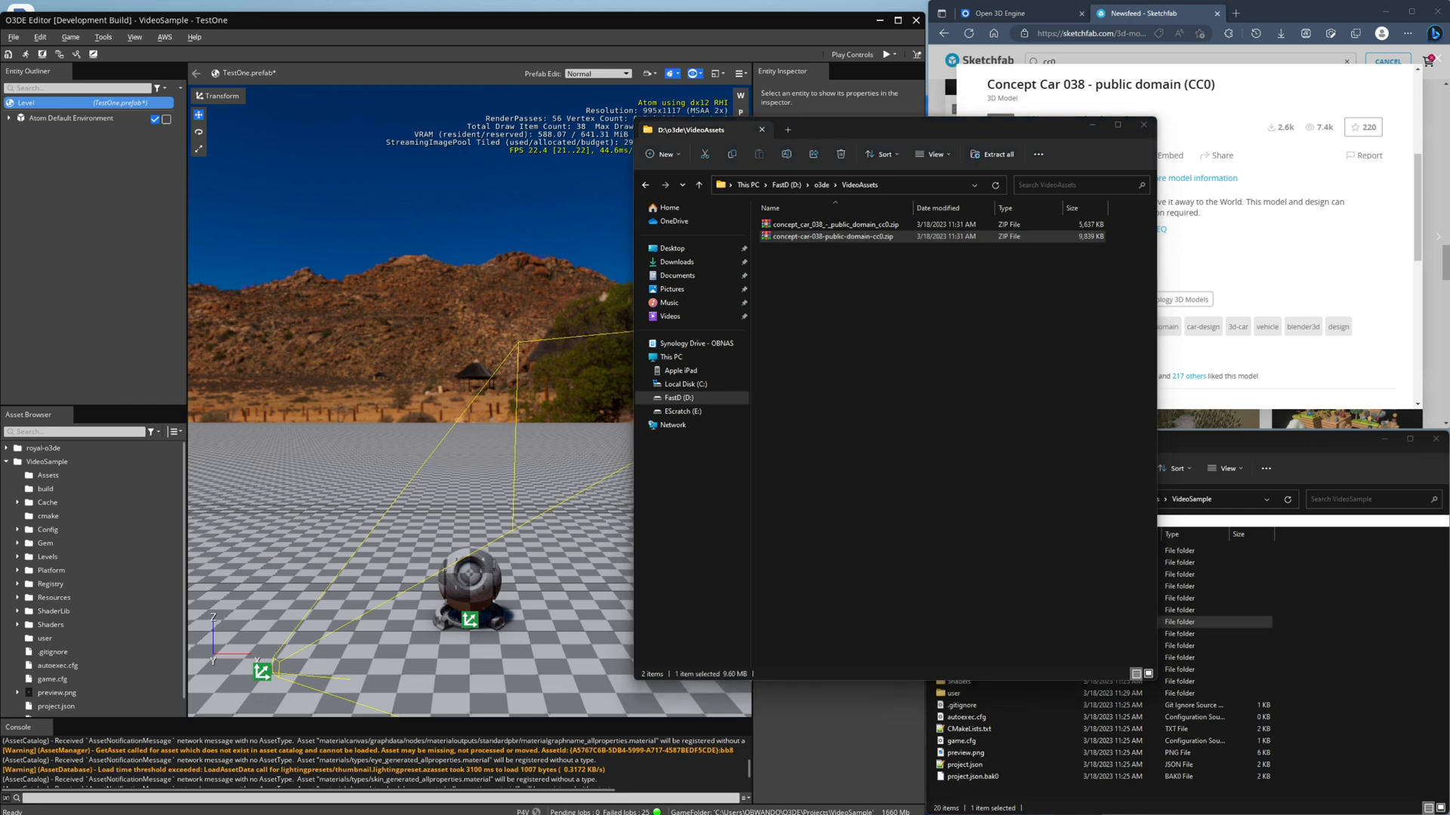
{"action": "double_click", "coordinate": [832, 235]}
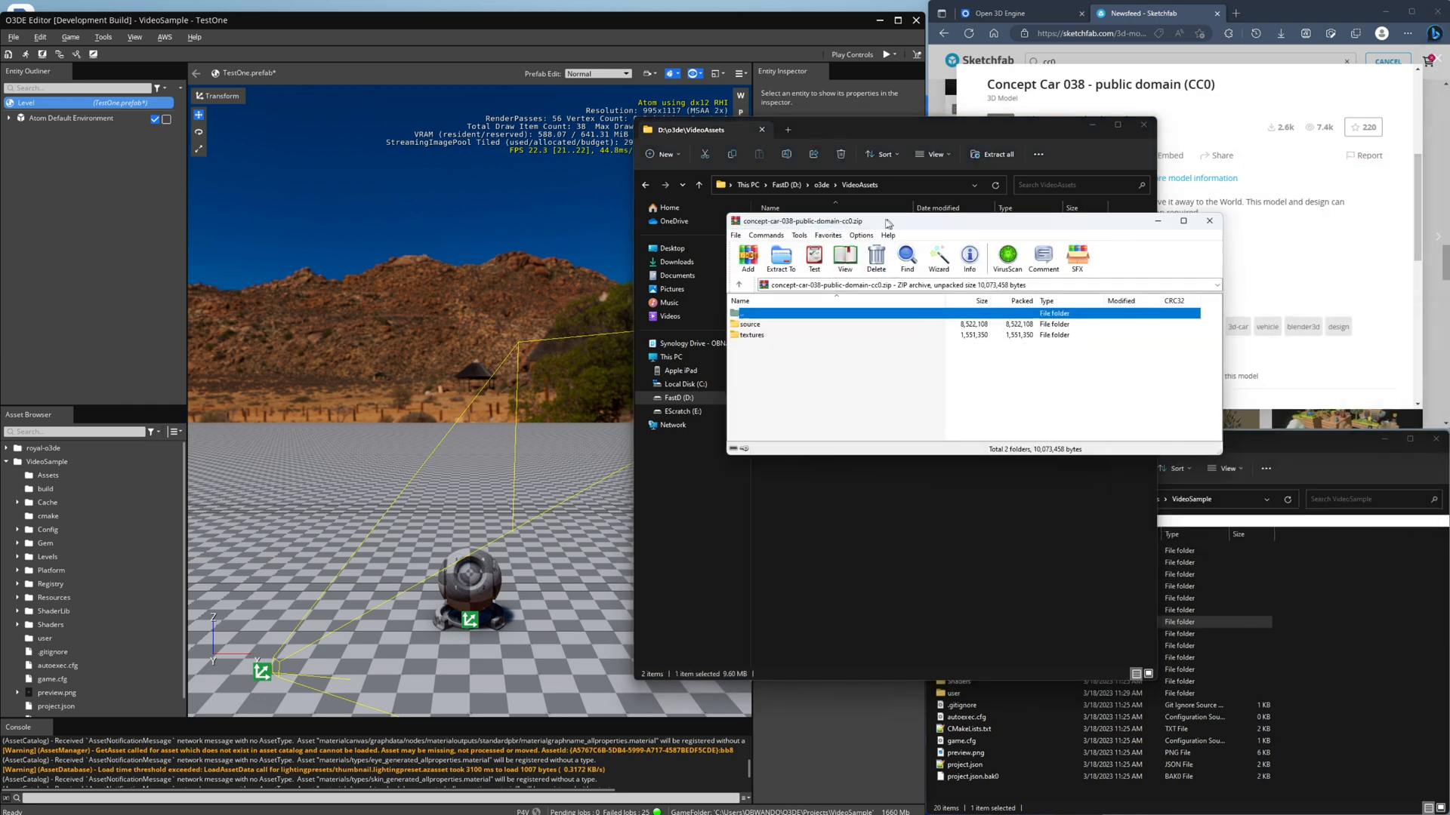
{"action": "double_click", "coordinate": [750, 335]}
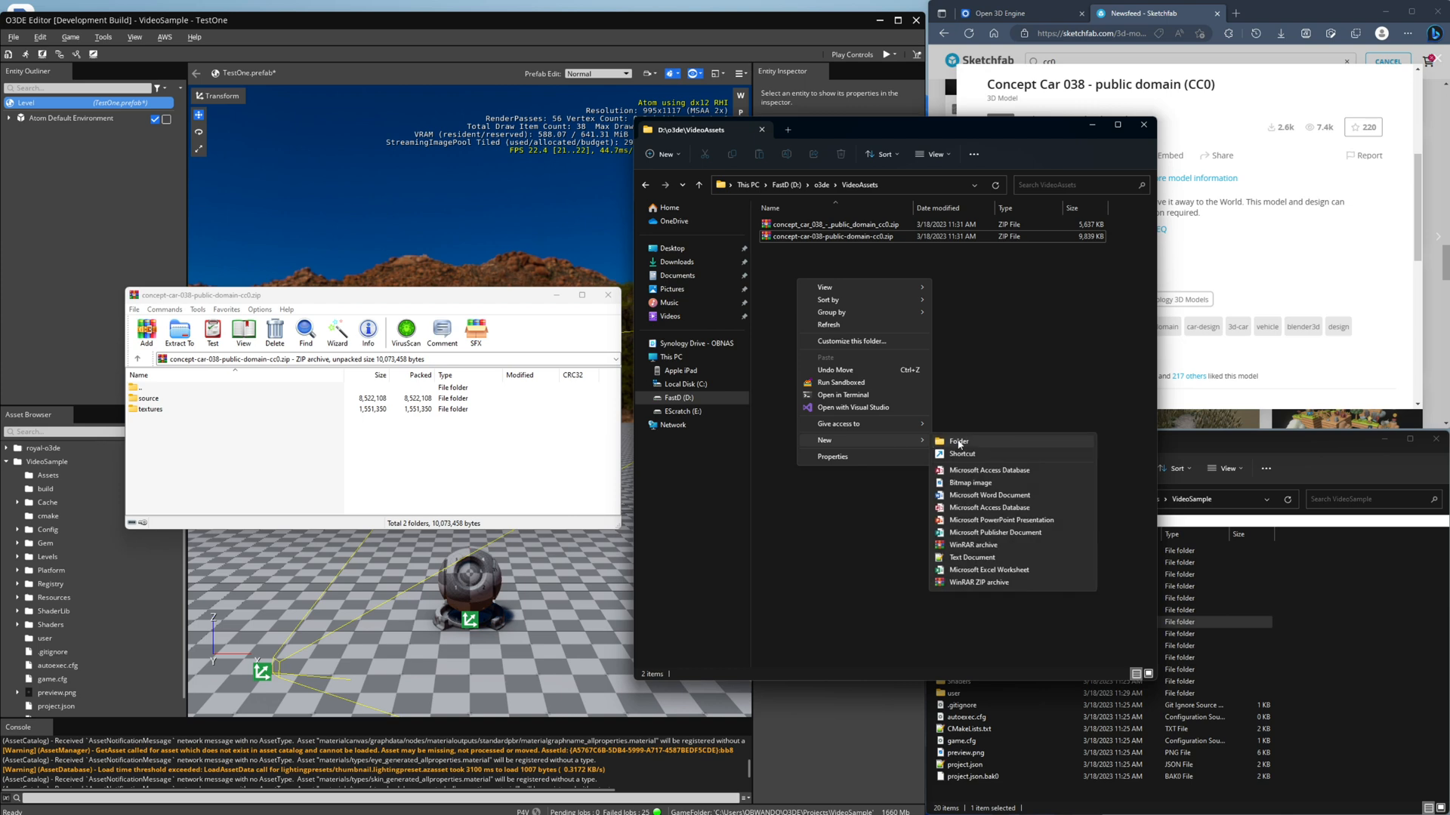
{"action": "left_click", "coordinate": [959, 441]}
{"action": "type", "text": "fbx"}
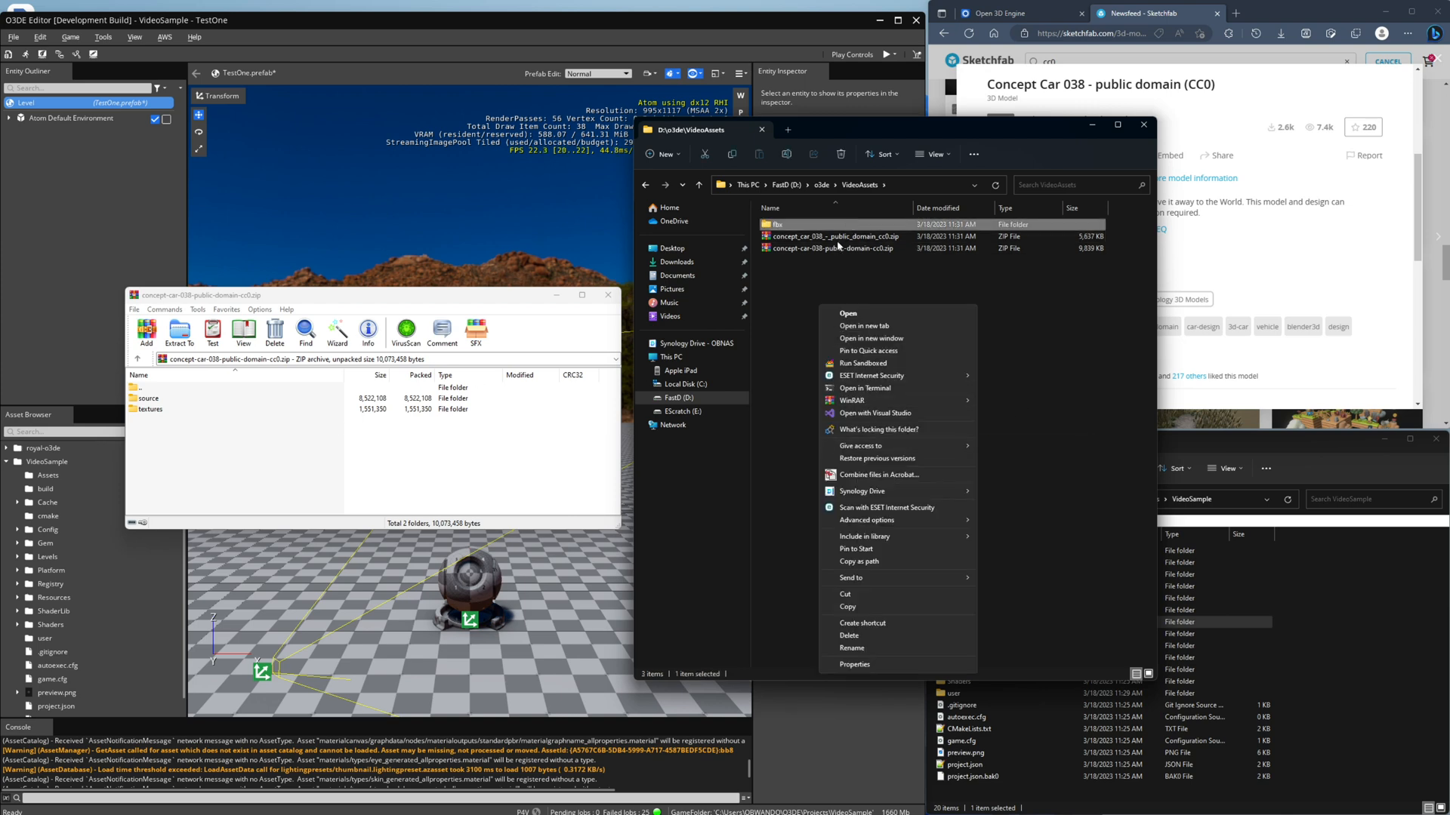
- Add a gltf folder and extract the glTF car's scene, textures and license into it
{"action": "left_click", "coordinate": [834, 241]}
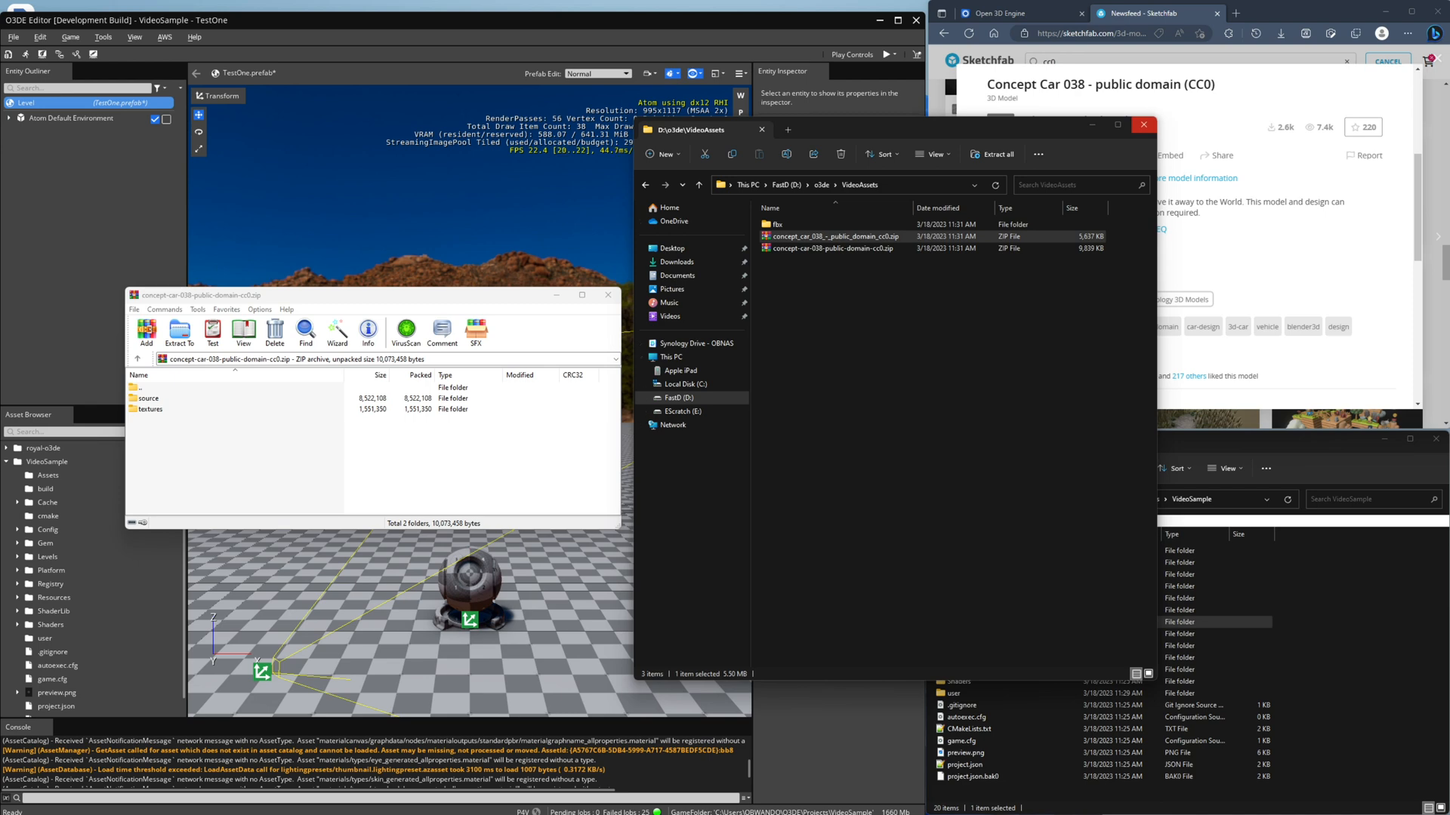
{"action": "right_click", "coordinate": [870, 278]}
{"action": "type", "text": "gltf"}
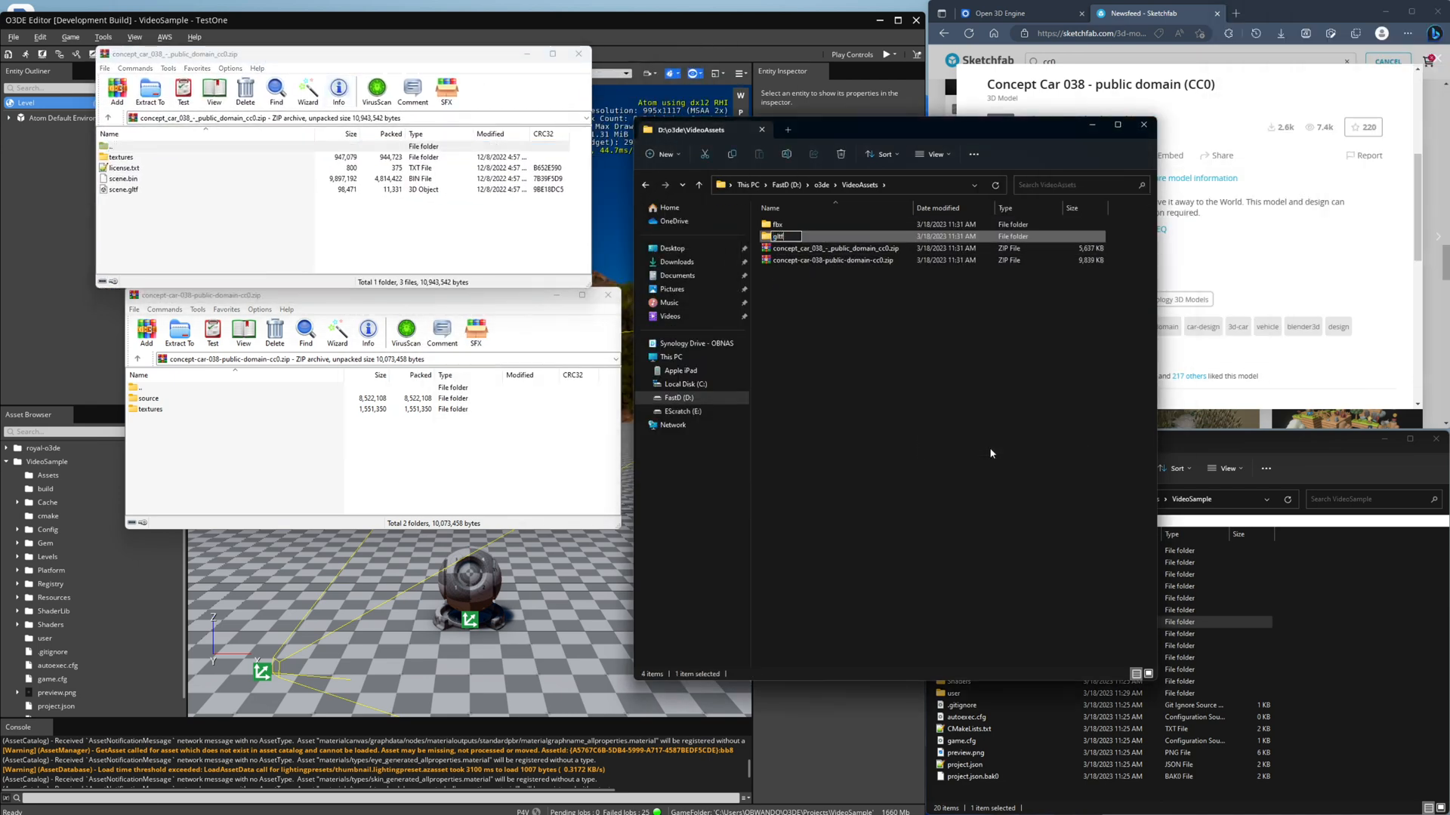
{"action": "double_click", "coordinate": [780, 236]}
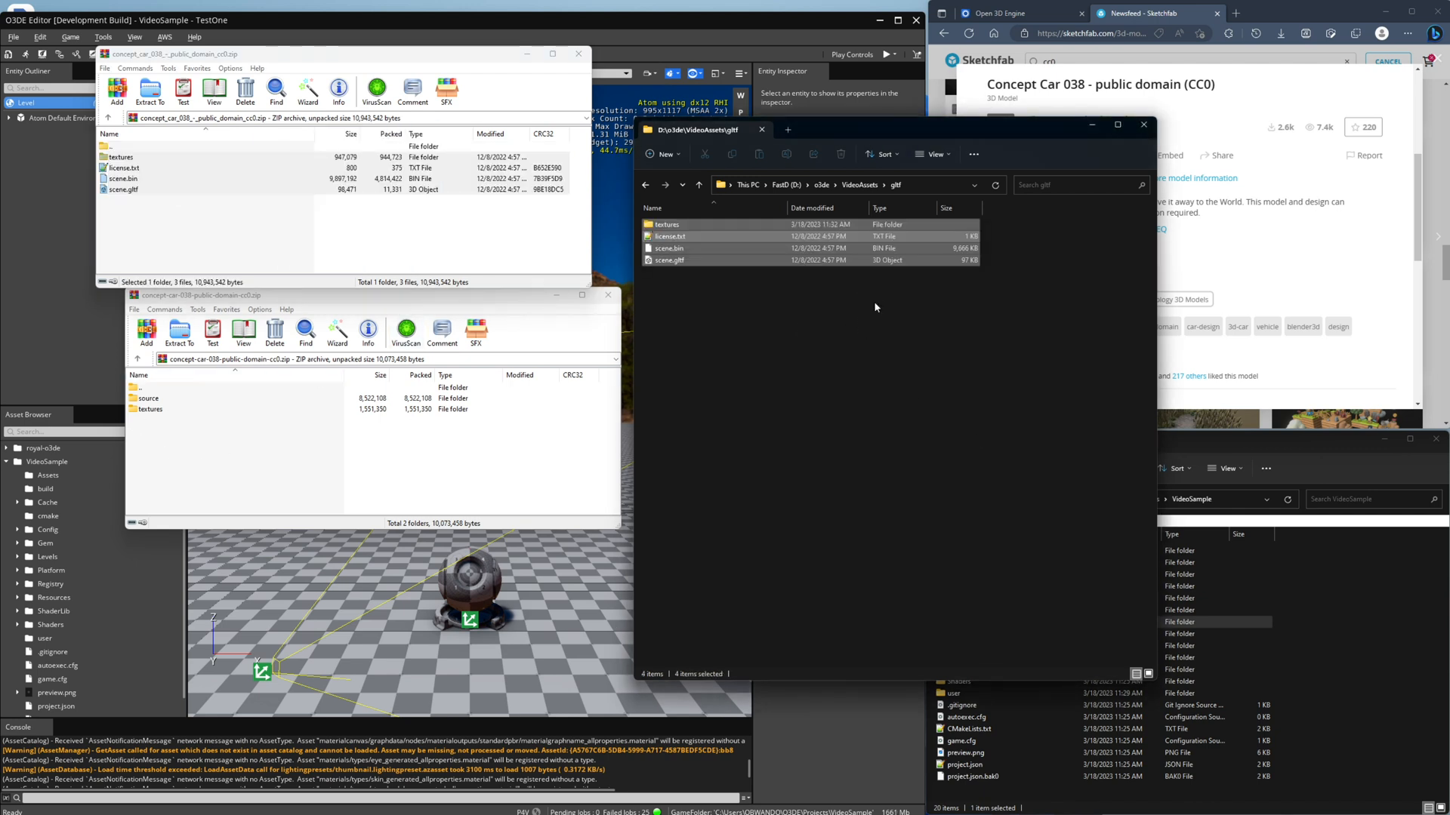
{"action": "left_click", "coordinate": [698, 184]}
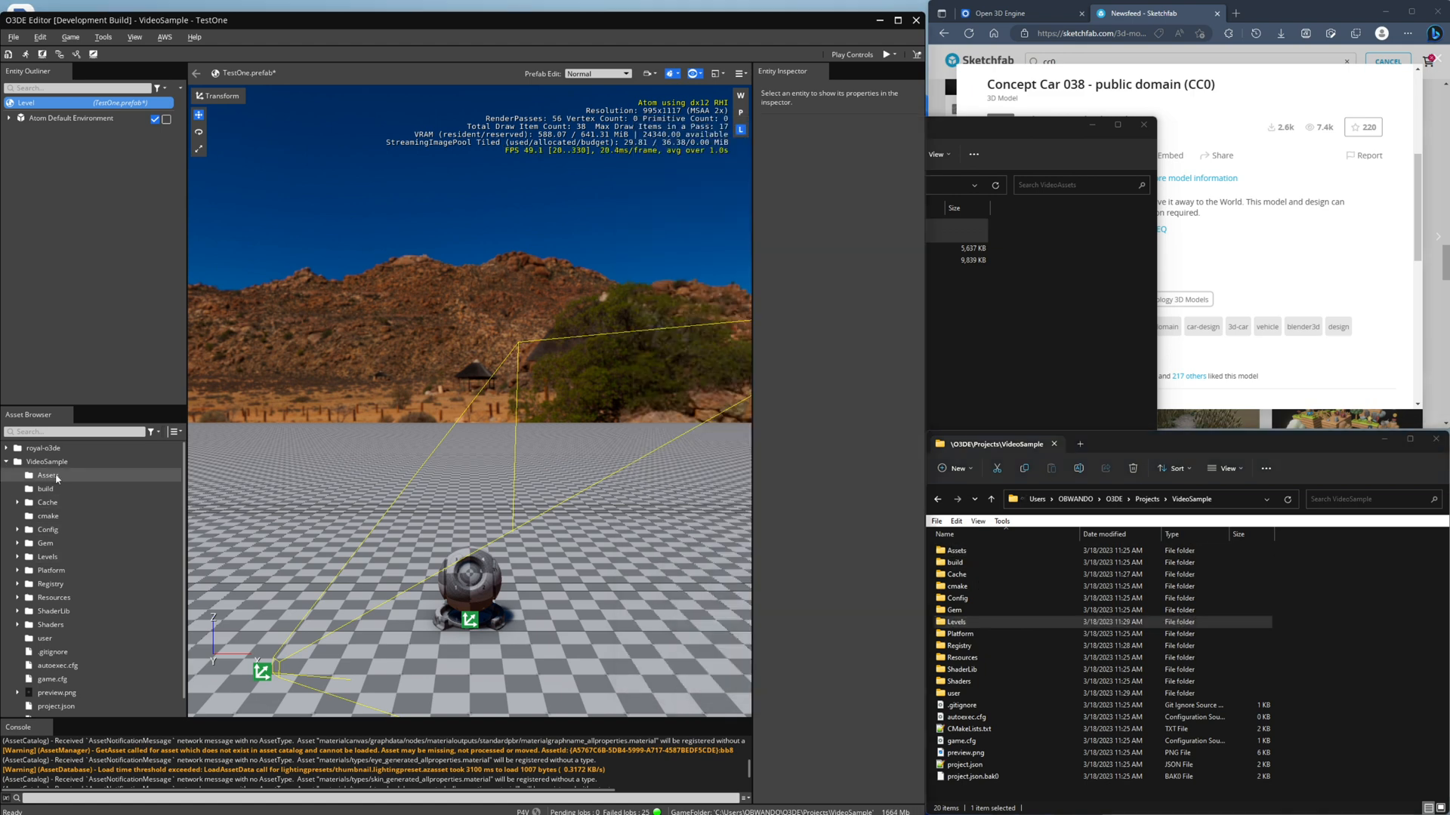
- Show the VideoSample project's Assets folder in File Explorer, holding the fbx and gltf folders
{"action": "right_click", "coordinate": [47, 474]}
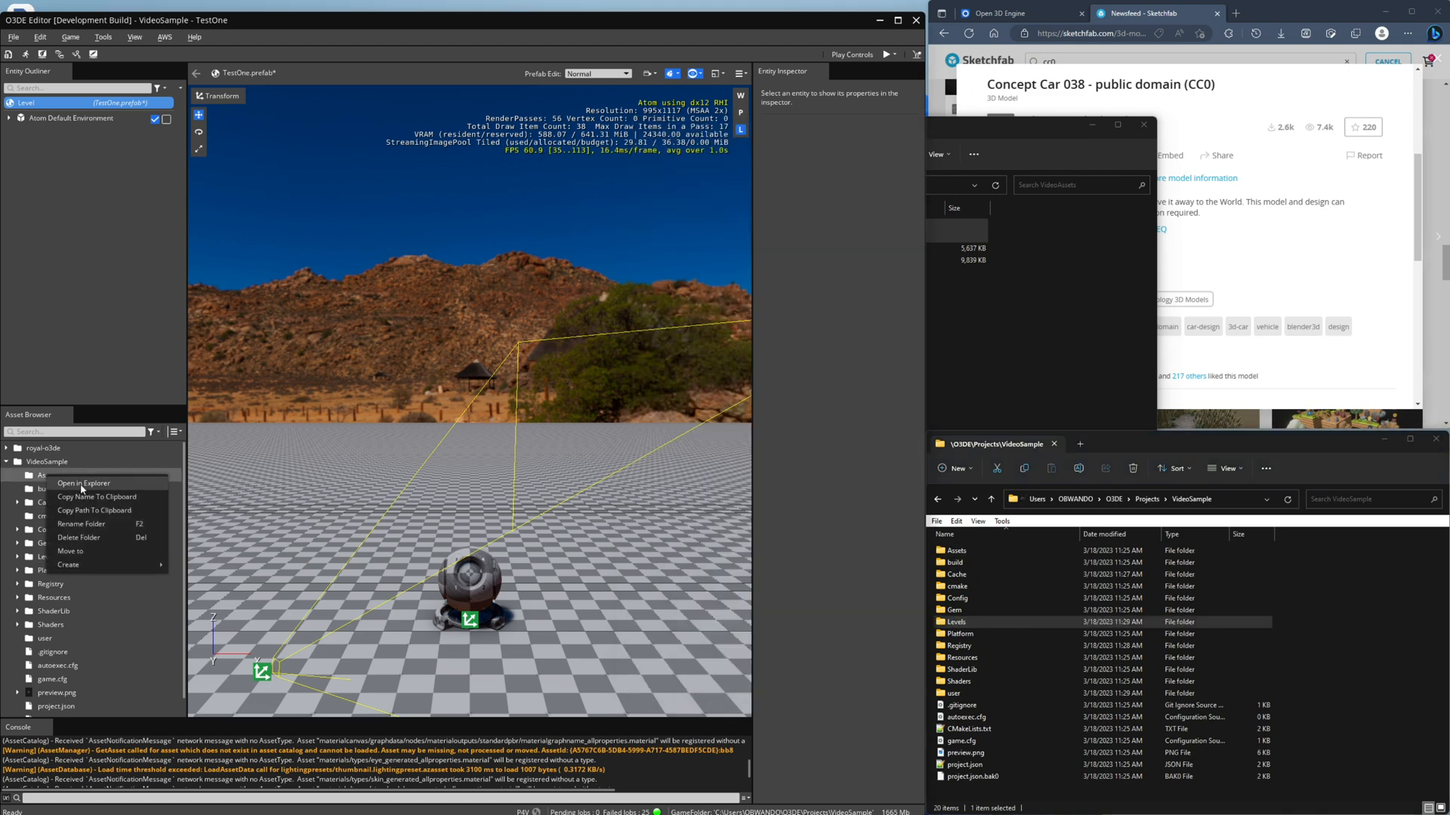
{"action": "left_click", "coordinate": [90, 487]}
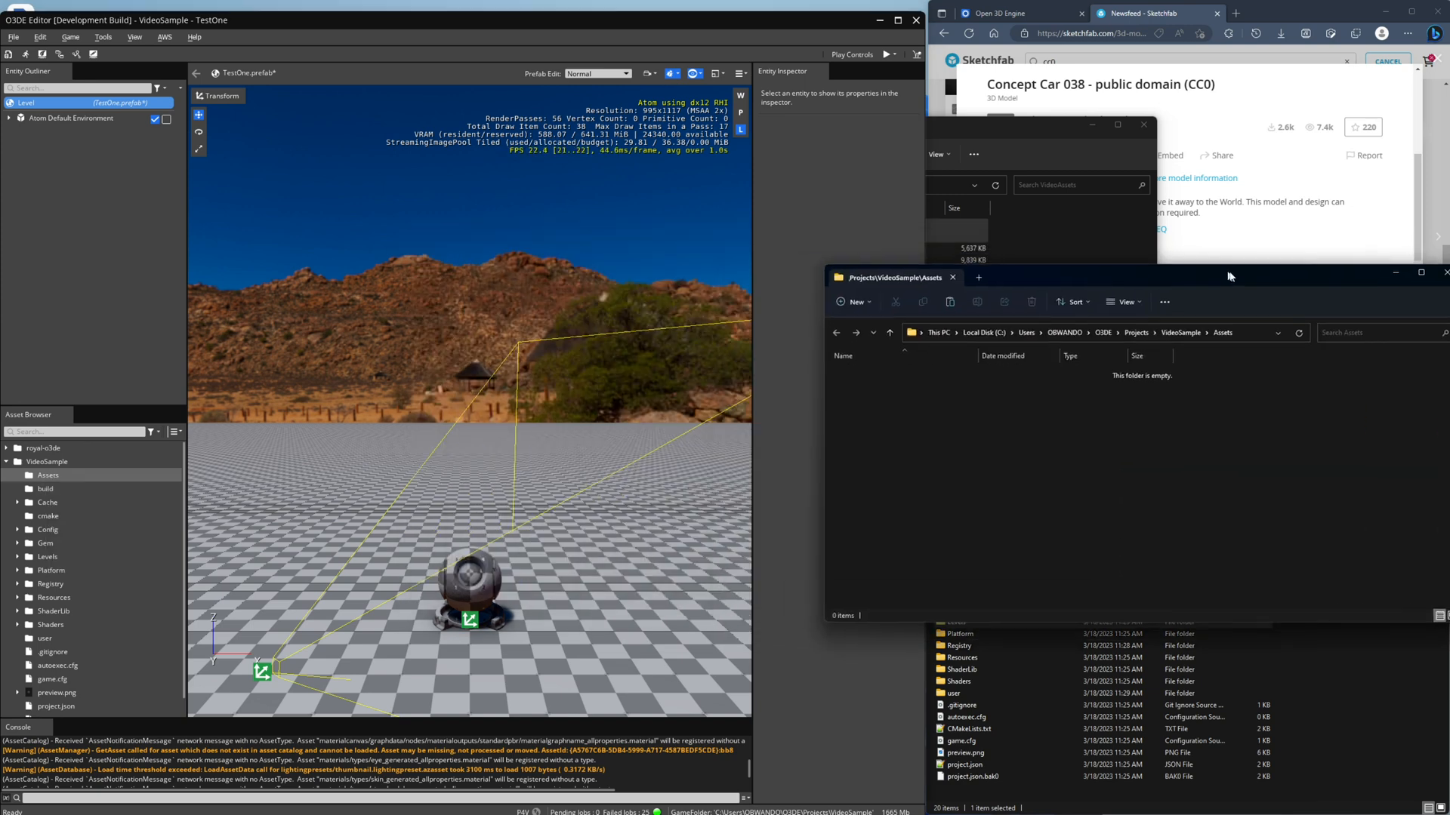
{"action": "left_click", "coordinate": [1182, 333]}
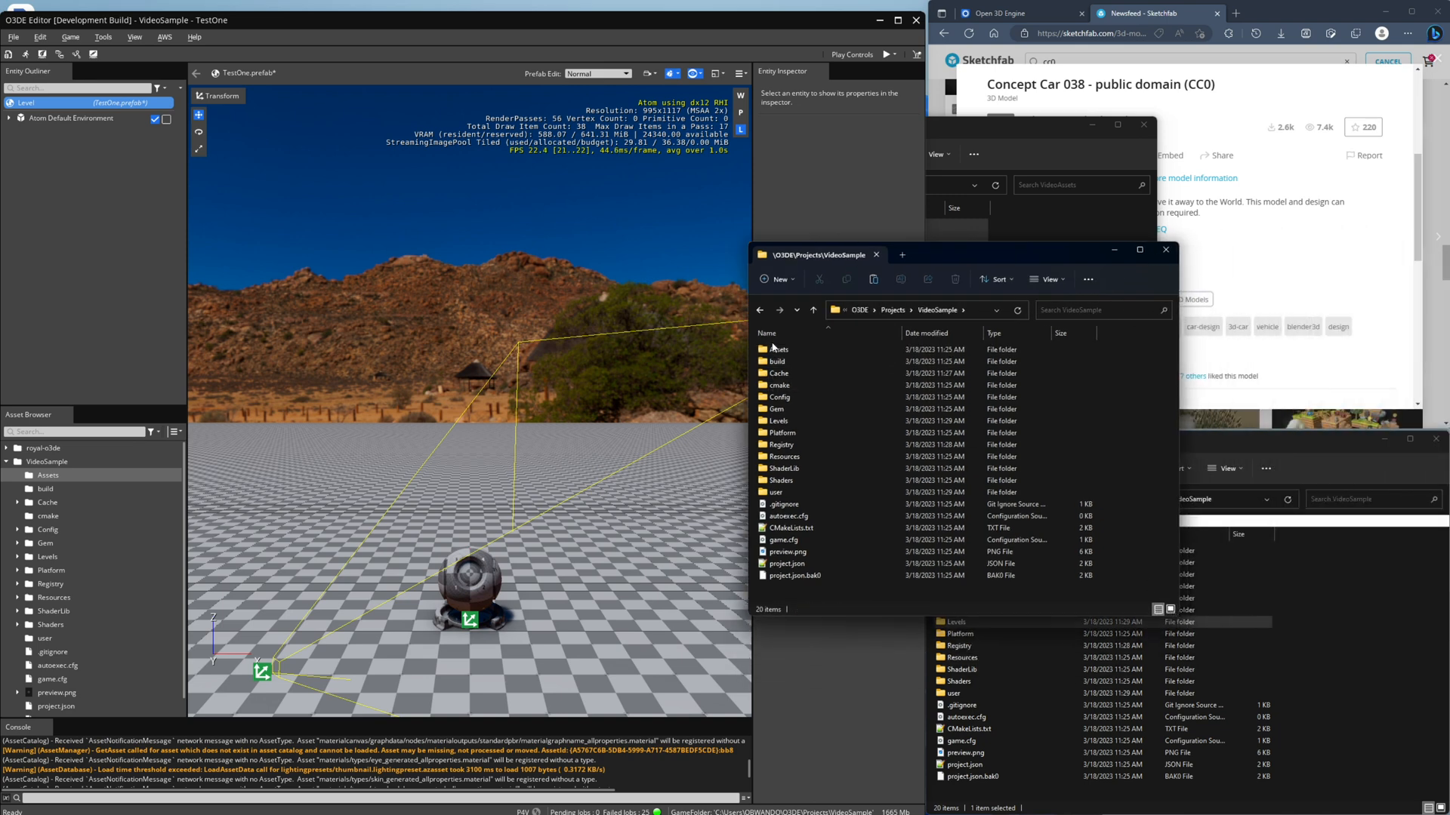
{"action": "double_click", "coordinate": [778, 349]}
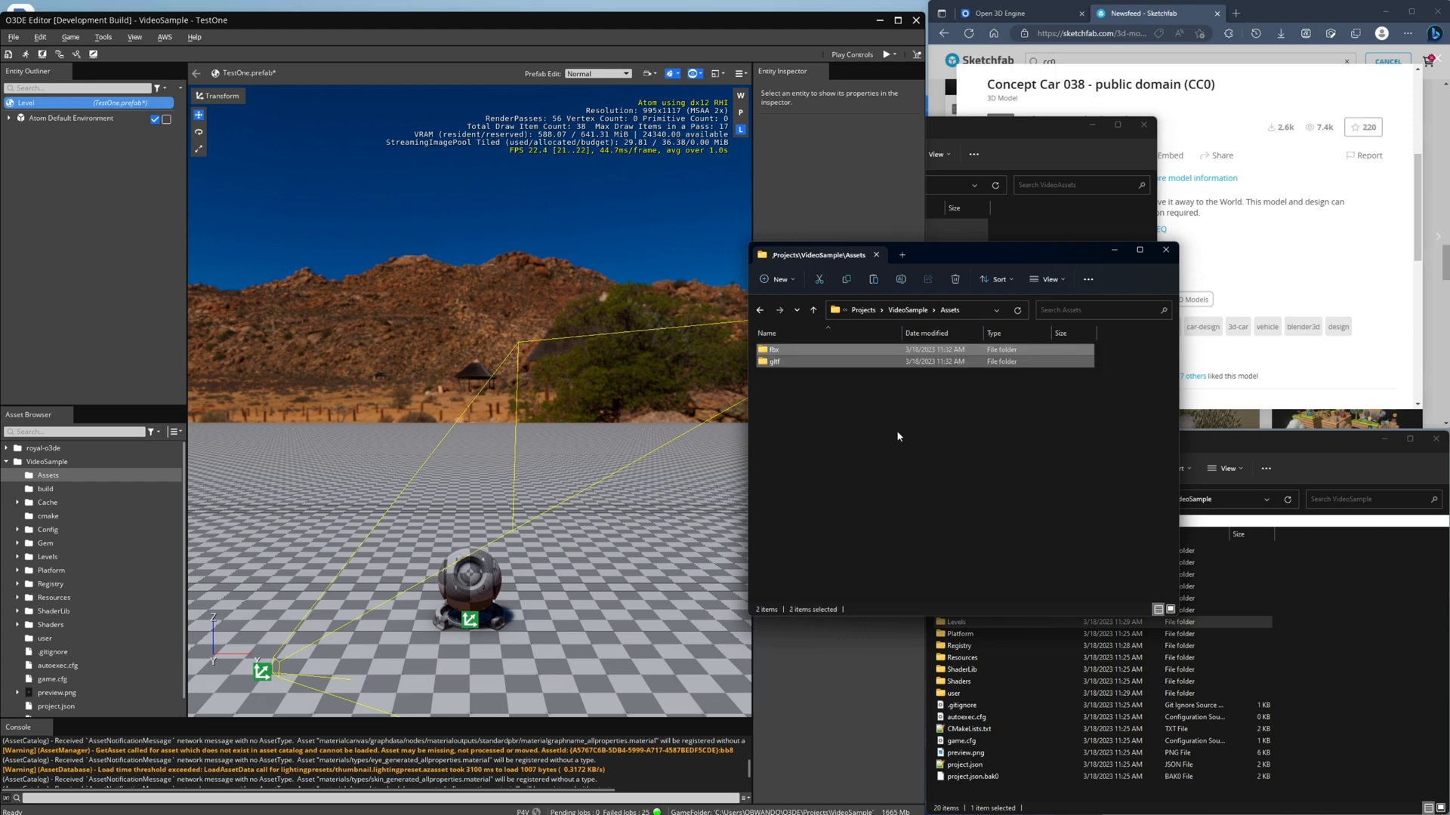
{"action": "left_click", "coordinate": [16, 802]}
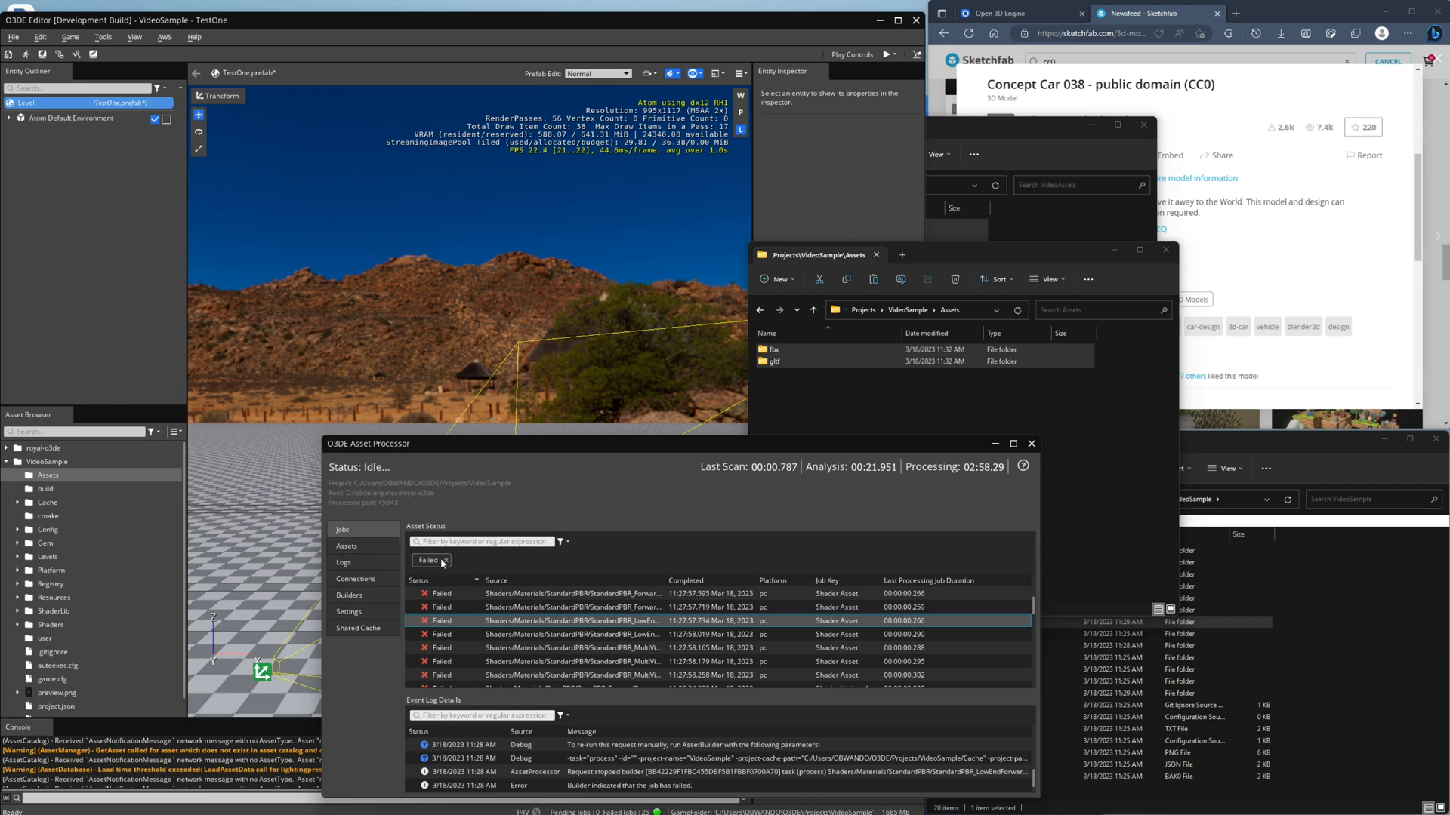
- Clear the Failed filter to confirm the Concept Car jobs completed, then close Asset Processor
{"action": "left_click", "coordinate": [431, 561]}
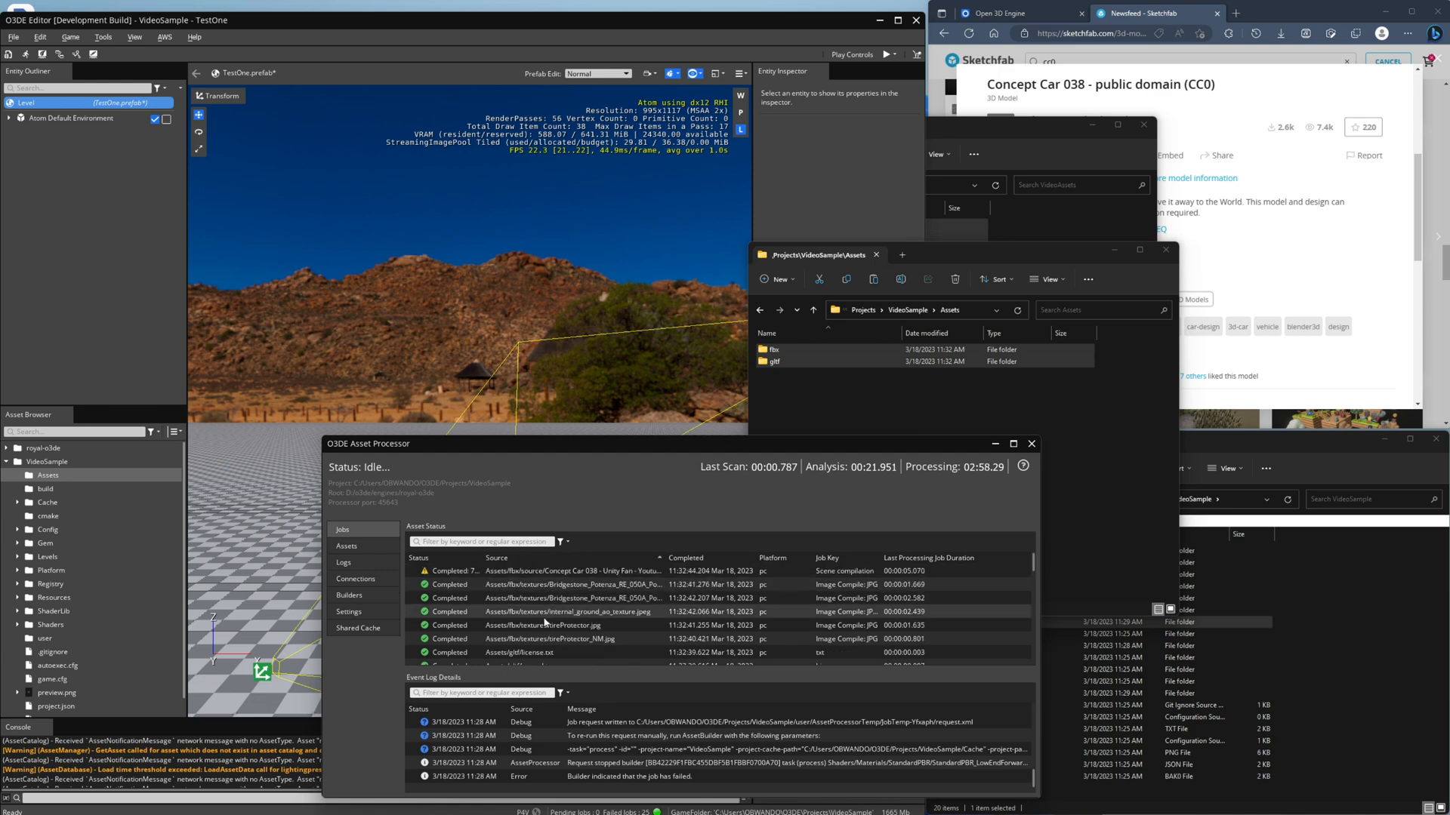
{"action": "left_click", "coordinate": [554, 584]}
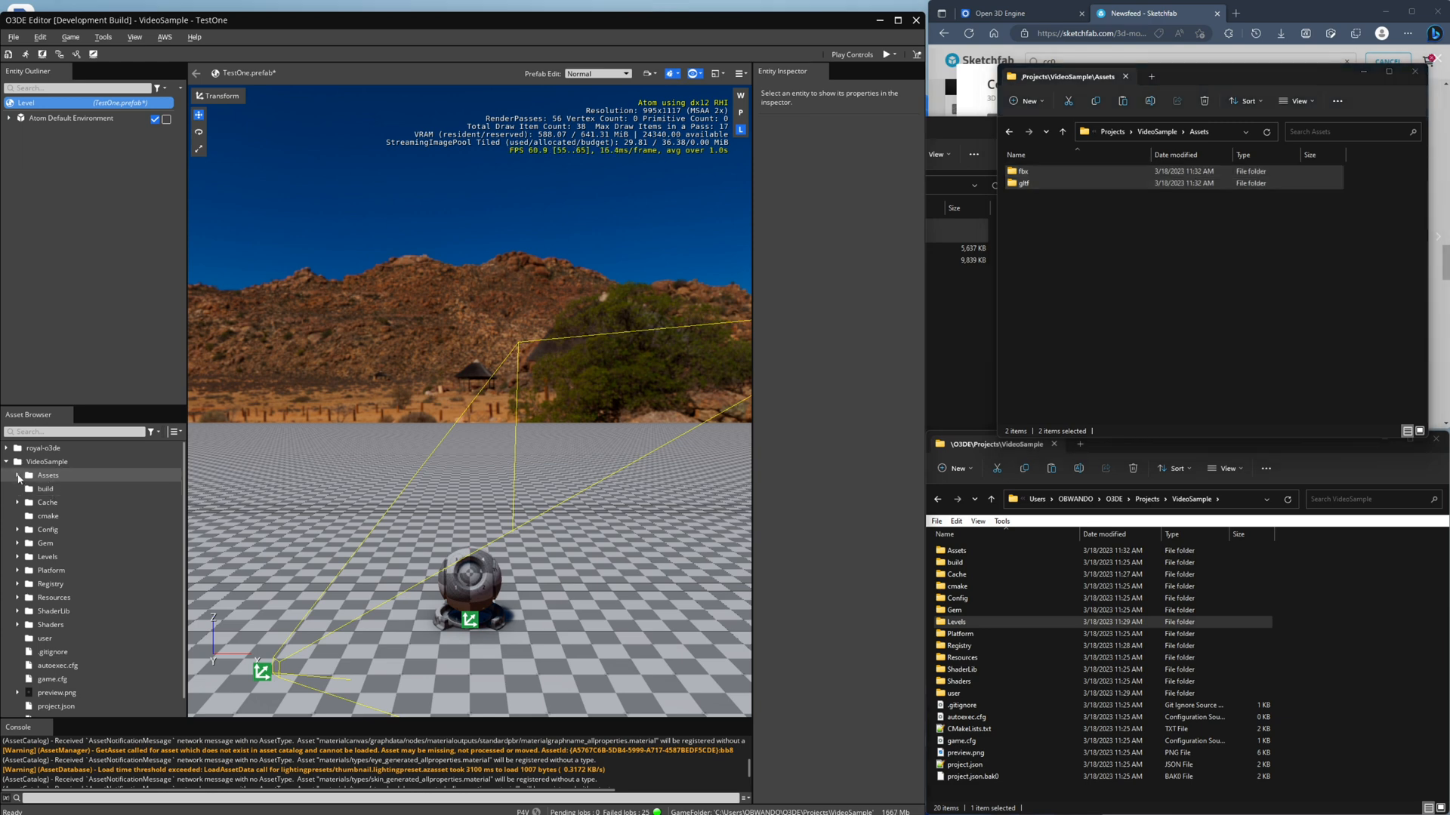
- Drag the Concept Car 038 fbx from Assets > fbx > source into the level and expand its child entities
{"action": "left_click", "coordinate": [18, 476]}
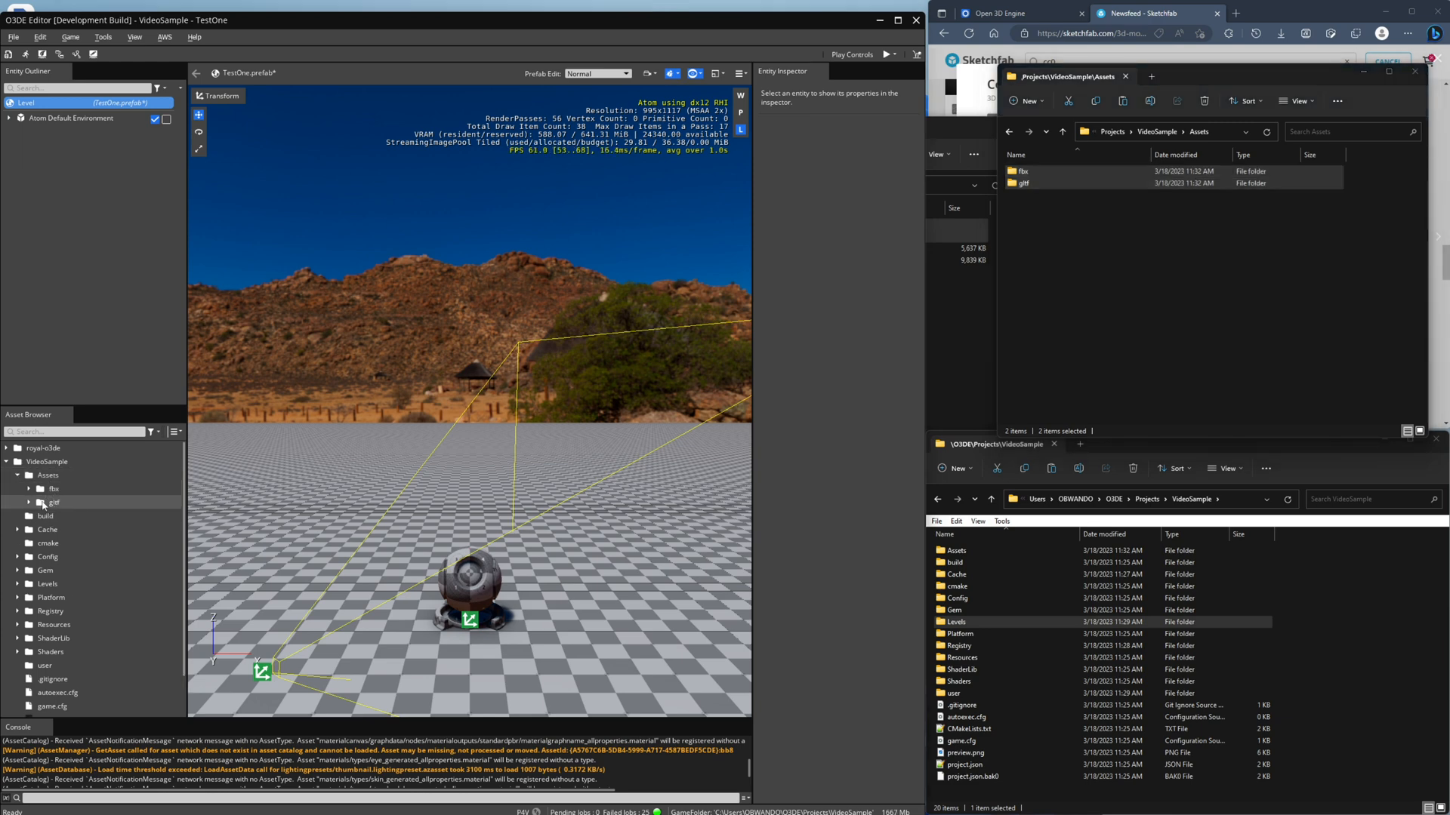
{"action": "left_click", "coordinate": [28, 488]}
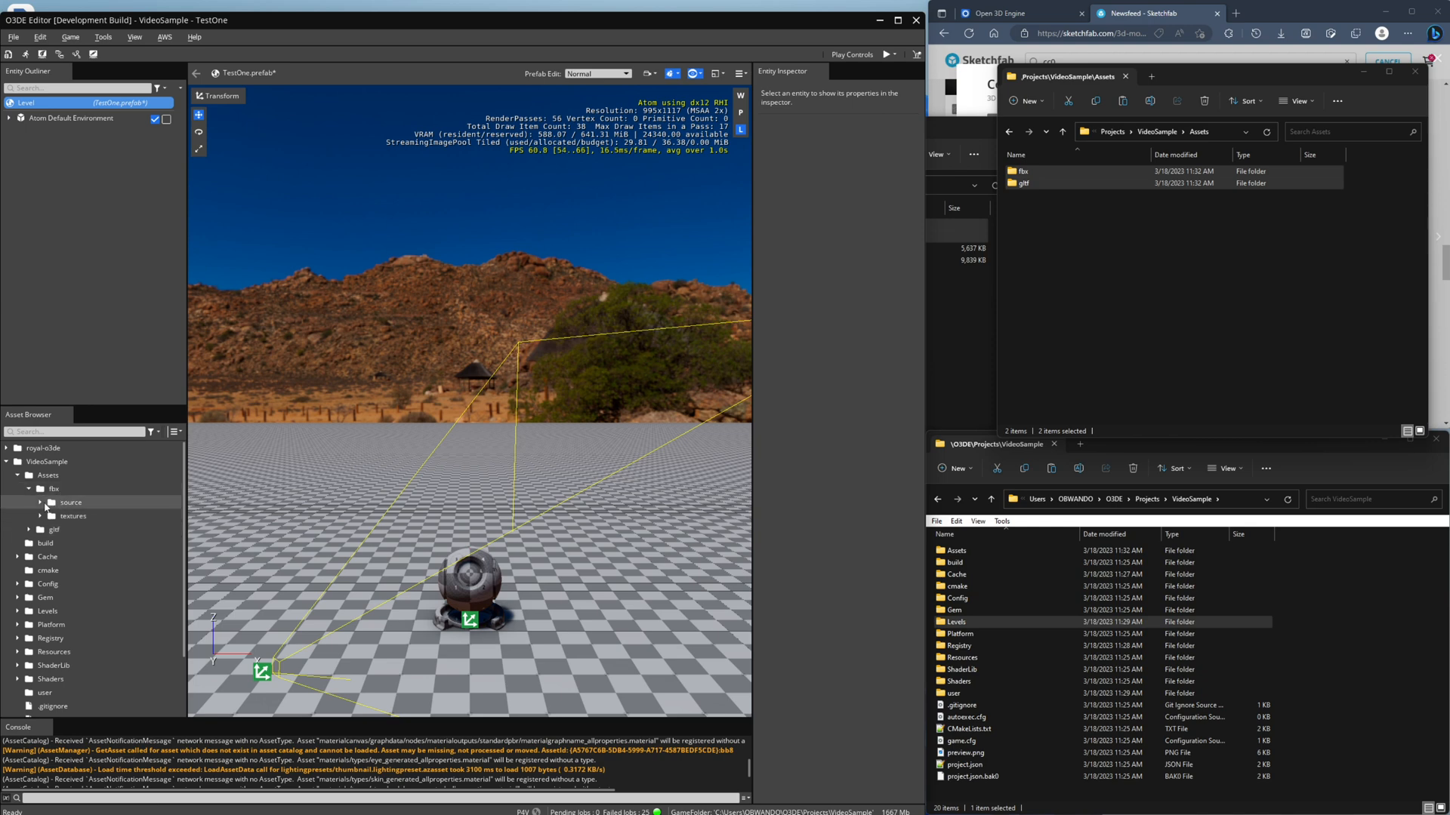
{"action": "left_click", "coordinate": [50, 501]}
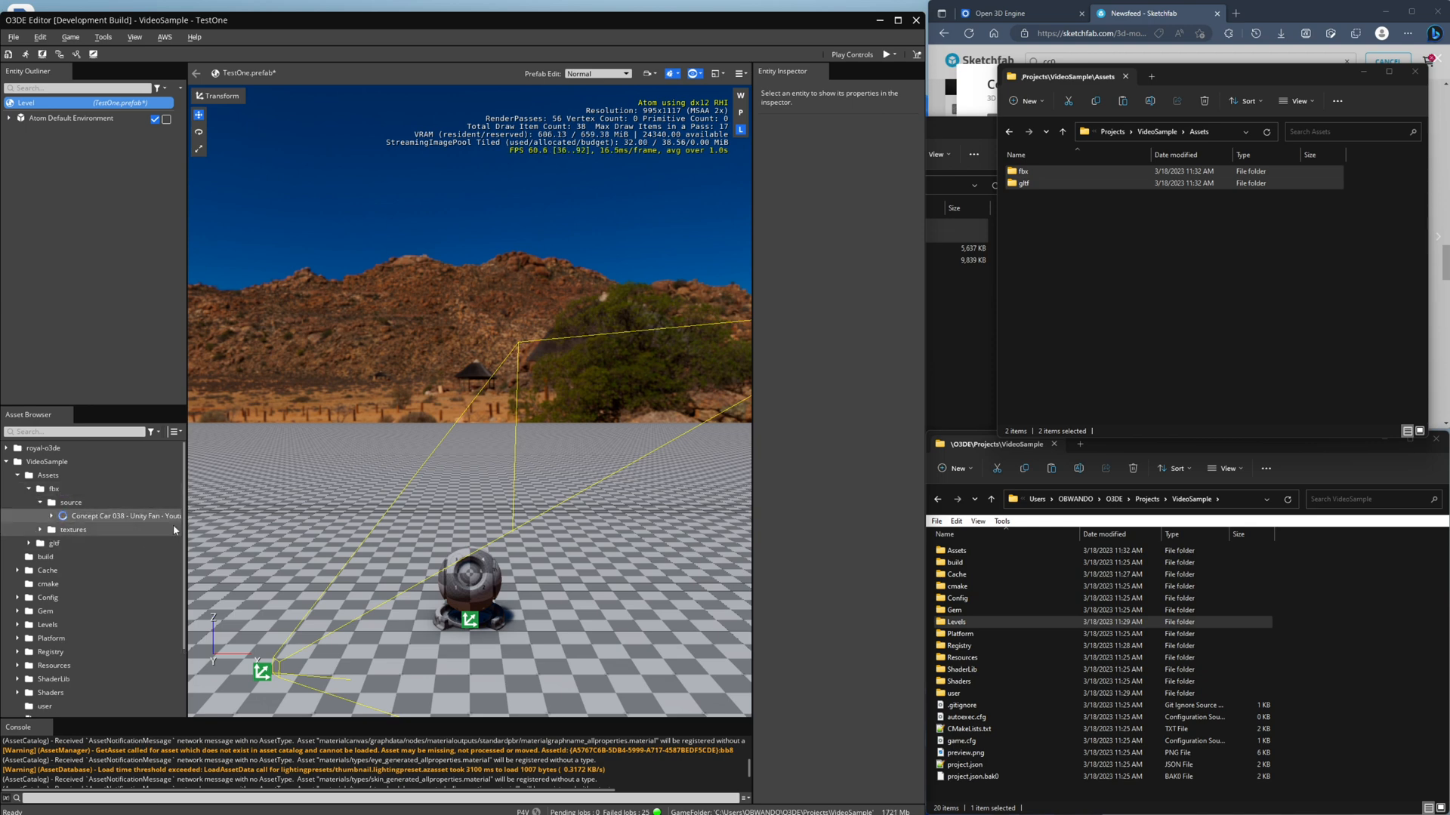
{"action": "left_click", "coordinate": [30, 543]}
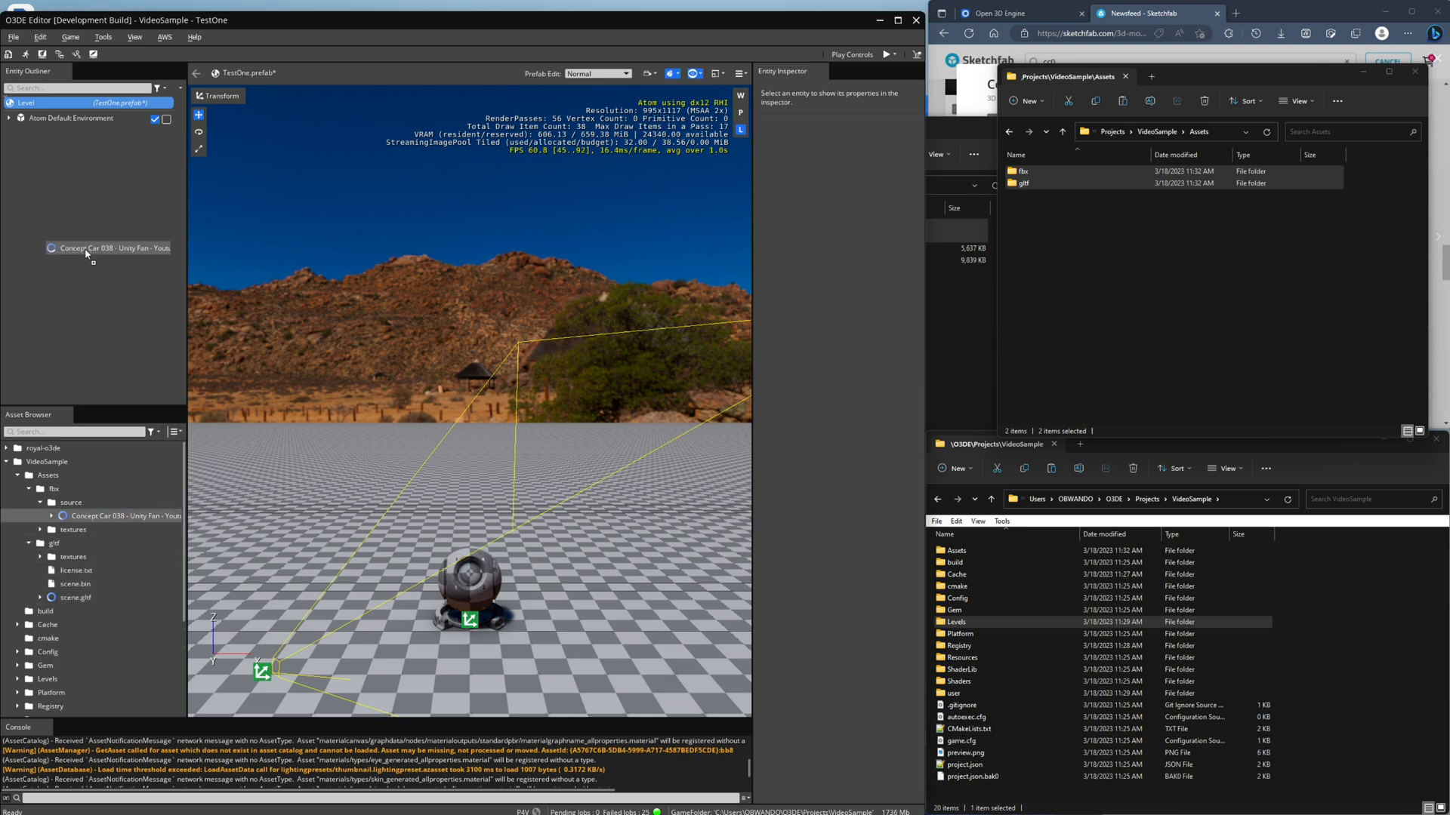
{"action": "left_click_drag", "start_coordinate": [109, 248], "coordinate": [435, 570]}
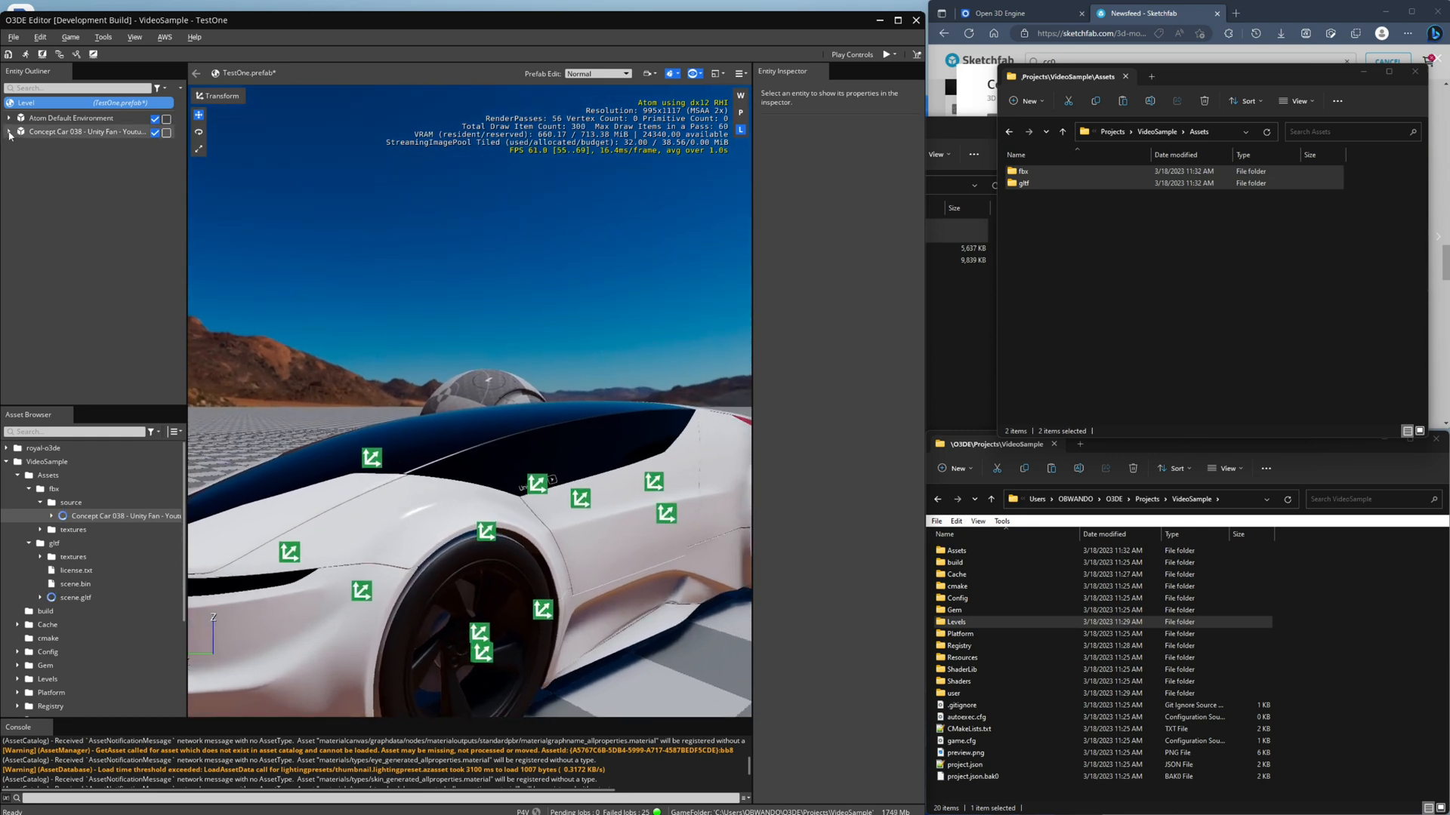
{"action": "left_click", "coordinate": [9, 135]}
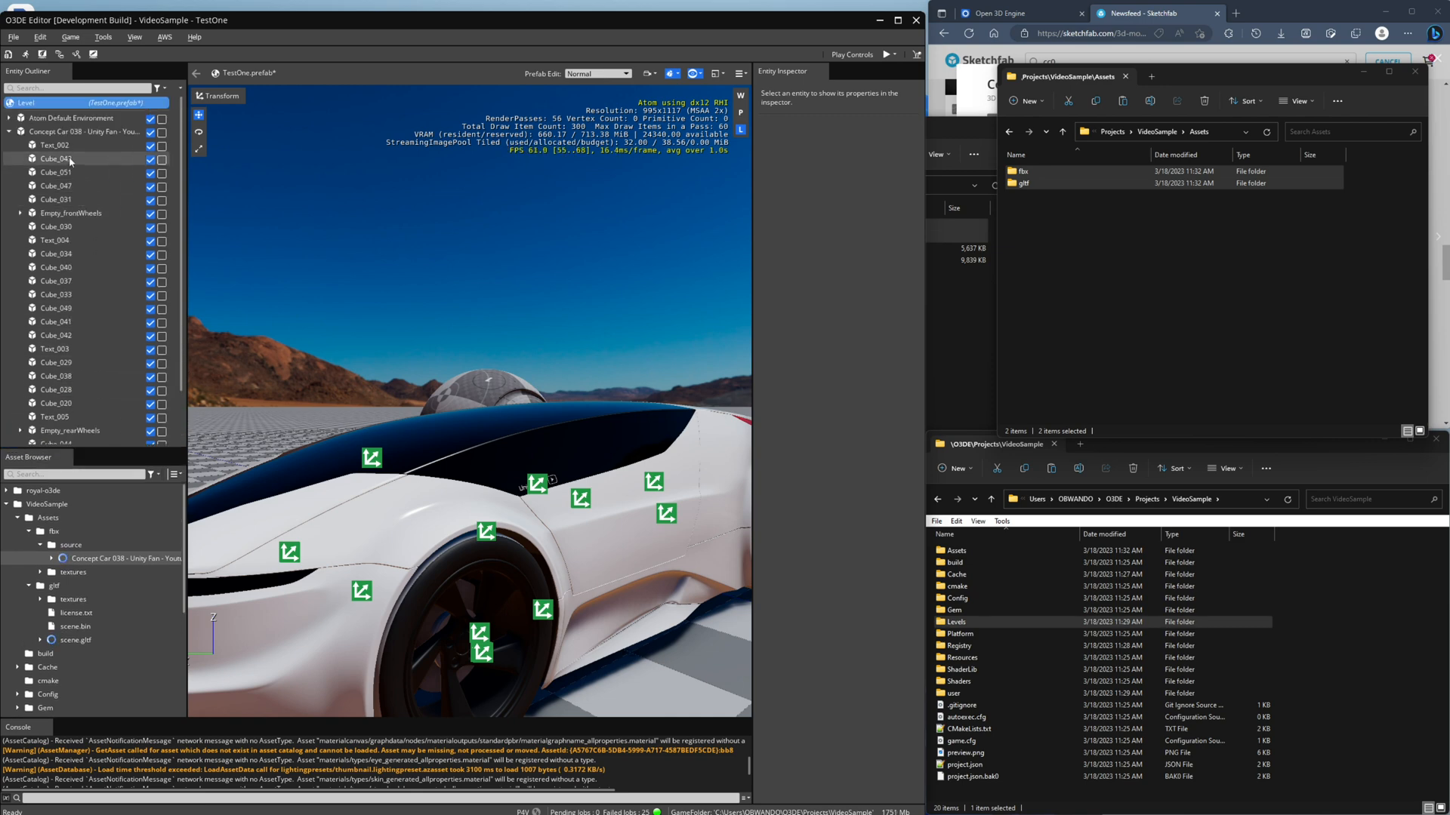
- Select the car's Cube_033 body piece to show its transform and mesh in the inspector
{"action": "left_click", "coordinate": [56, 247]}
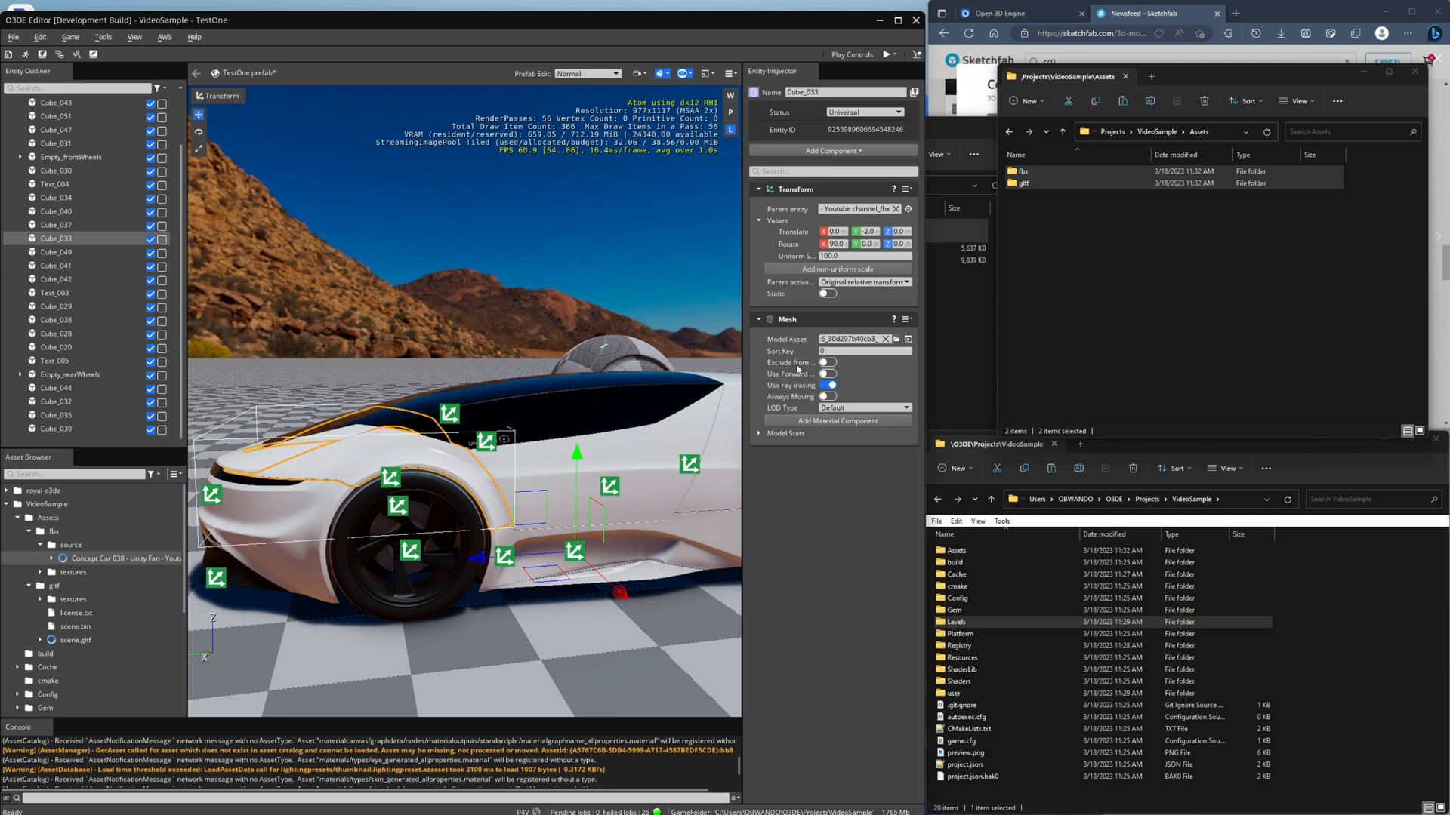
{"action": "mouse_move", "coordinate": [823, 396]}
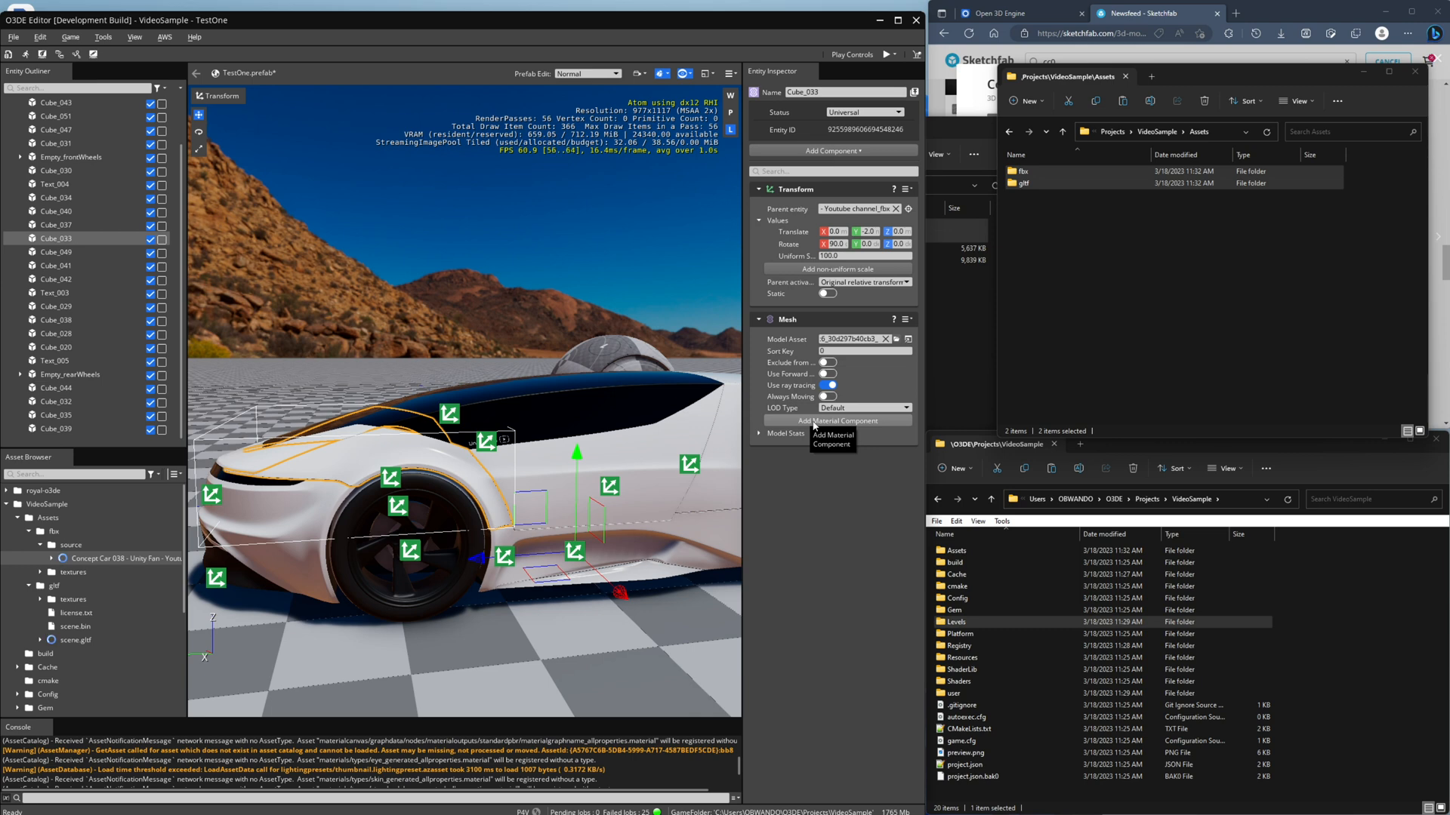
- Add a Material component to Cube_033 and generate its editable body colour source material
{"action": "left_click", "coordinate": [835, 421]}
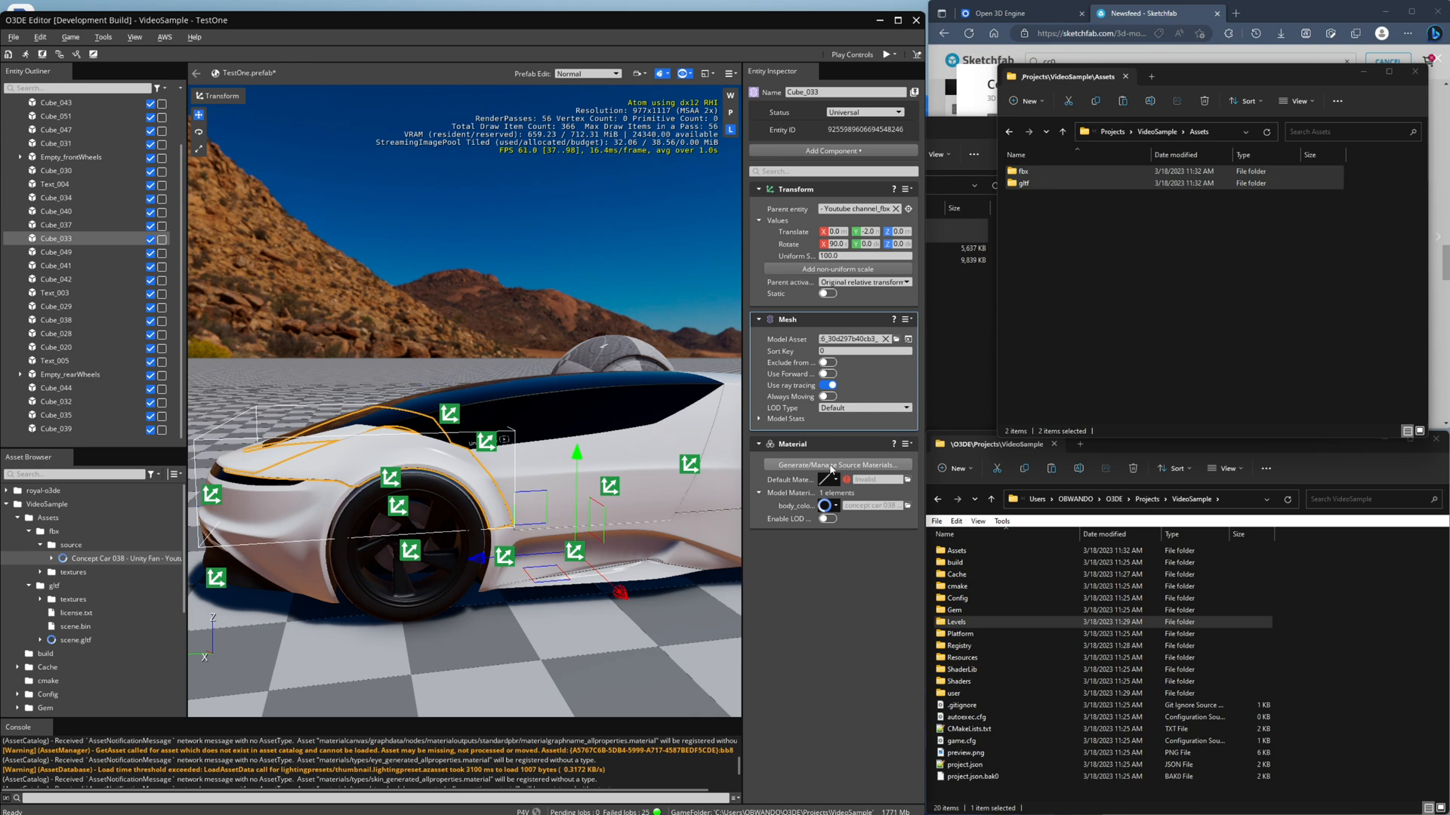
{"action": "left_click", "coordinate": [830, 465]}
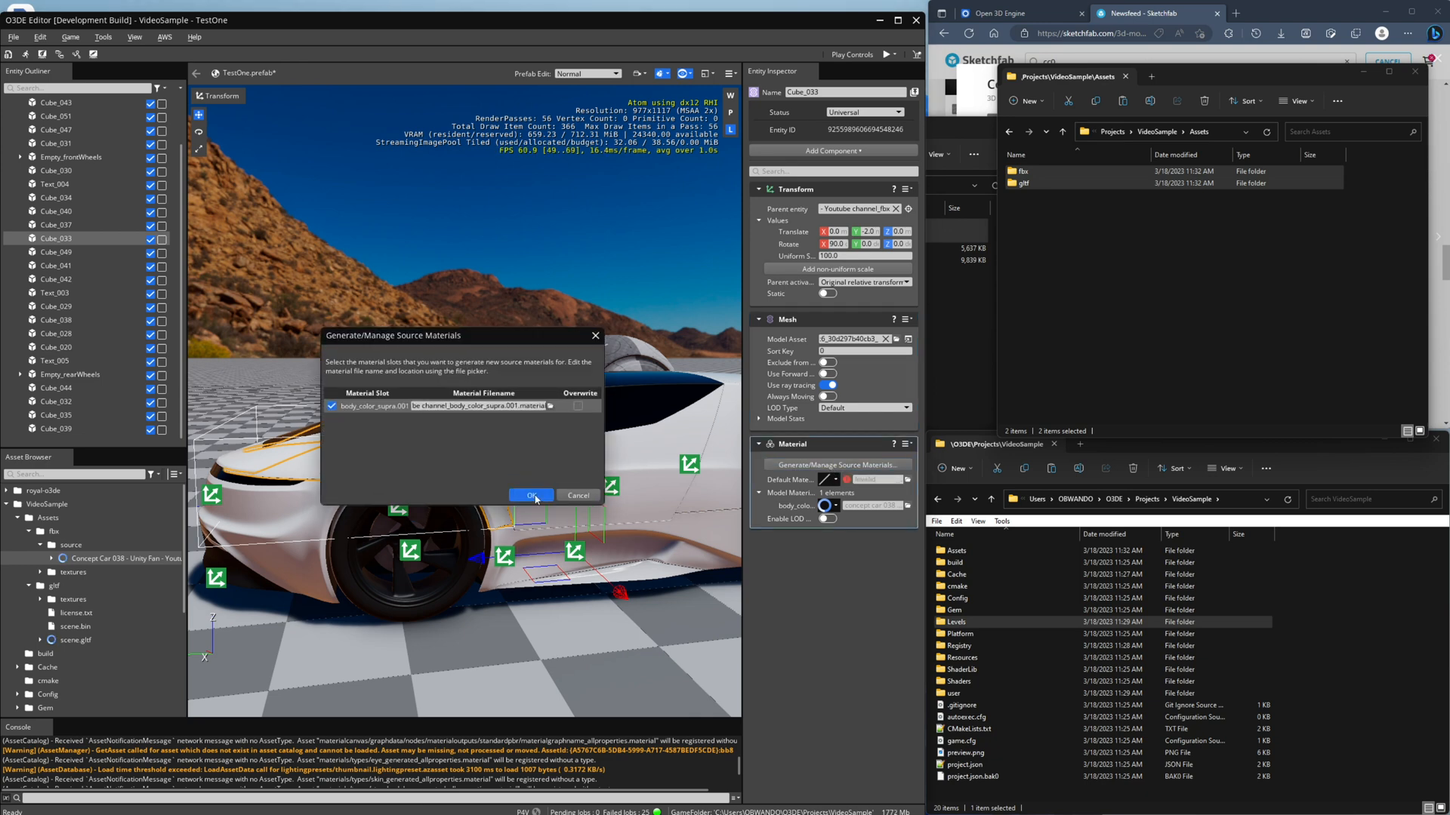
{"action": "left_click", "coordinate": [530, 496]}
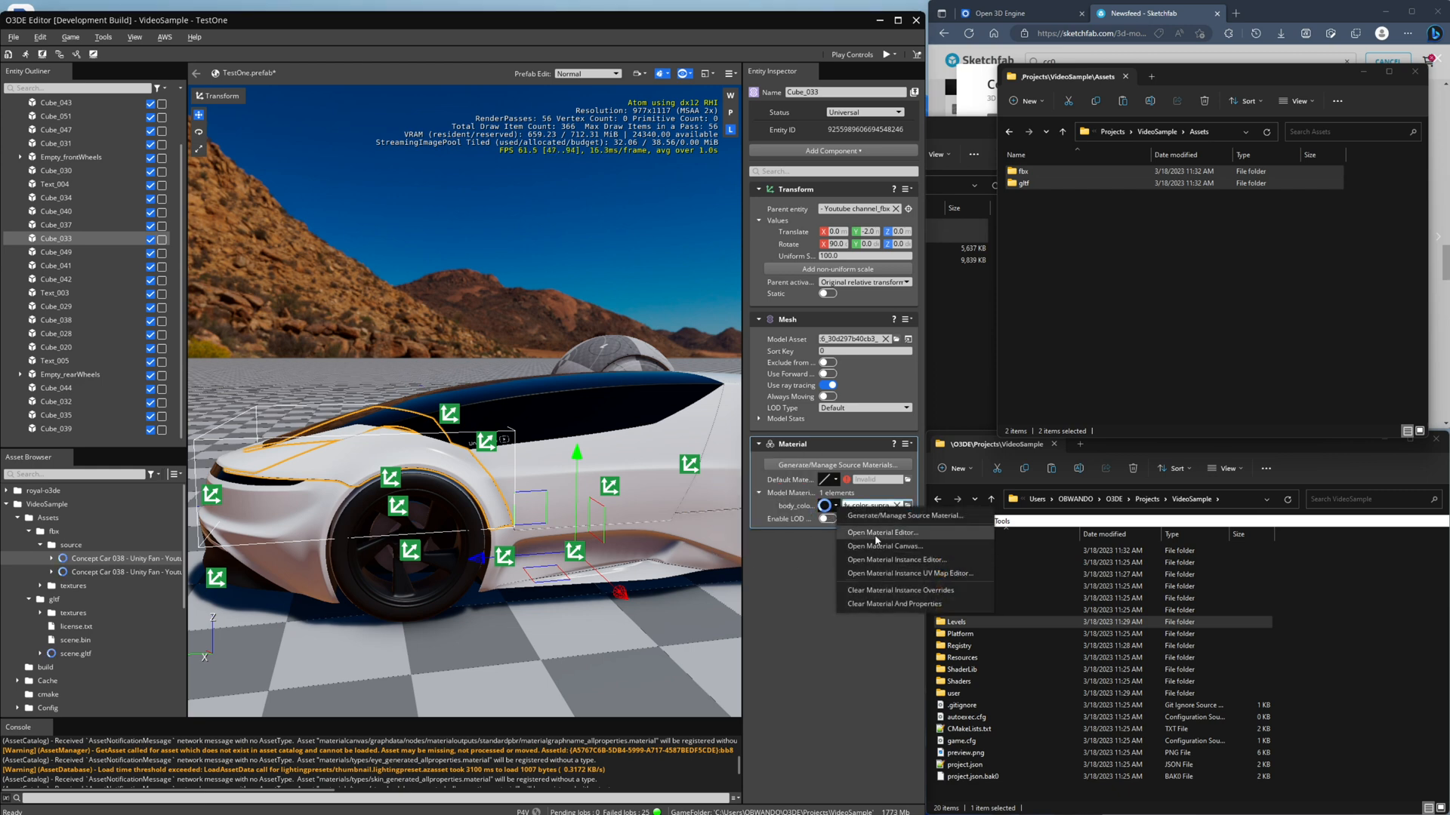
{"action": "mouse_move", "coordinate": [876, 539]}
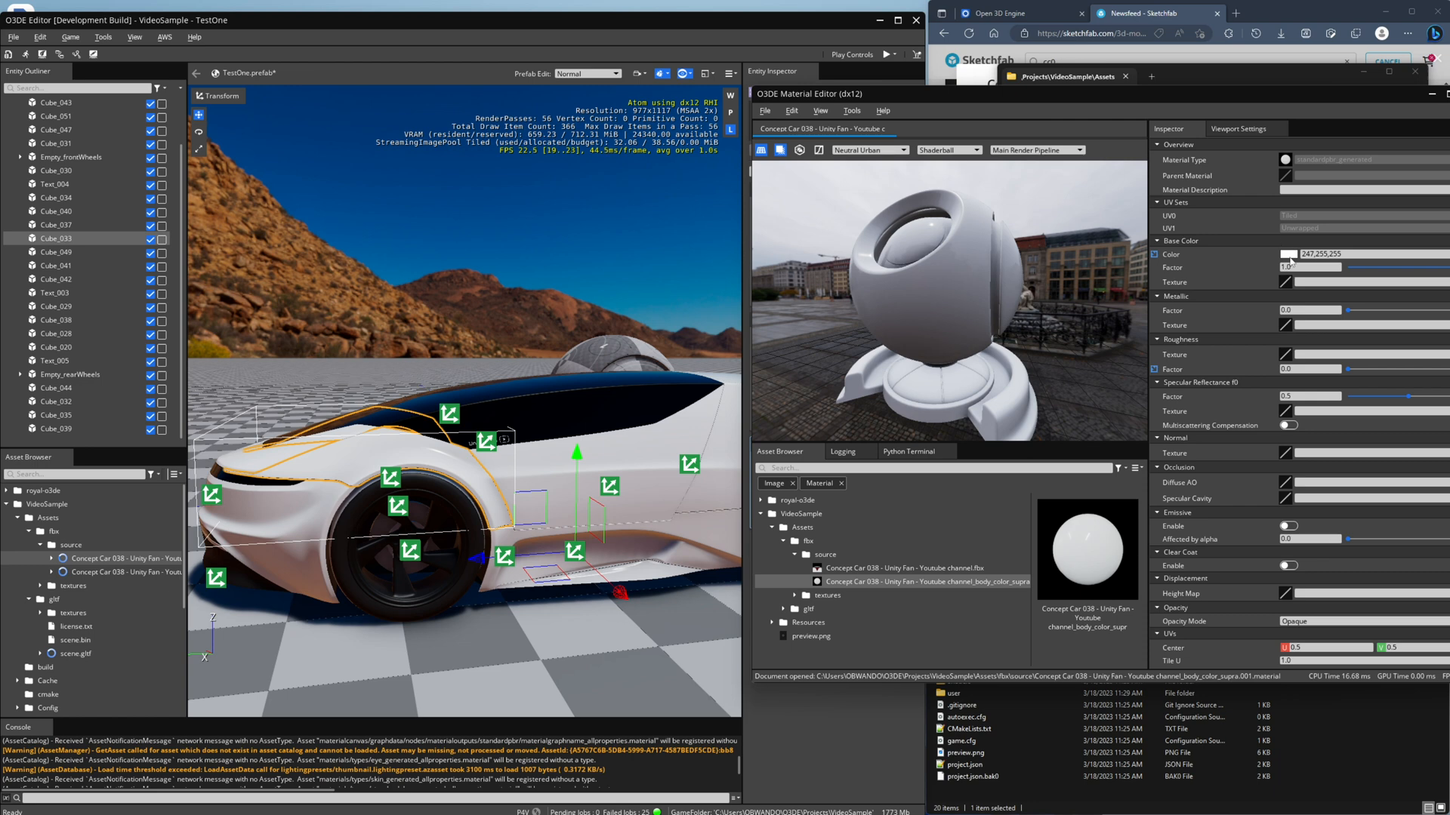
- Change the body colour material's Base Color from white to red
{"action": "left_click", "coordinate": [1287, 254]}
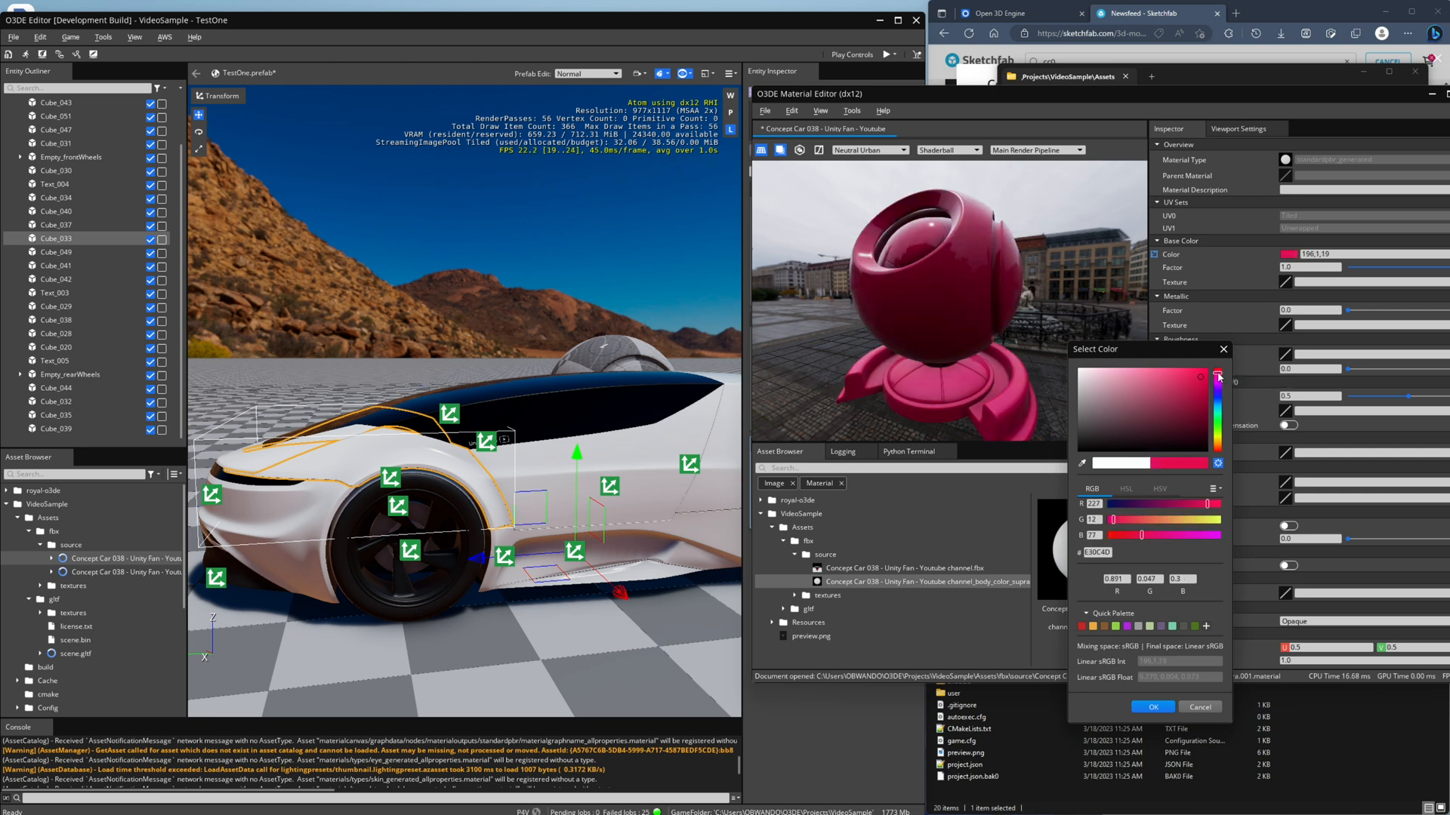
{"action": "left_click", "coordinate": [1199, 386]}
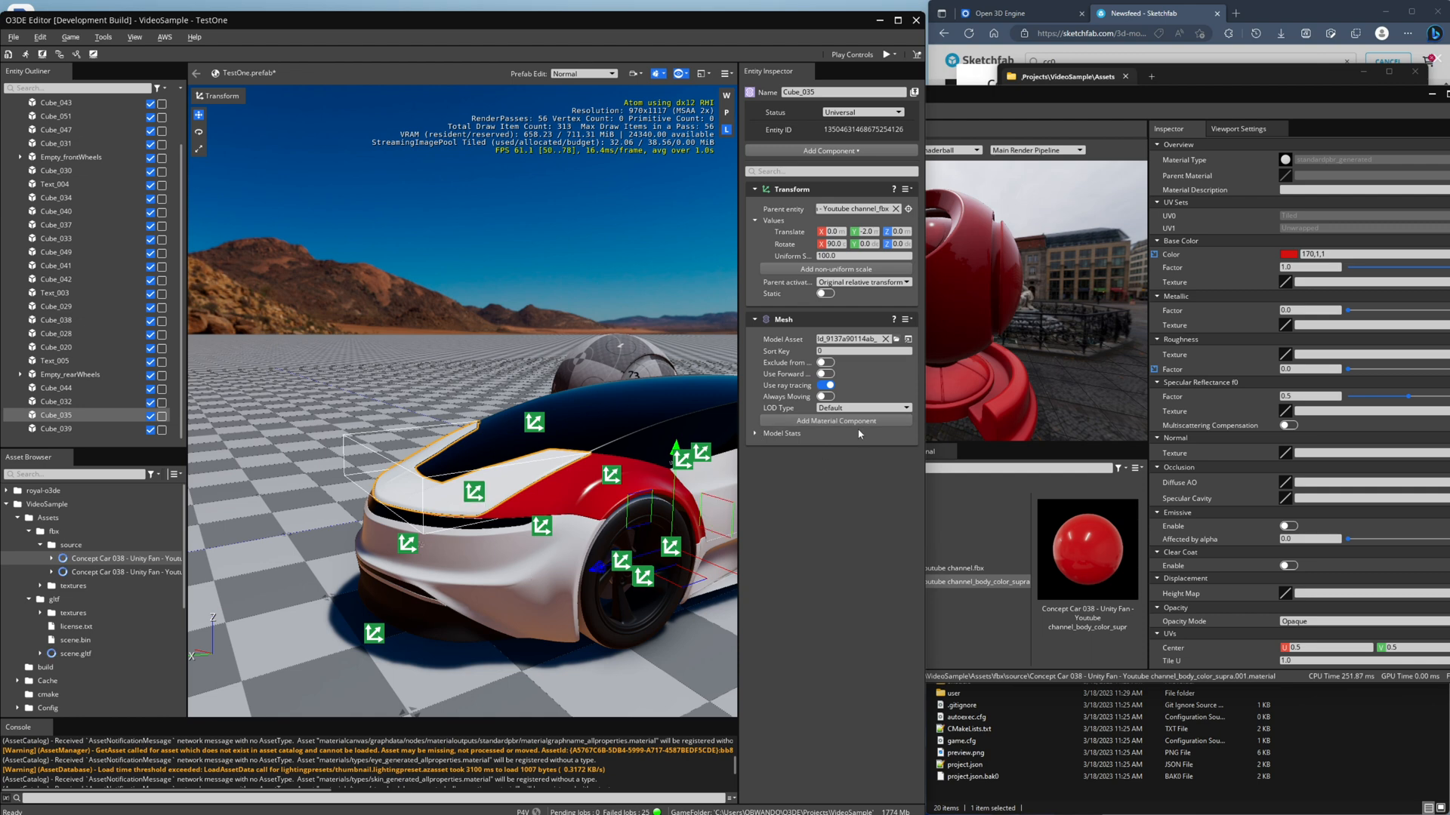
{"action": "mouse_move", "coordinate": [834, 422]}
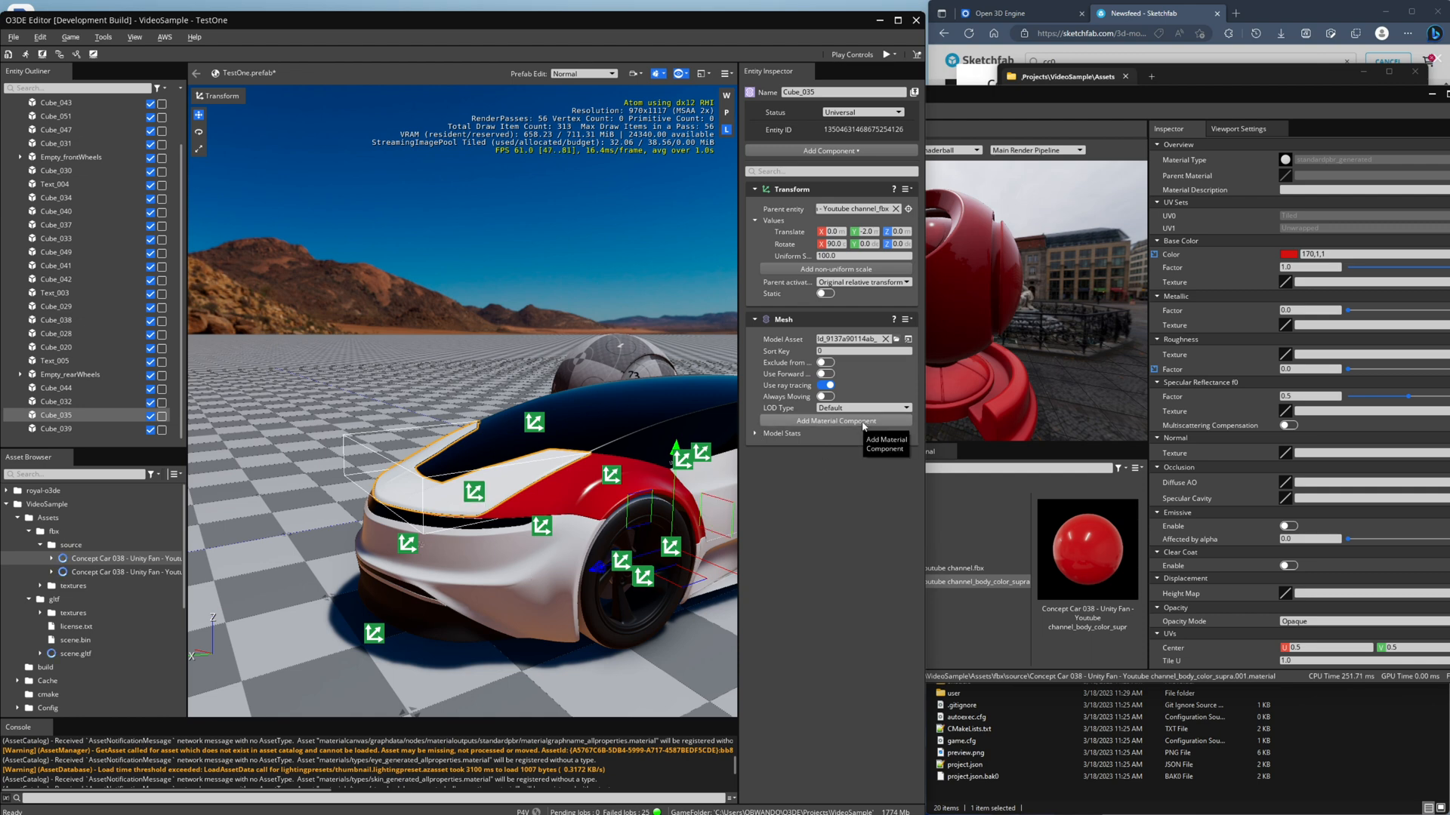
- Add a Material component to another body panel and generate its body colour source material
{"action": "left_click", "coordinate": [835, 422]}
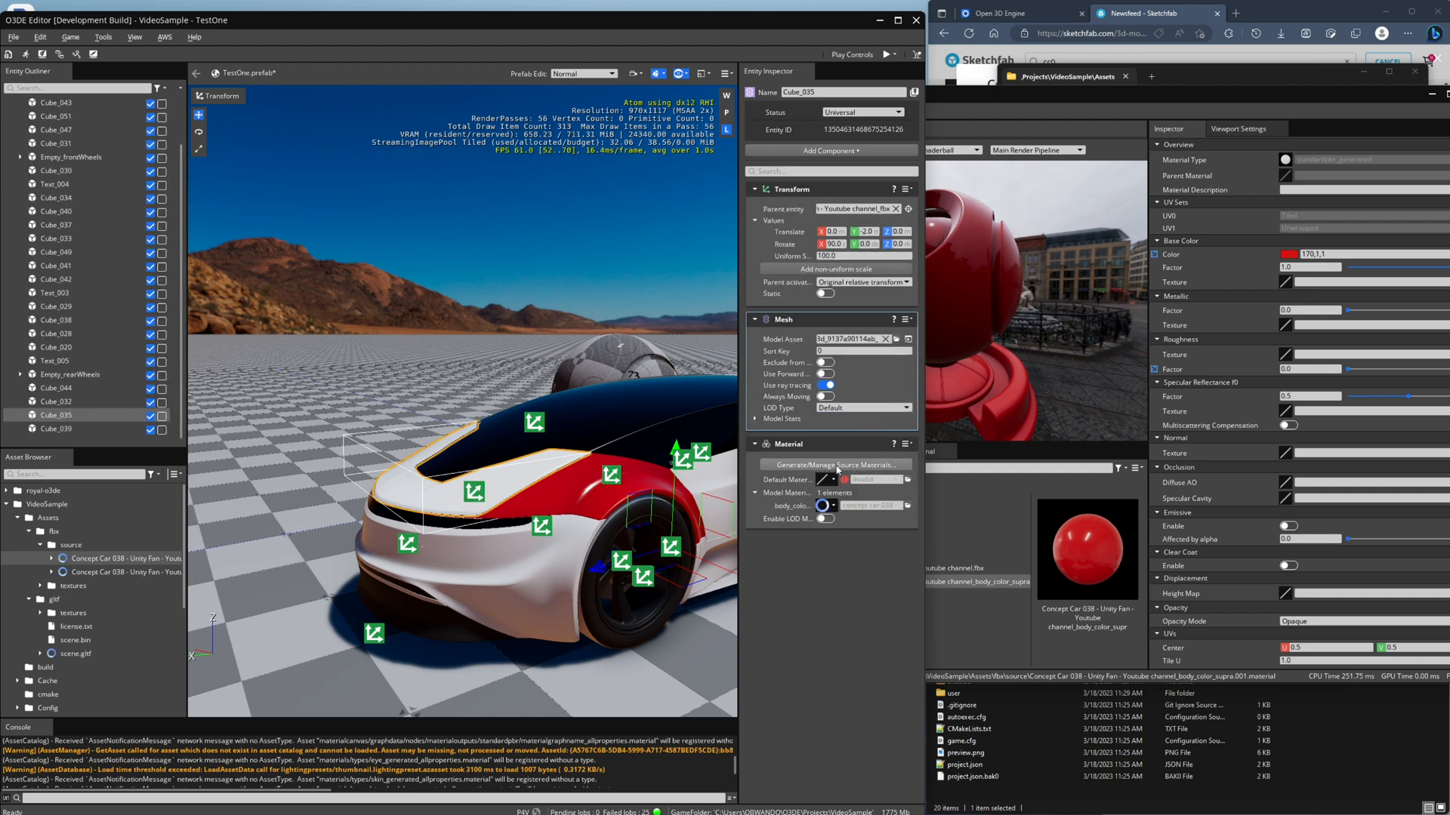
{"action": "left_click", "coordinate": [832, 465]}
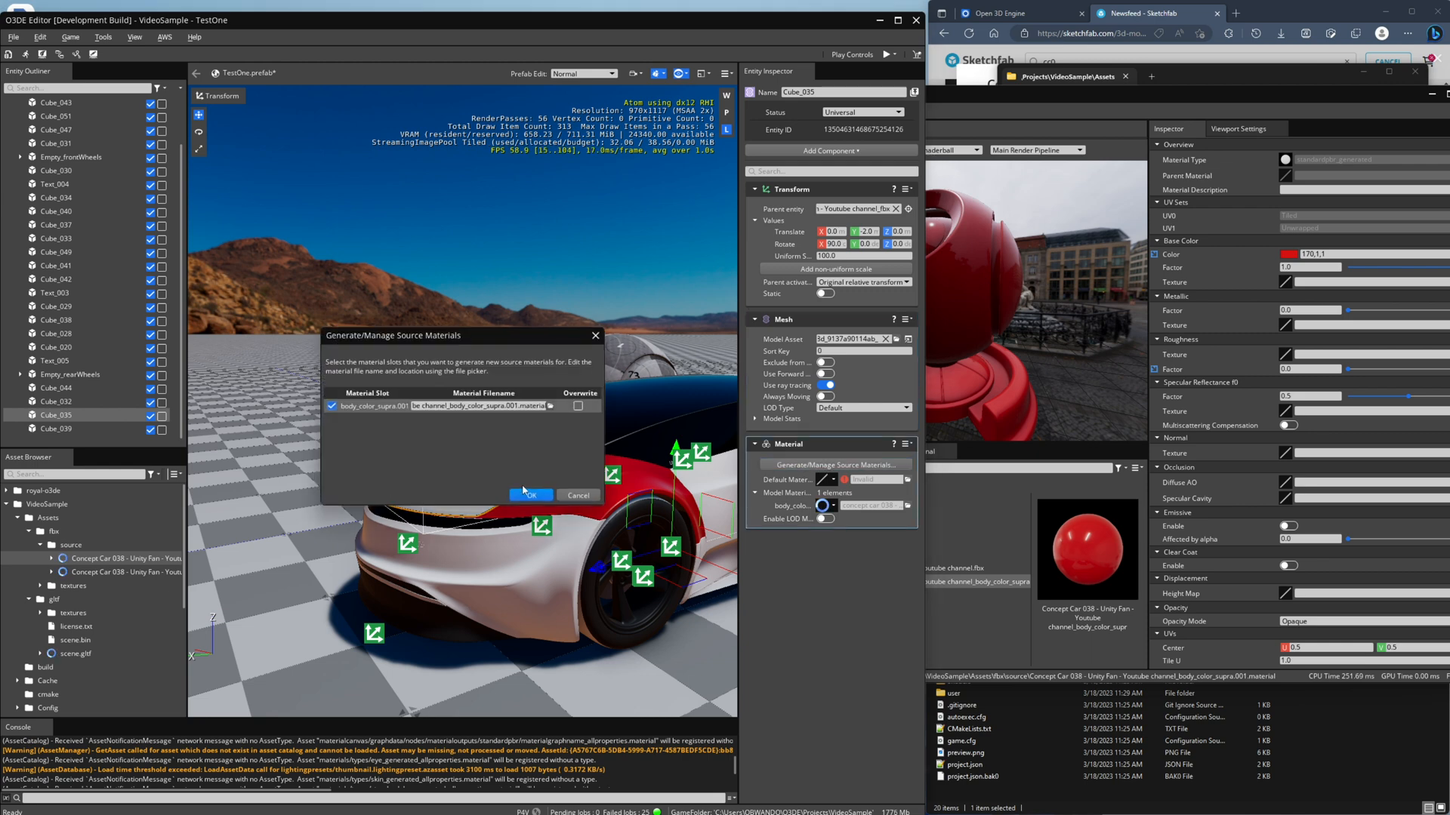
{"action": "left_click", "coordinate": [529, 495]}
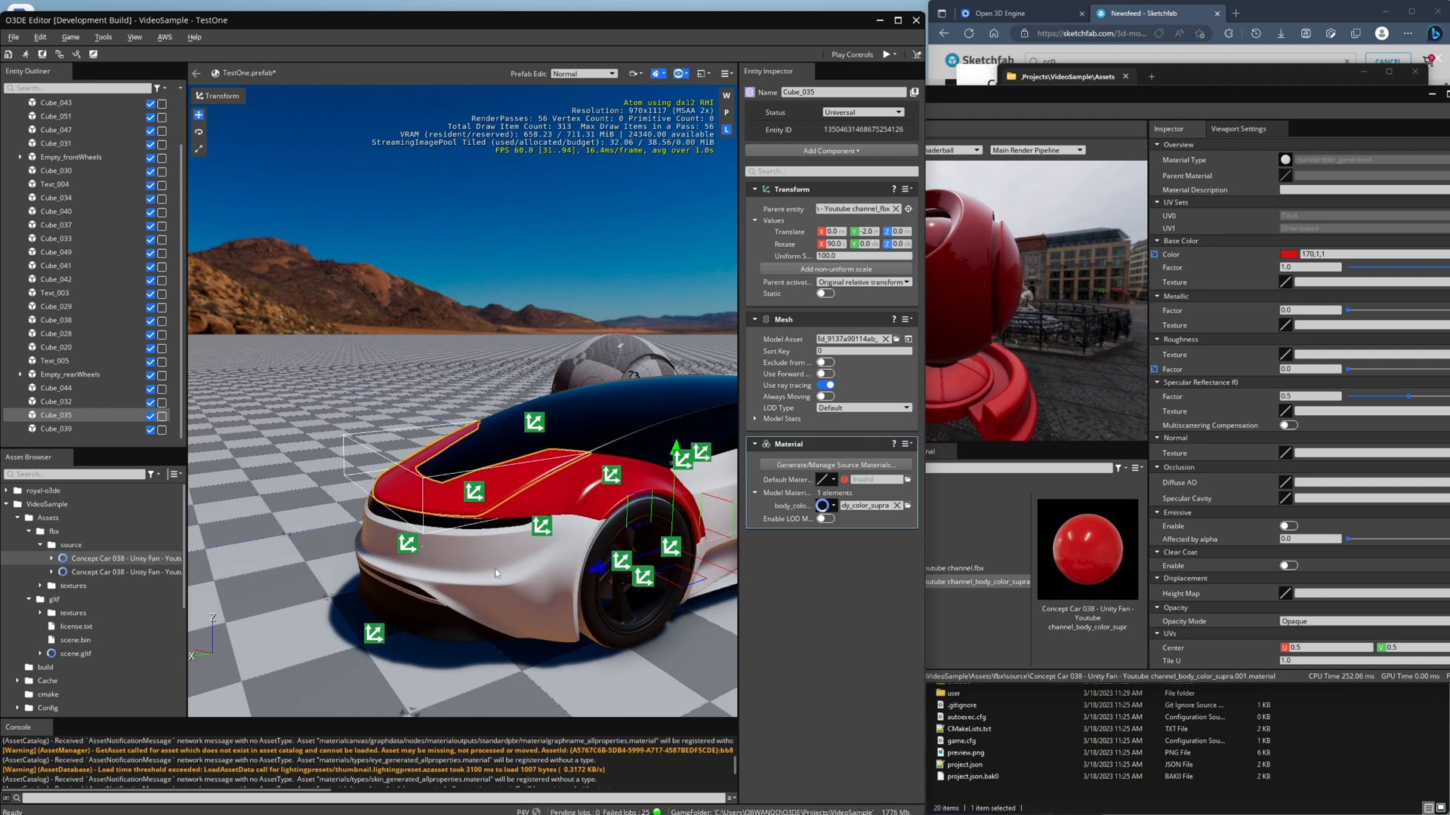
- Give further body panels, including Cube_035 and Cube_042, the shared red body colour material
{"action": "left_click", "coordinate": [56, 319]}
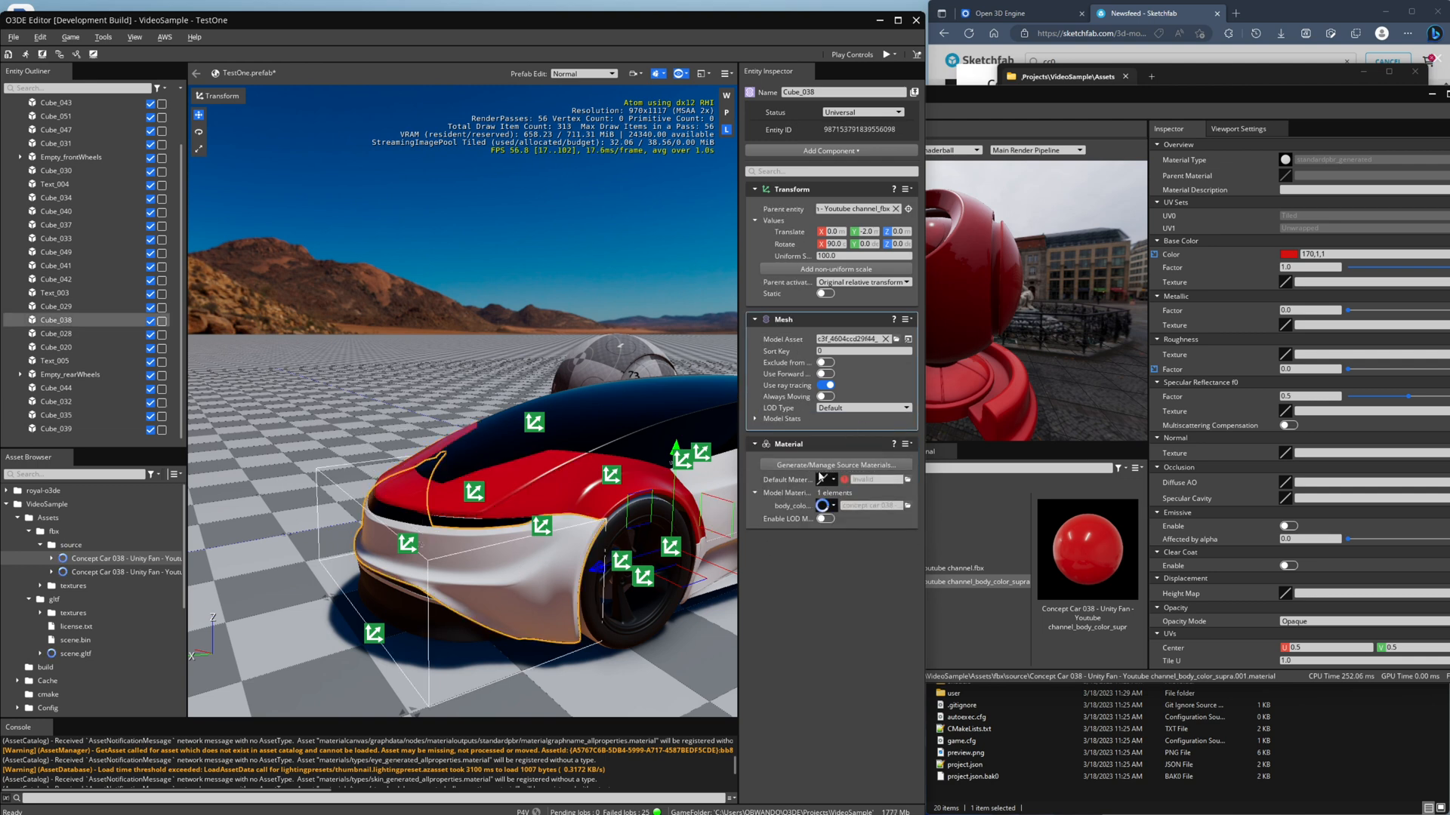
{"action": "left_click", "coordinate": [829, 464]}
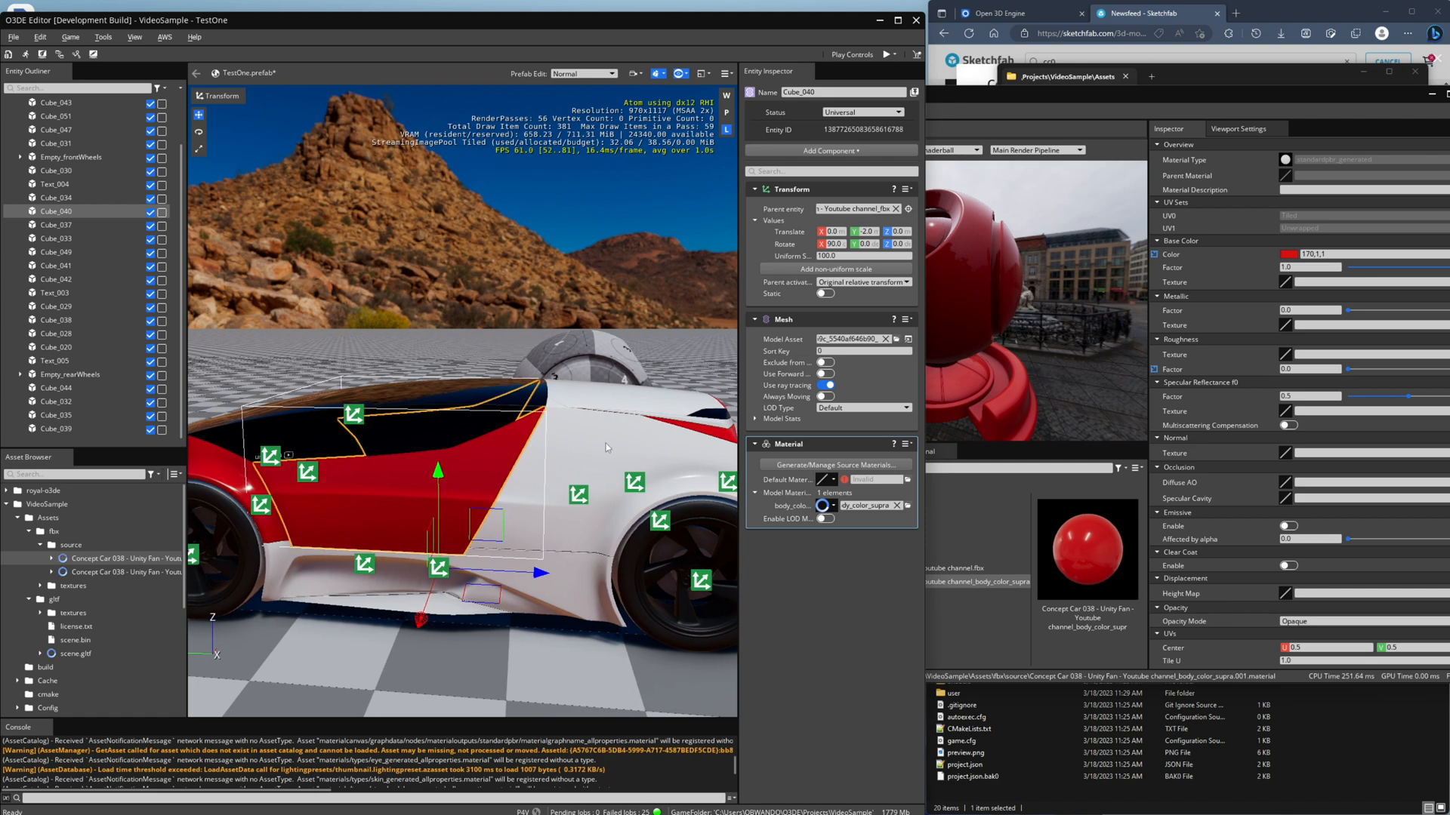
{"action": "left_click", "coordinate": [56, 279]}
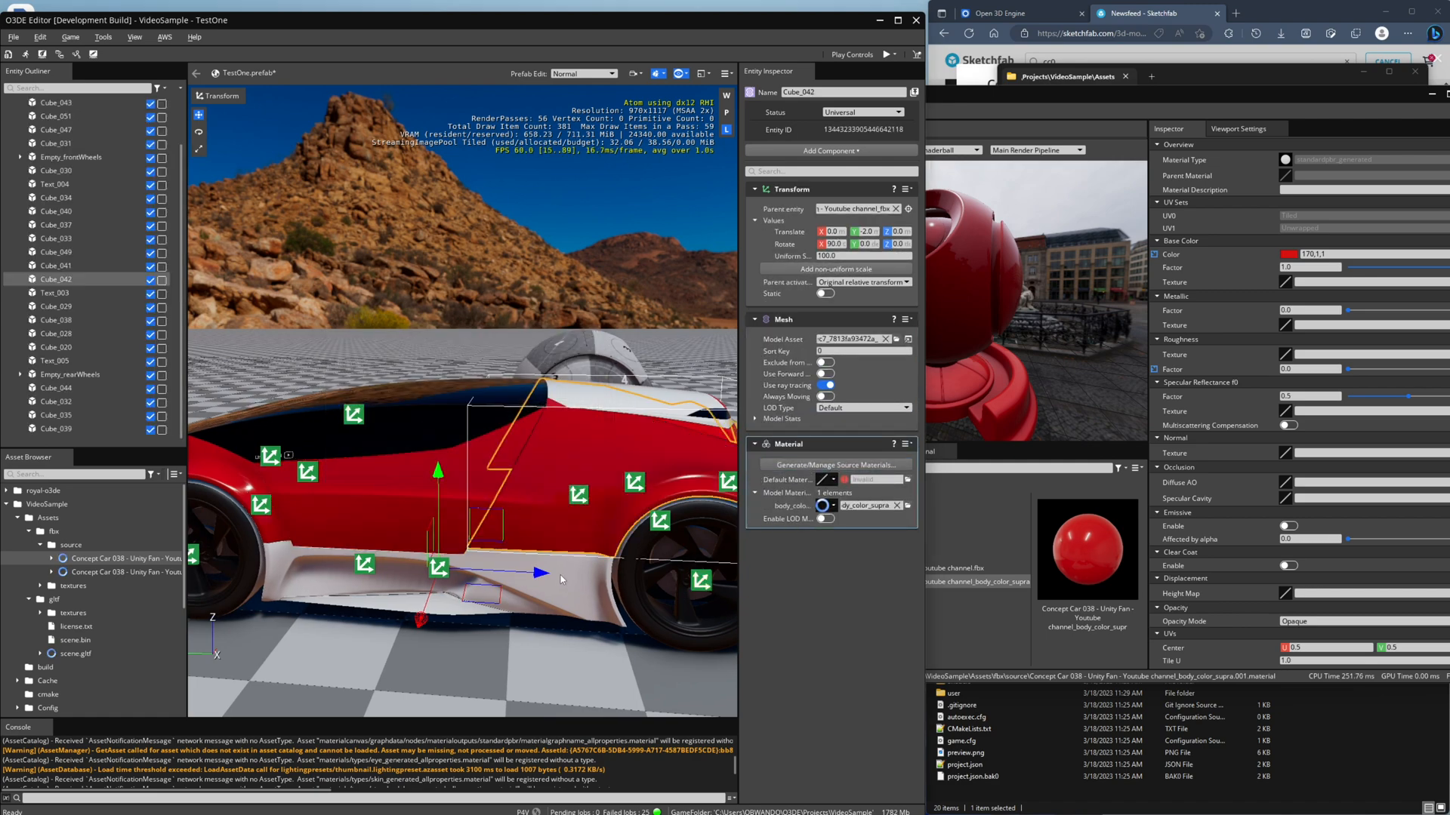
{"action": "left_click", "coordinate": [58, 388]}
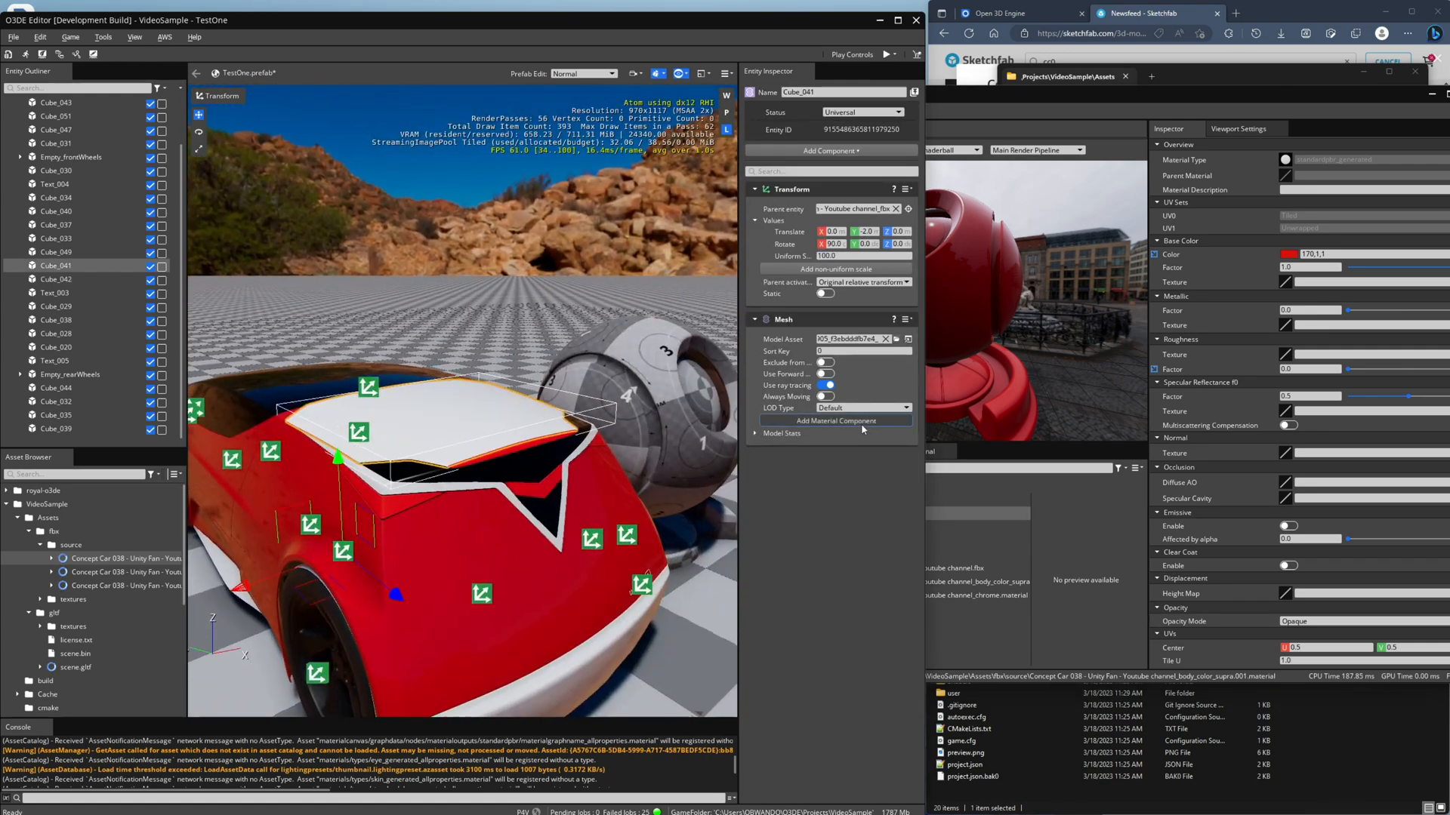
- Give the roof piece a material slot and set the body material green (5,170,2) with Metallic Factor 0.2
{"action": "left_click", "coordinate": [833, 421]}
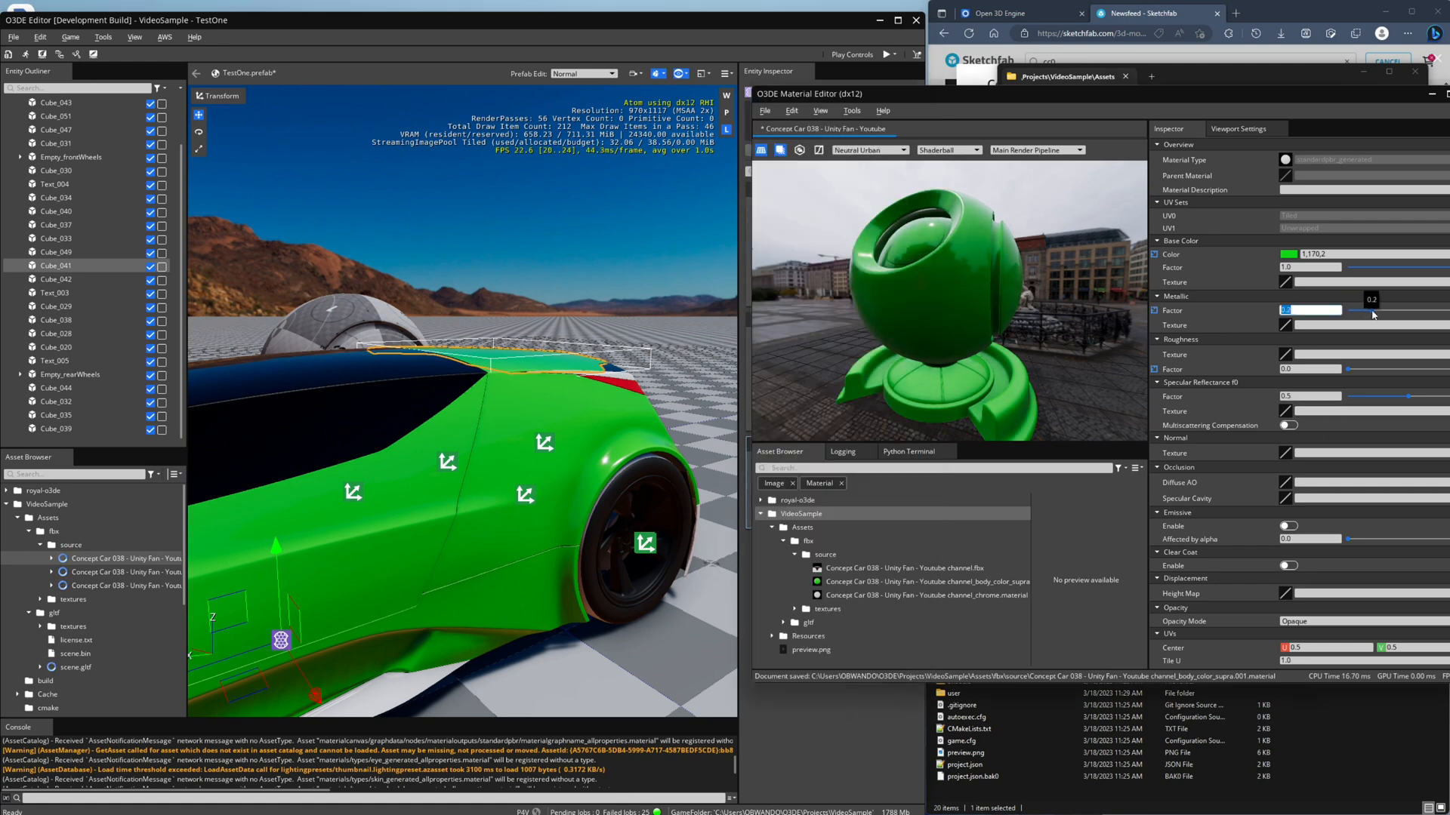
{"action": "left_click", "coordinate": [764, 110]}
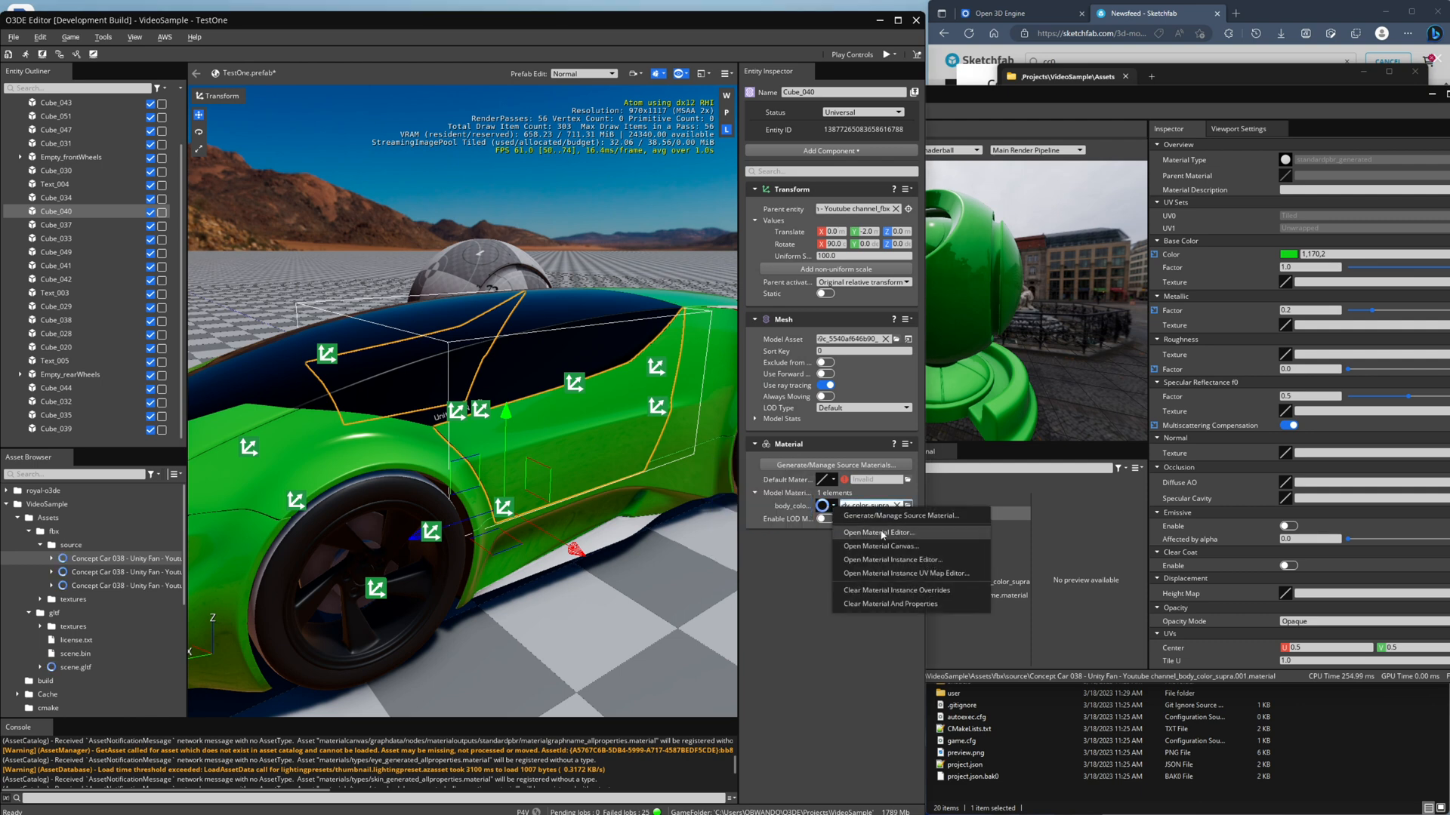
- Create a new Standard PBR material document saved as cardoor.material in the project Assets
{"action": "left_click", "coordinate": [876, 533]}
{"action": "type", "text": "cardoor.material"}
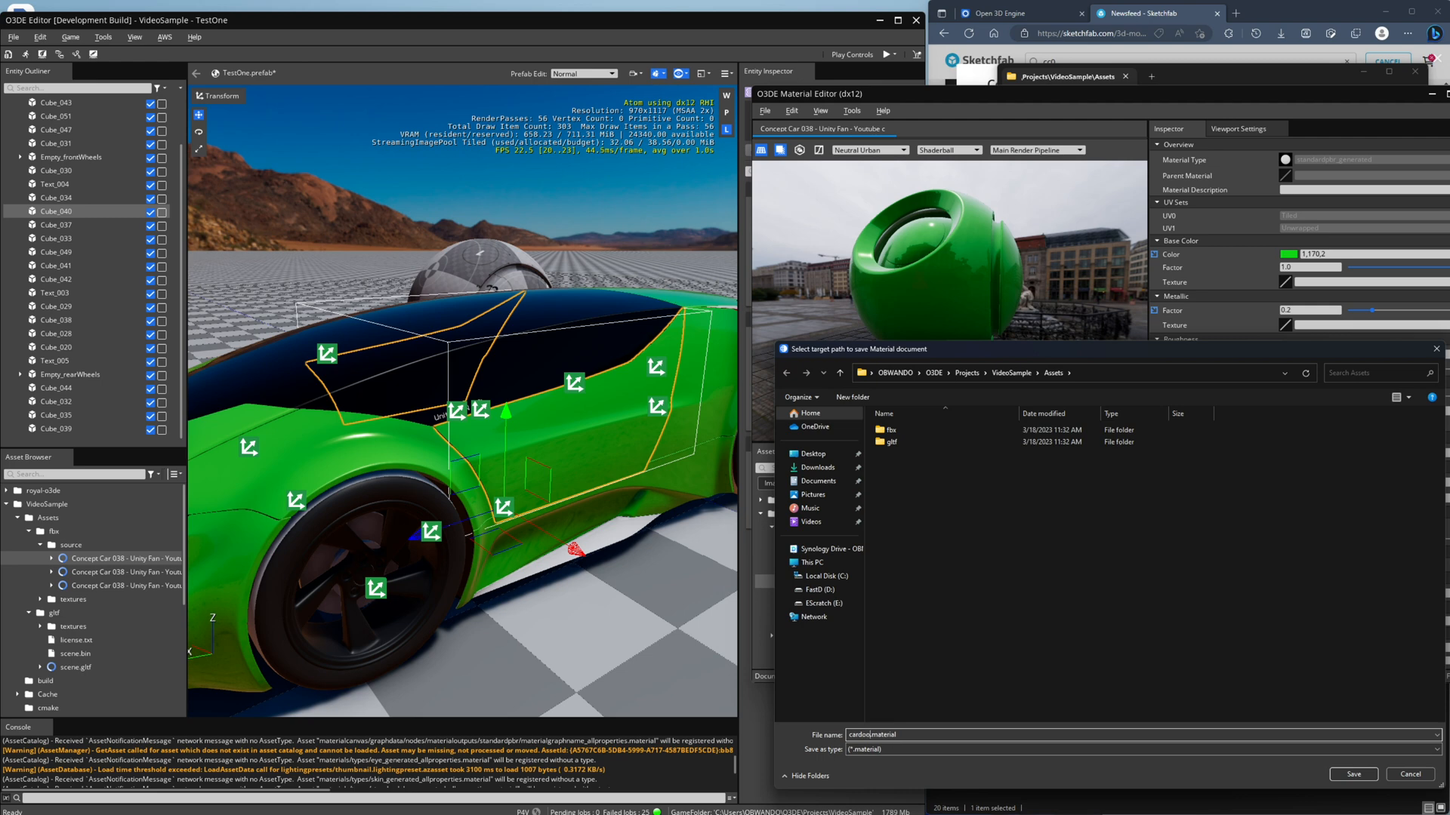
{"action": "left_click", "coordinate": [1352, 774]}
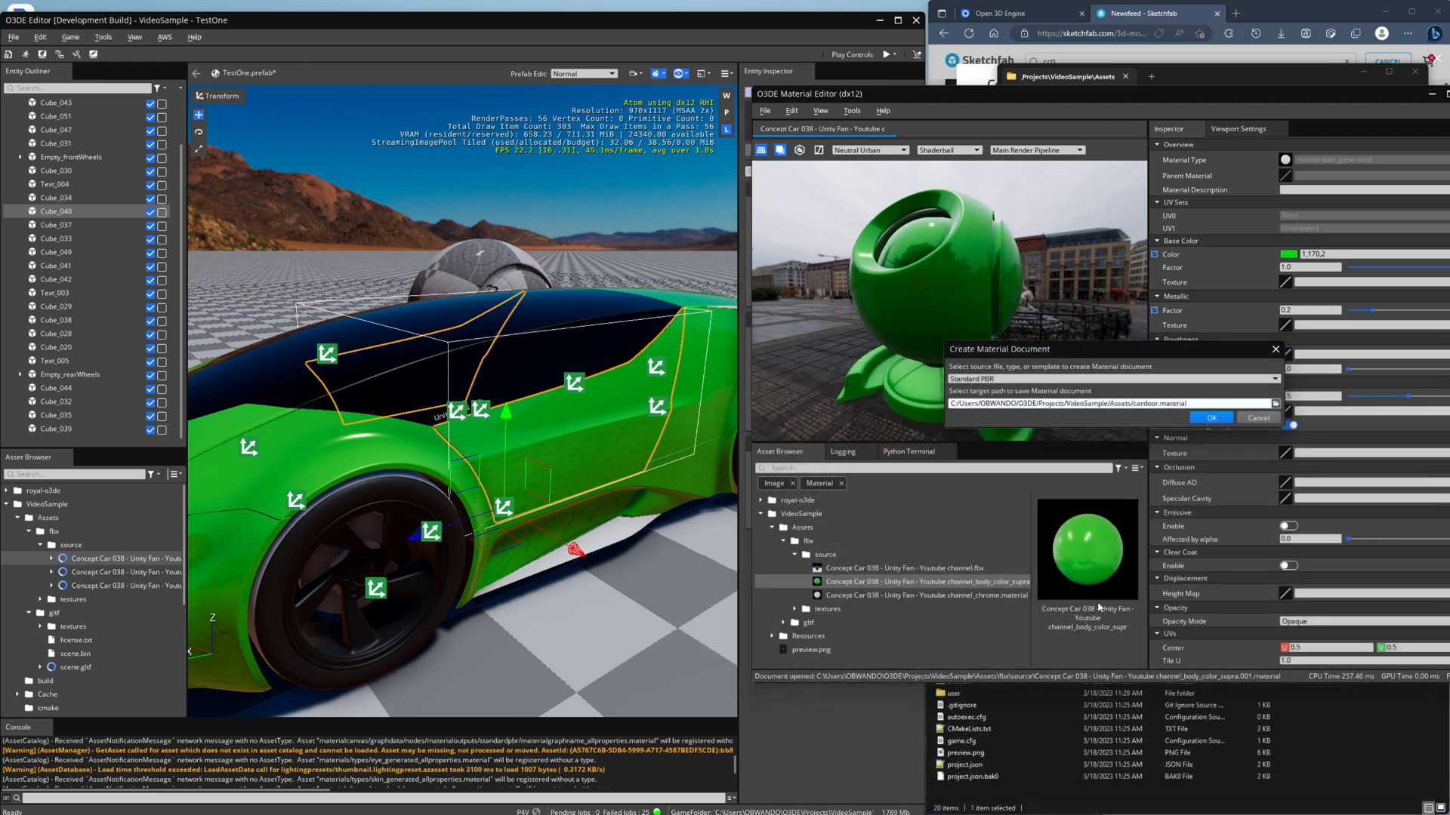
{"action": "left_click", "coordinate": [1213, 417]}
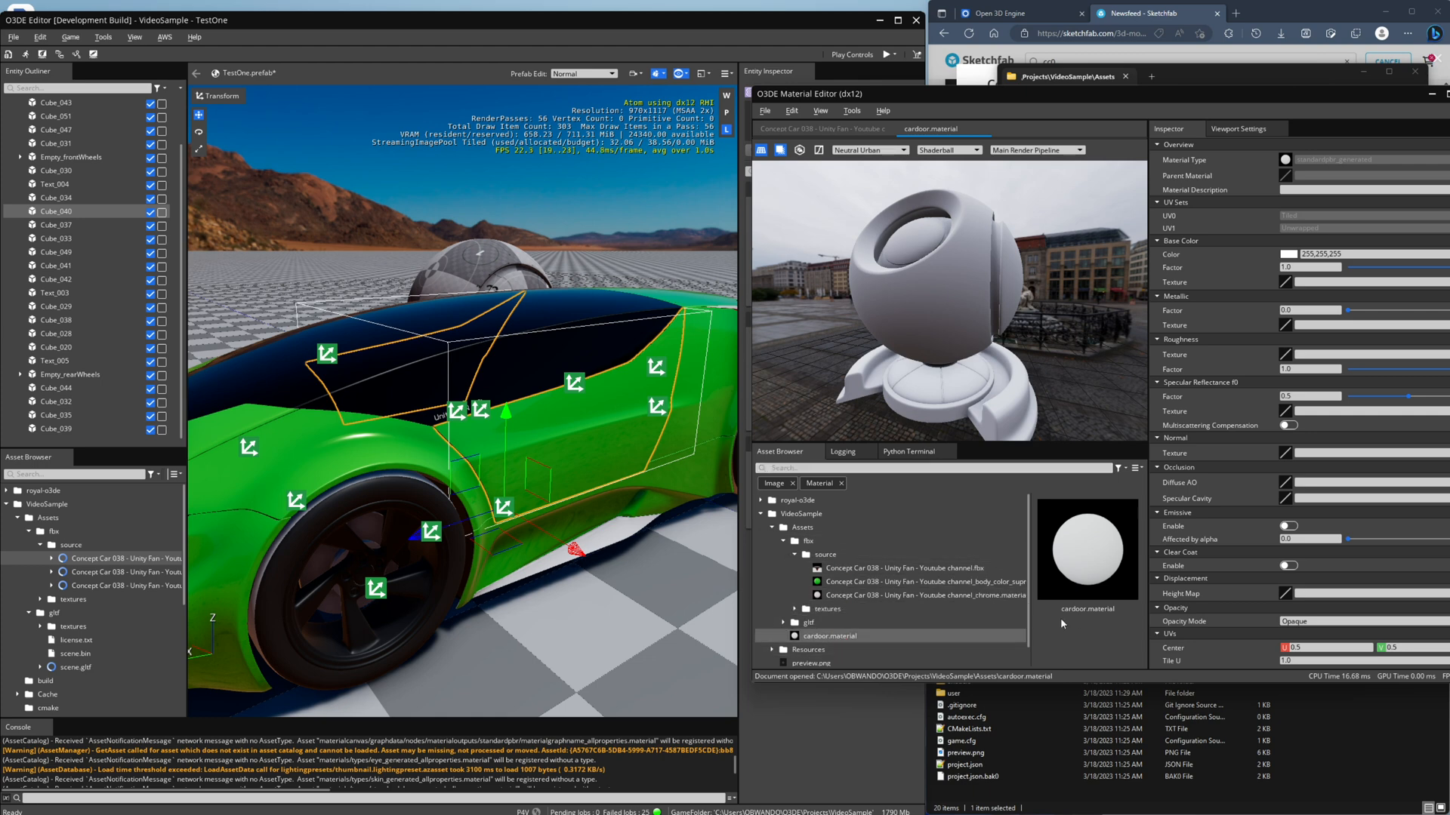
- Set the cardoor material's Base Color to a dark grey
{"action": "left_click", "coordinate": [1286, 254]}
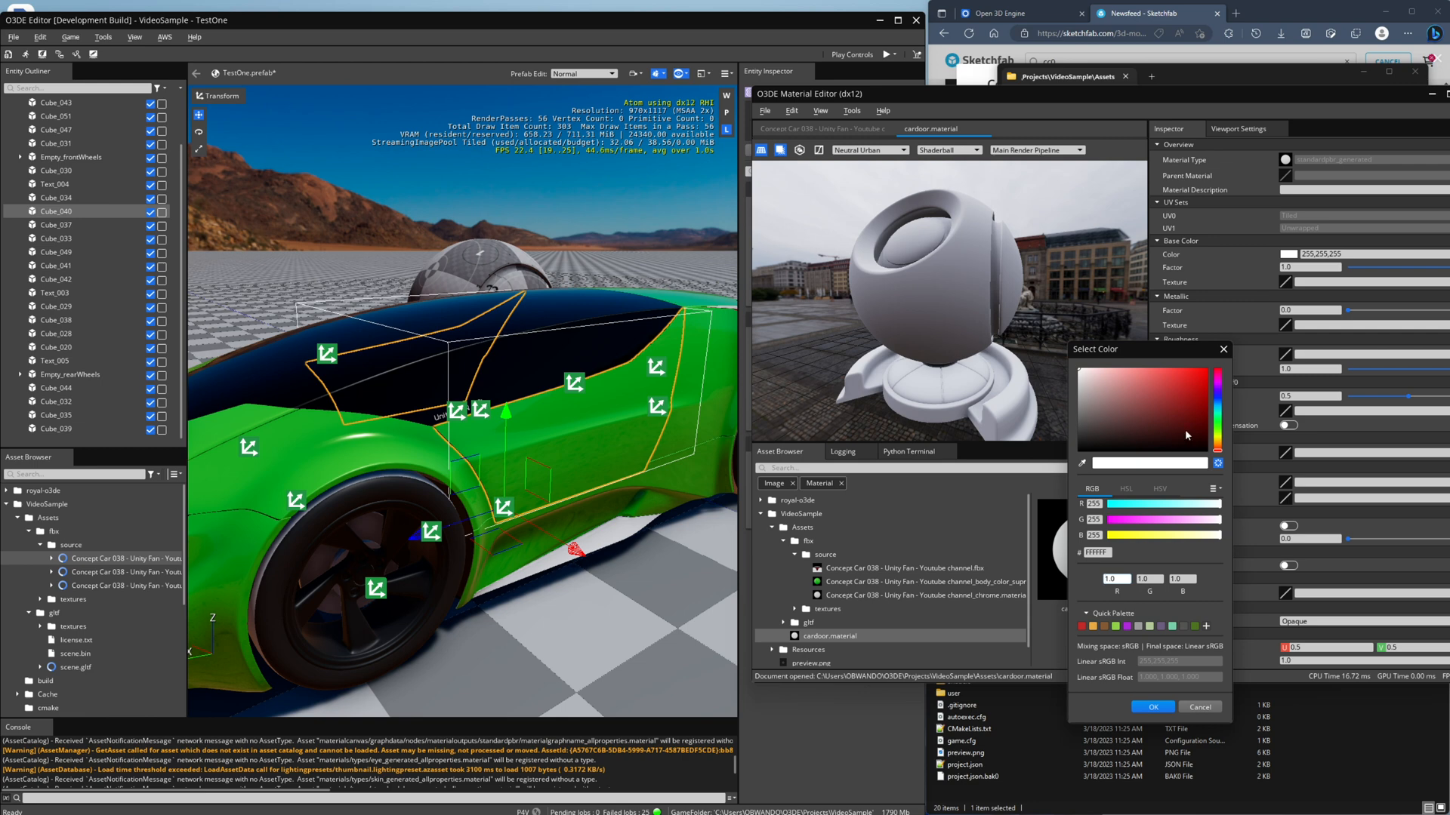
{"action": "left_click", "coordinate": [1185, 394]}
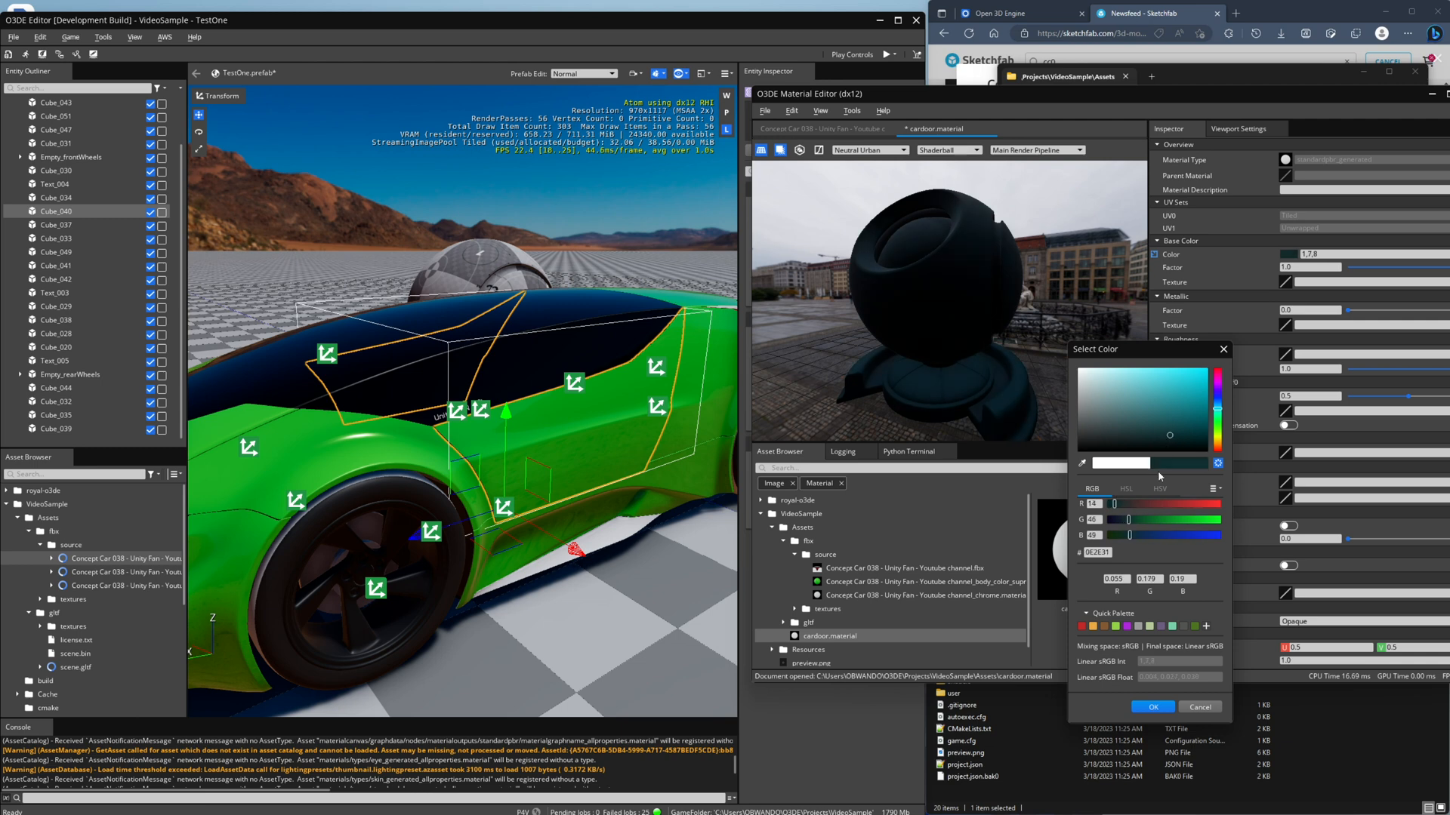
{"action": "left_click", "coordinate": [1152, 707]}
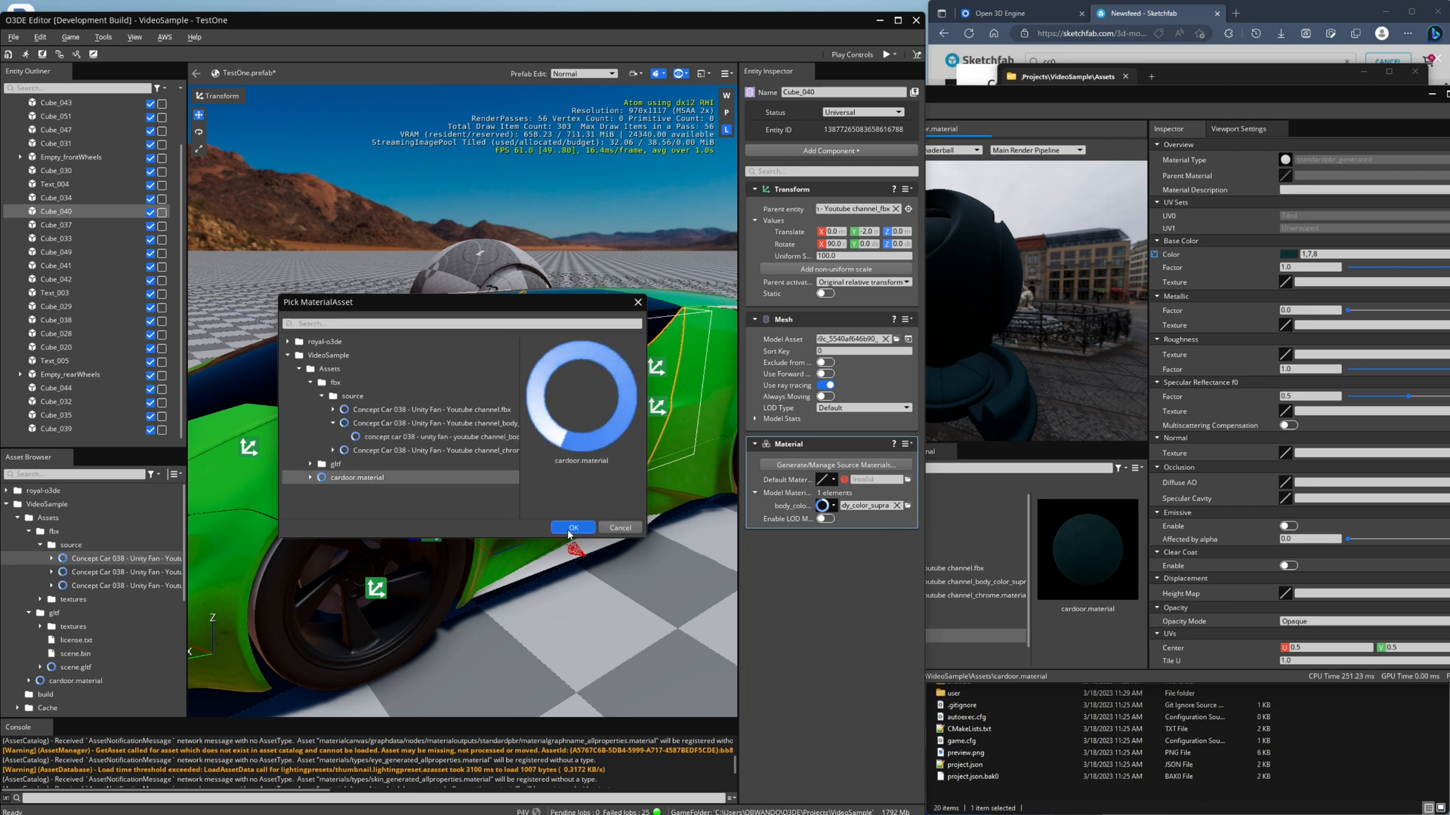
- Assign cardoor.material to the car door's material slot
{"action": "left_click", "coordinate": [572, 529]}
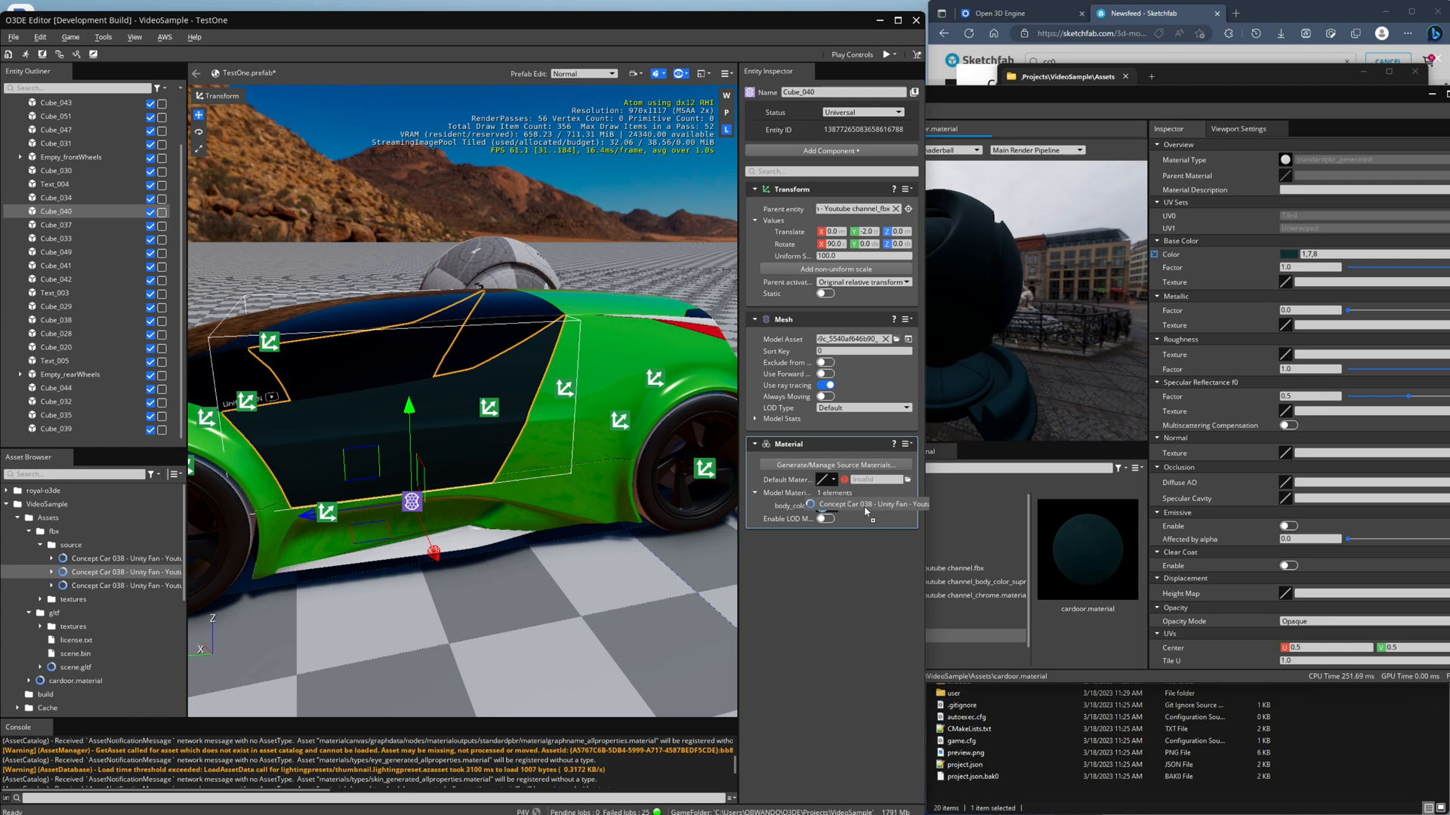
{"action": "left_click", "coordinate": [865, 506]}
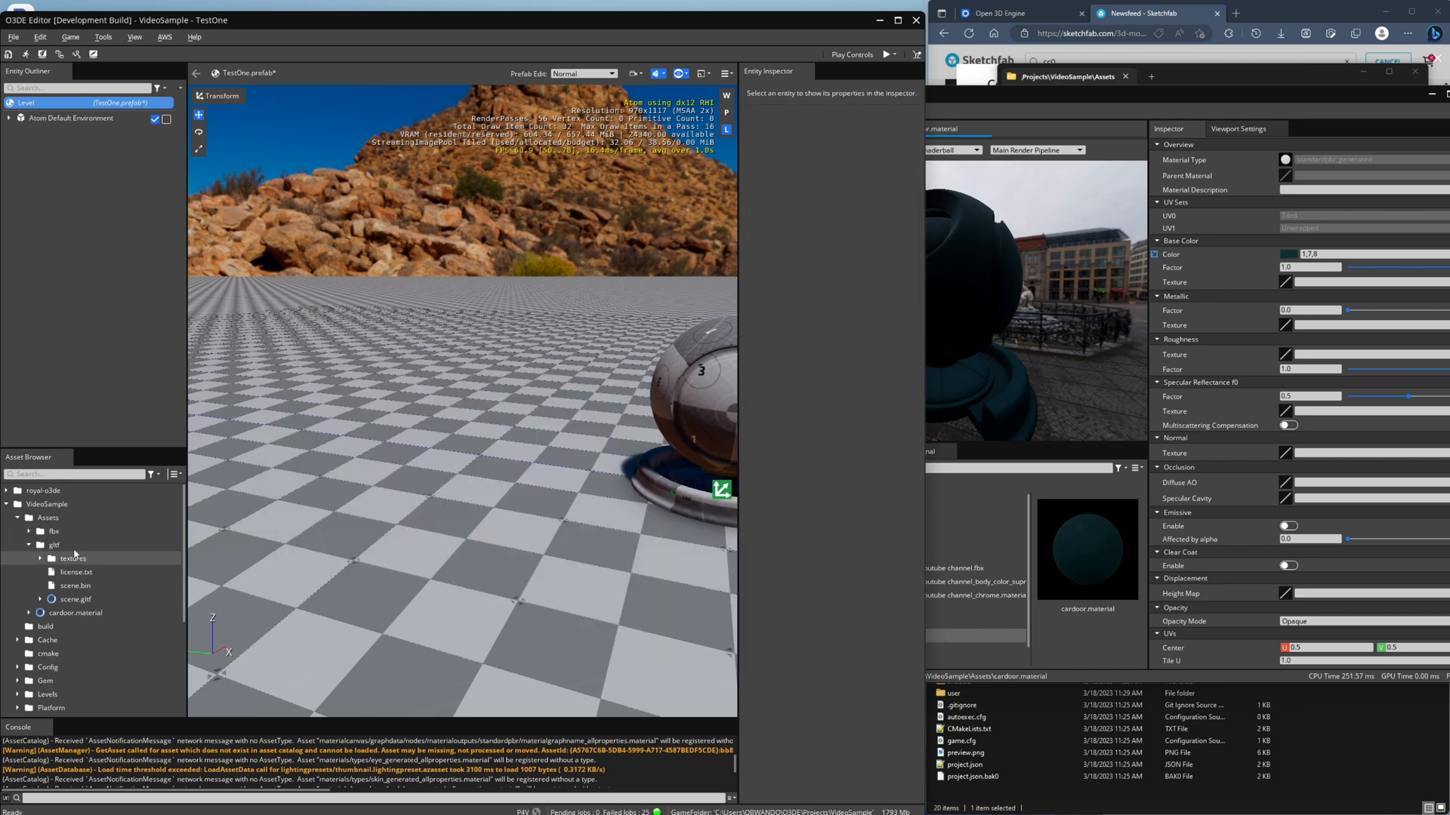
- Place scene.gltf in the level, expand its RootNode and select the GLTF car's door part
{"action": "left_click", "coordinate": [74, 600]}
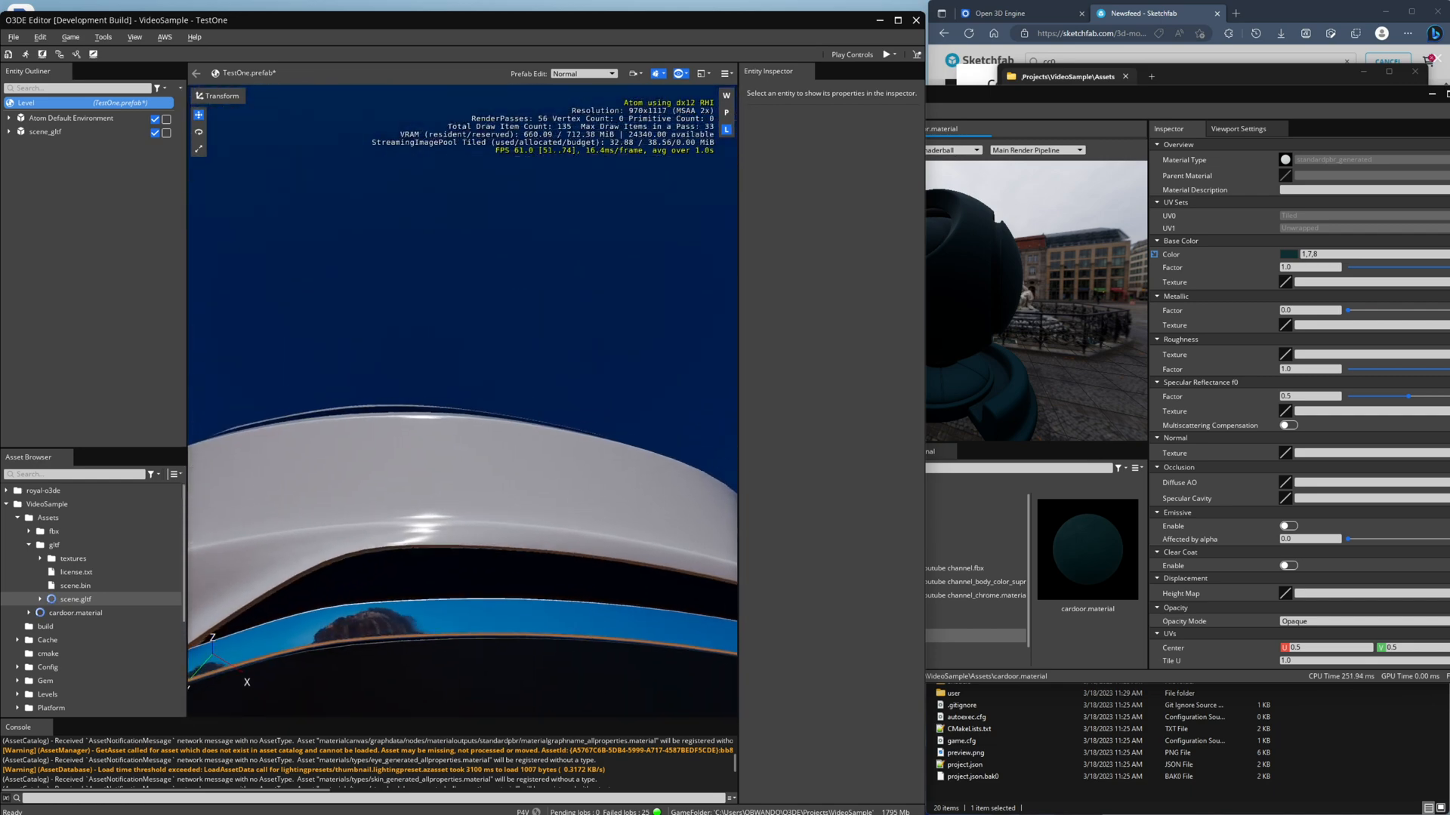
{"action": "left_click", "coordinate": [44, 132]}
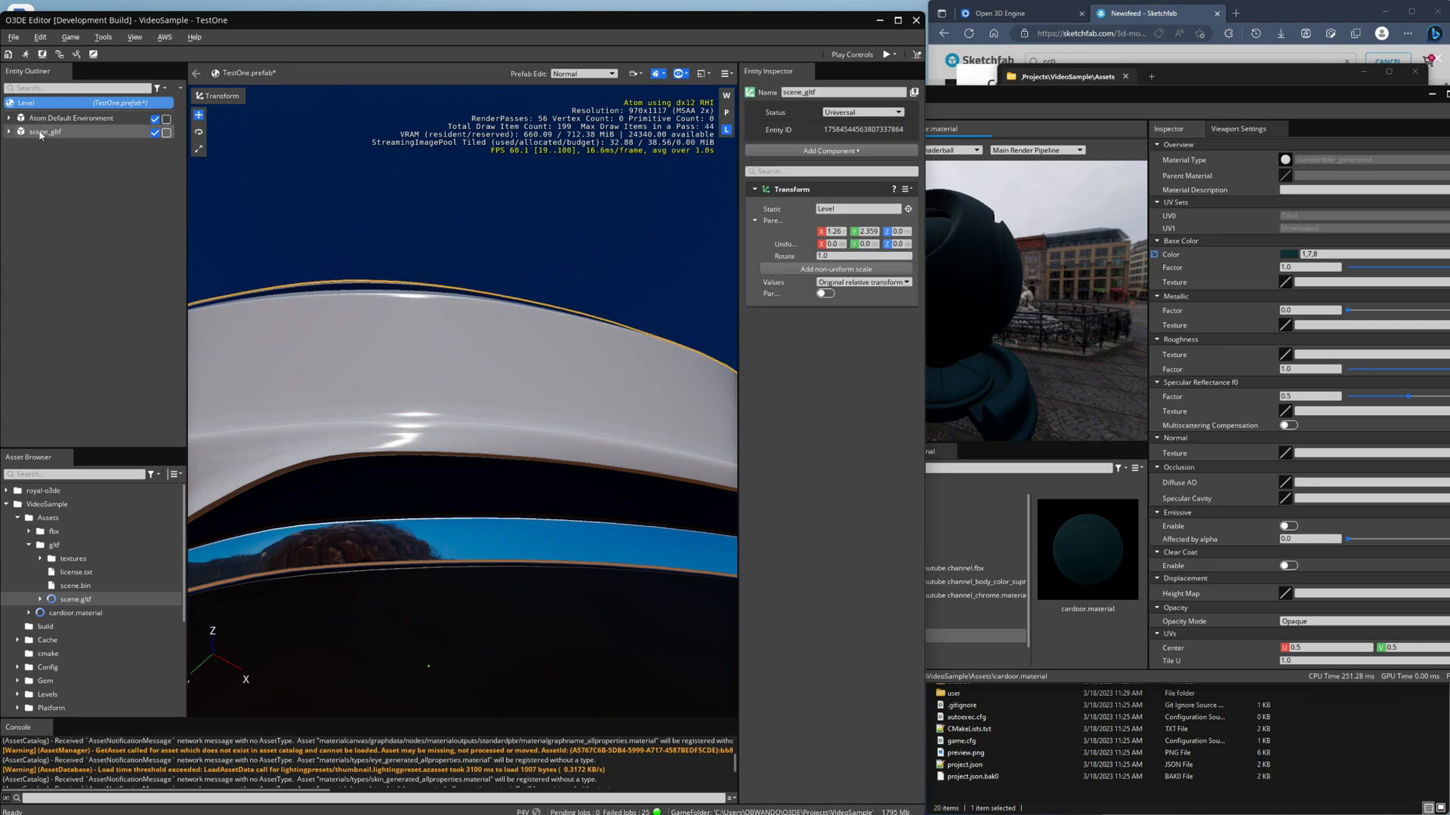
{"action": "left_click", "coordinate": [9, 132]}
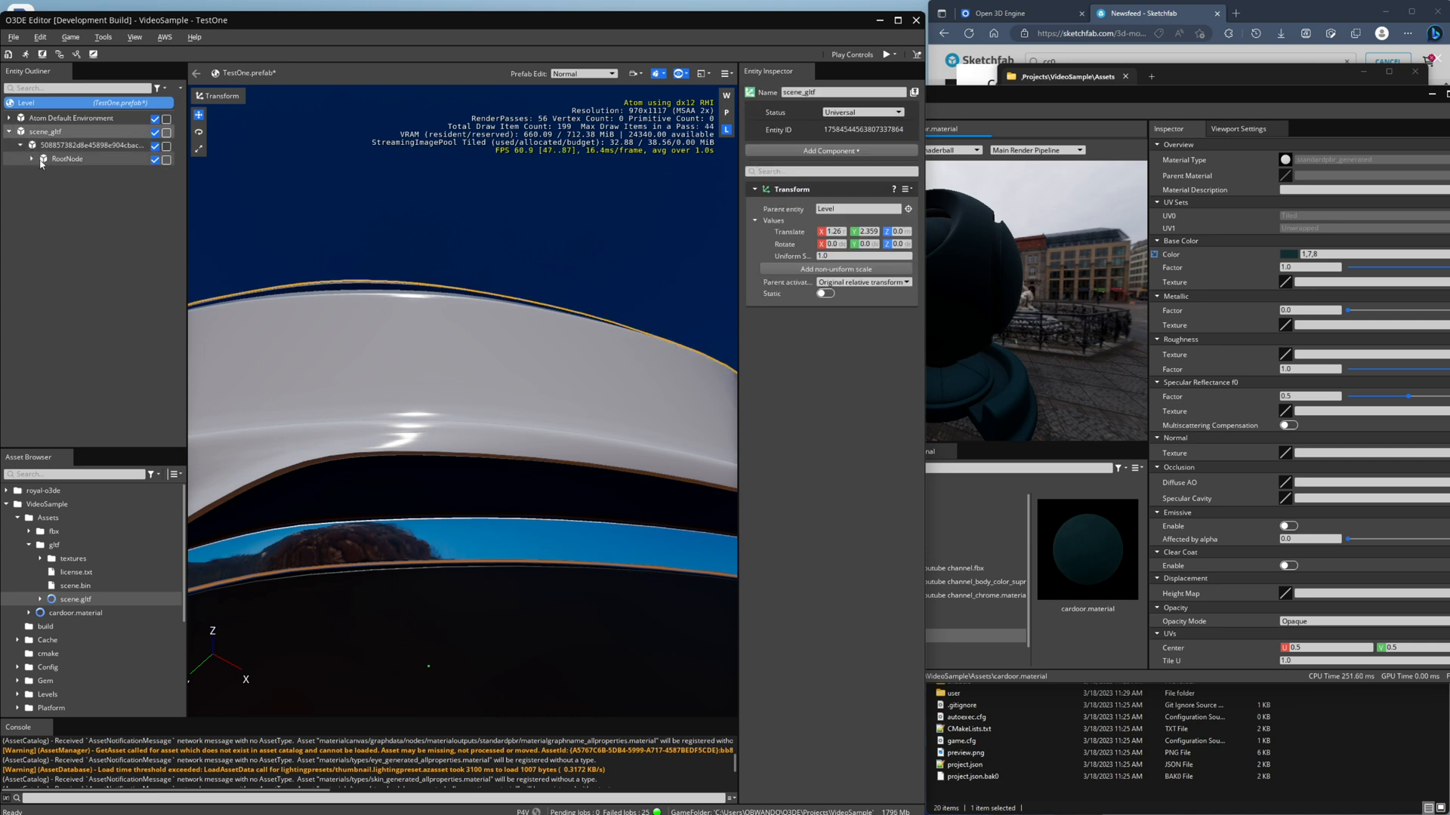
{"action": "left_click", "coordinate": [31, 159]}
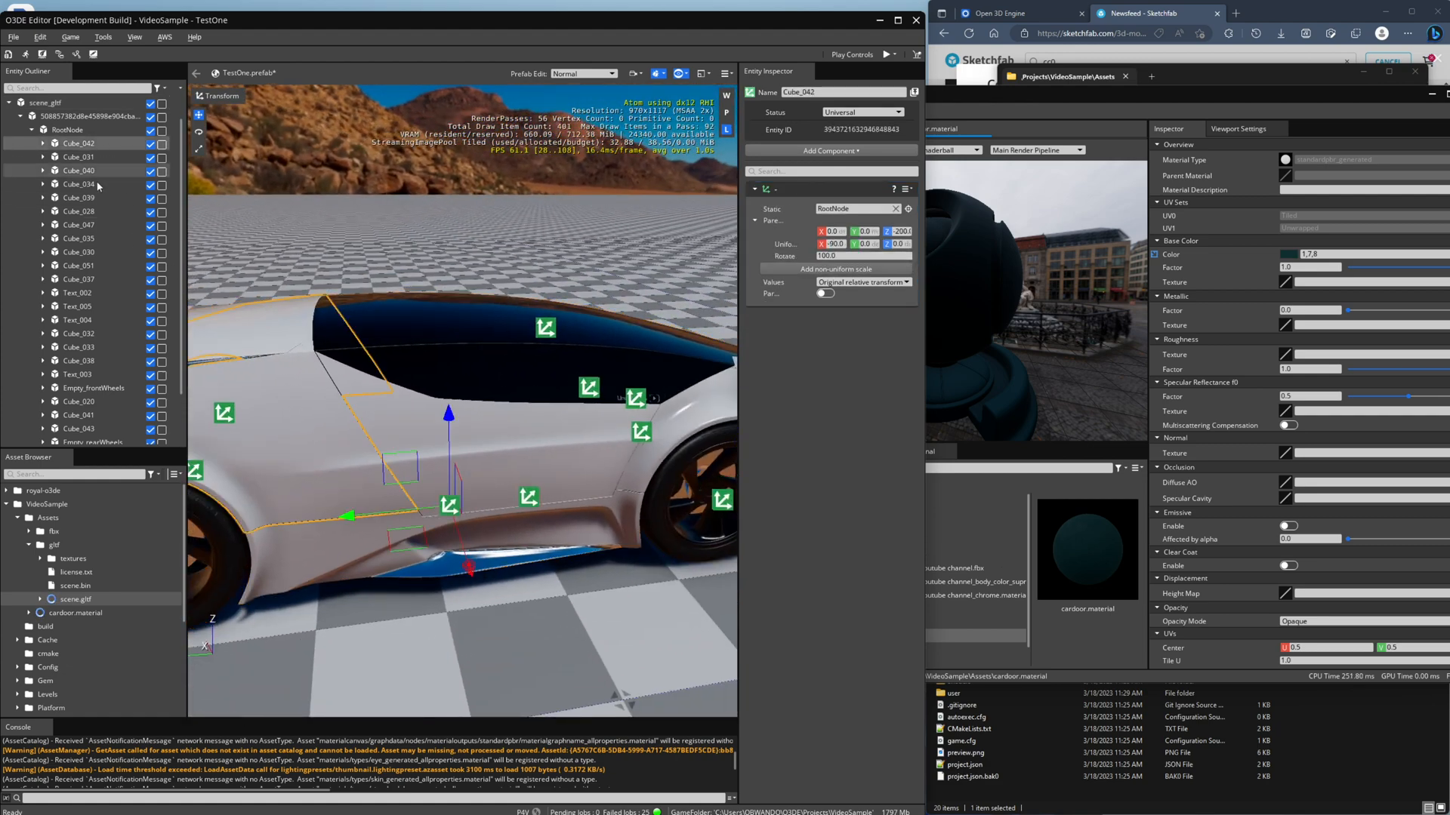
{"action": "left_click", "coordinate": [101, 116]}
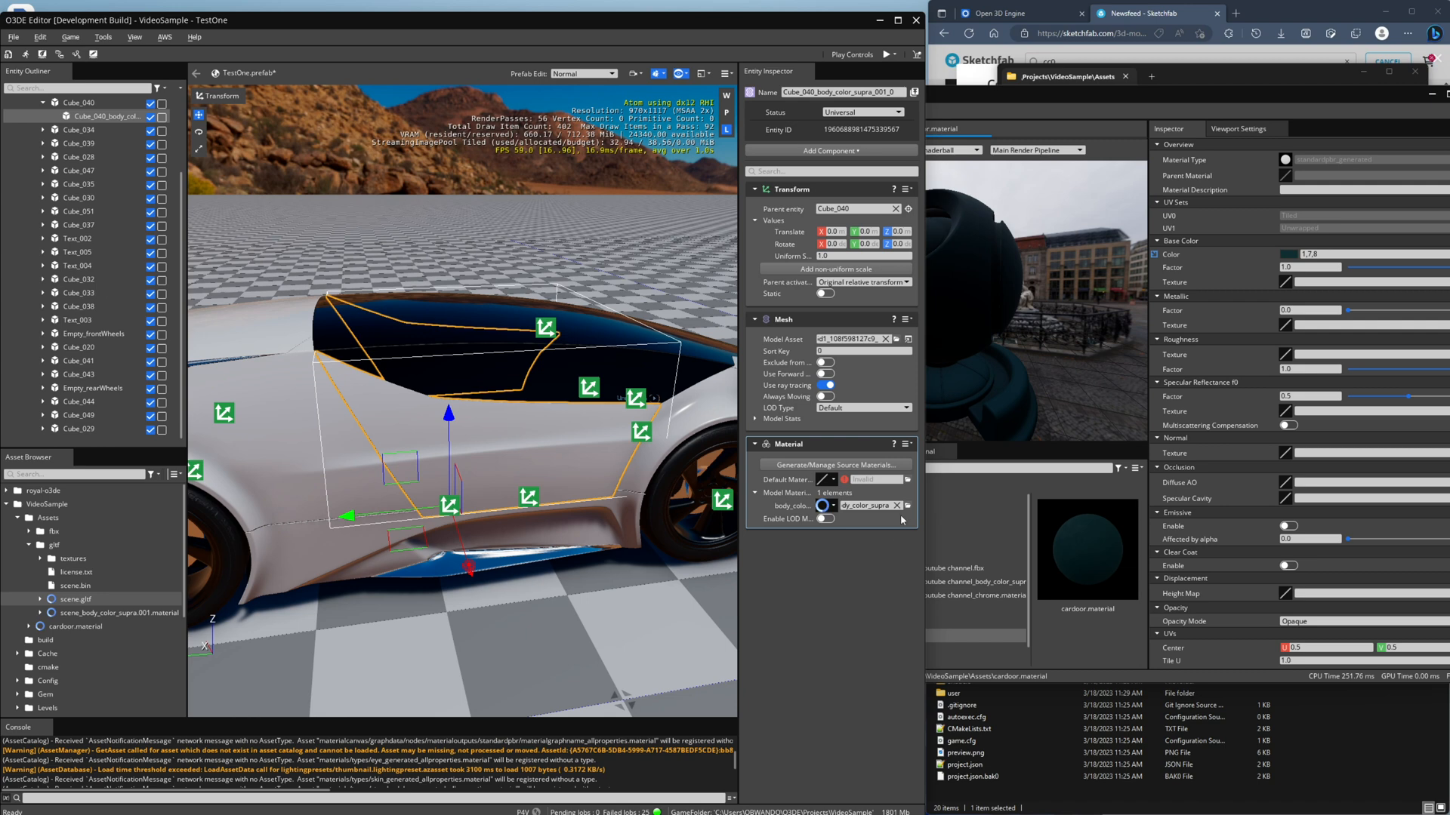
- Recolour the GLTF car's body material yellow, save it, and pick cardoor.material for the door
{"action": "left_click", "coordinate": [908, 506]}
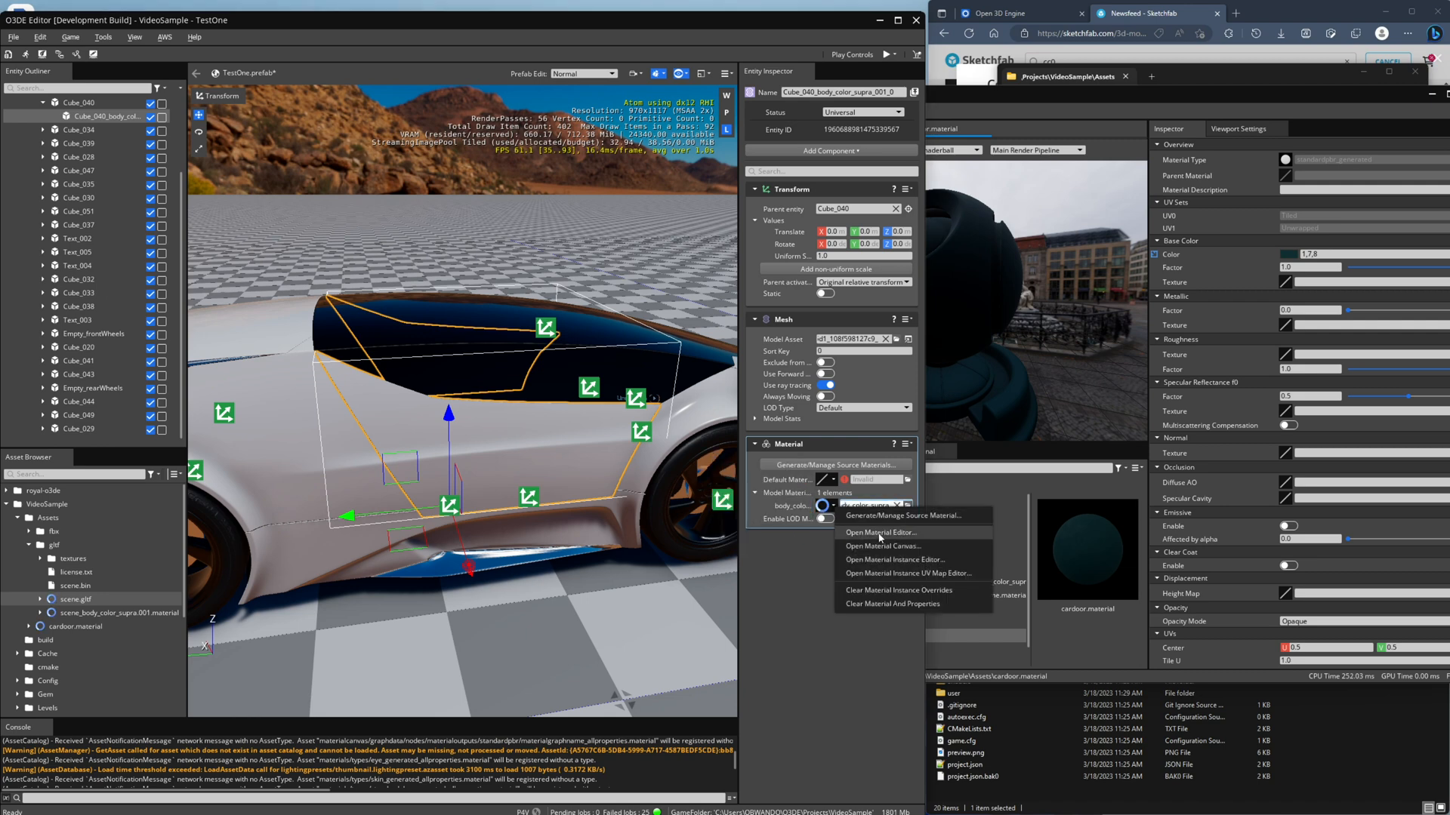
{"action": "left_click", "coordinate": [880, 533]}
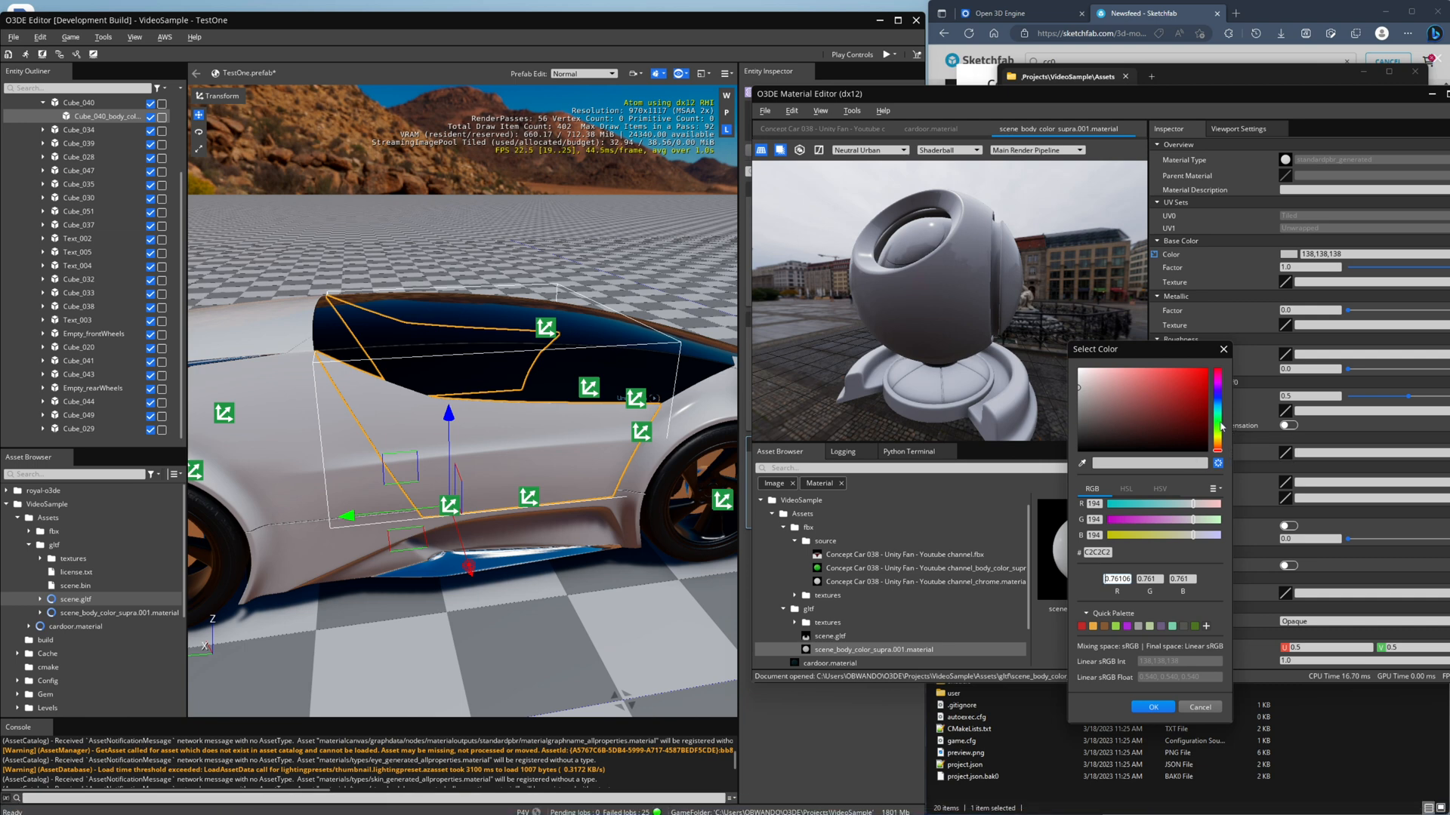
{"action": "left_click", "coordinate": [1189, 382]}
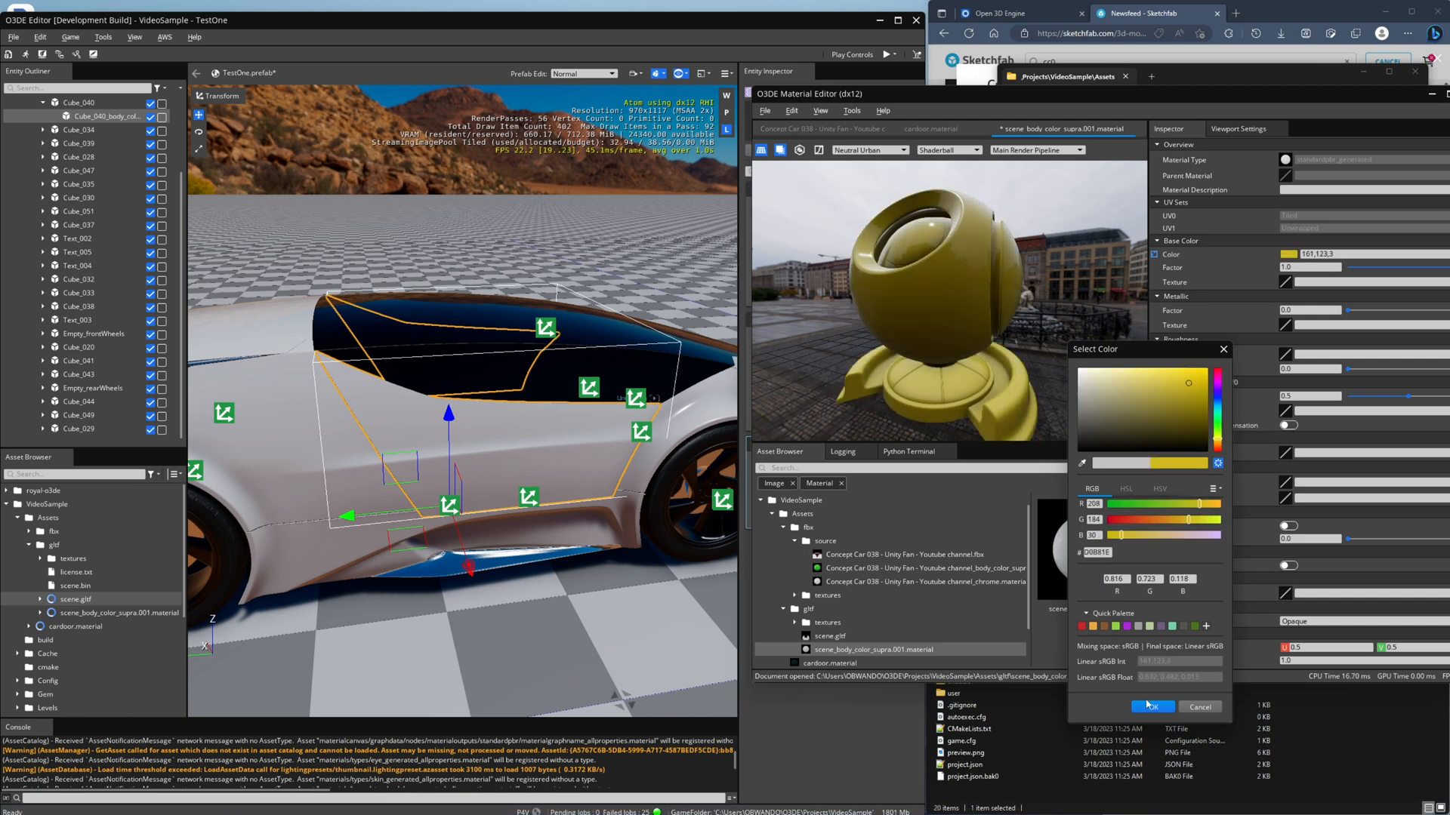
{"action": "left_click", "coordinate": [764, 110]}
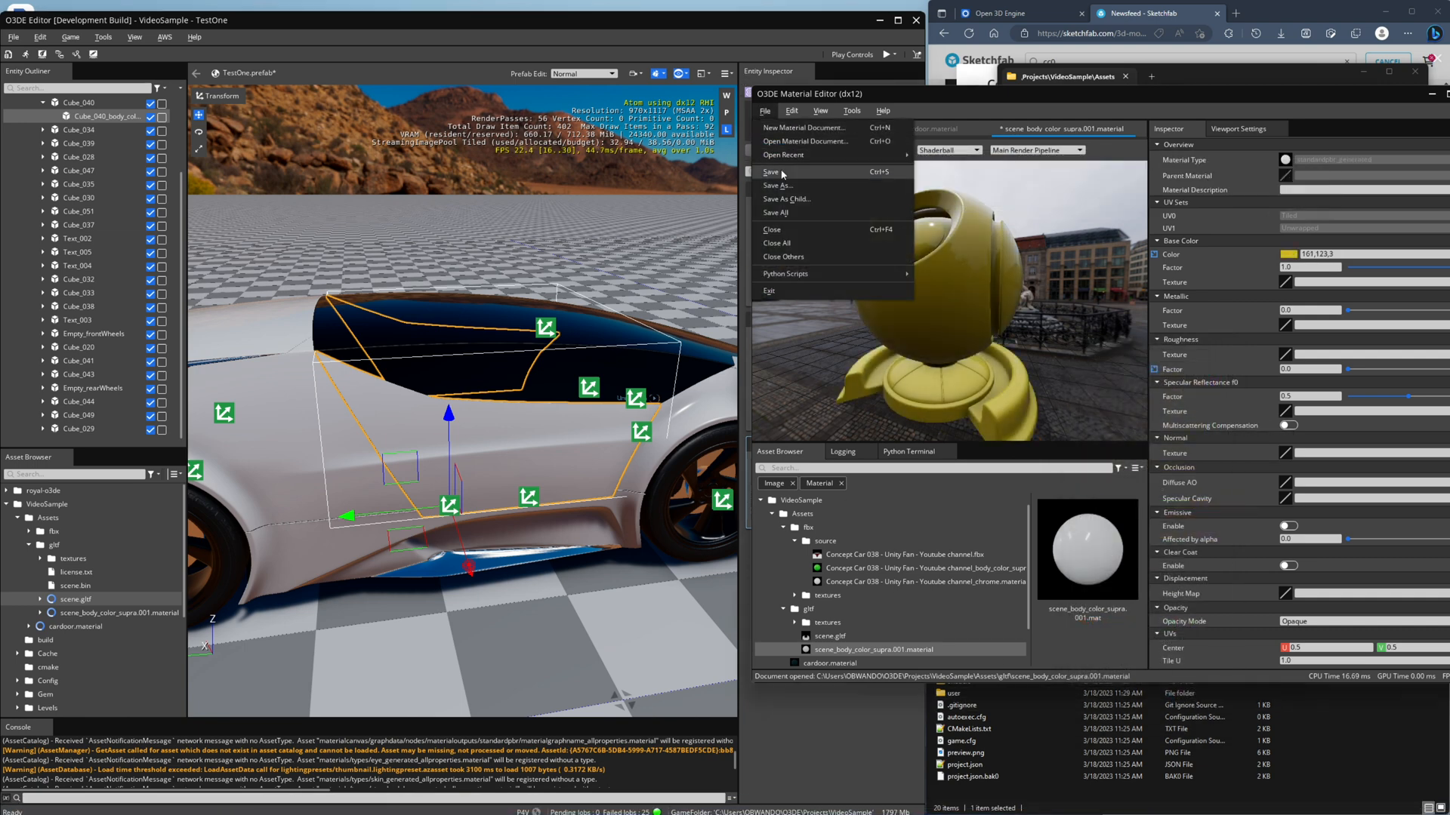
{"action": "left_click", "coordinate": [772, 173]}
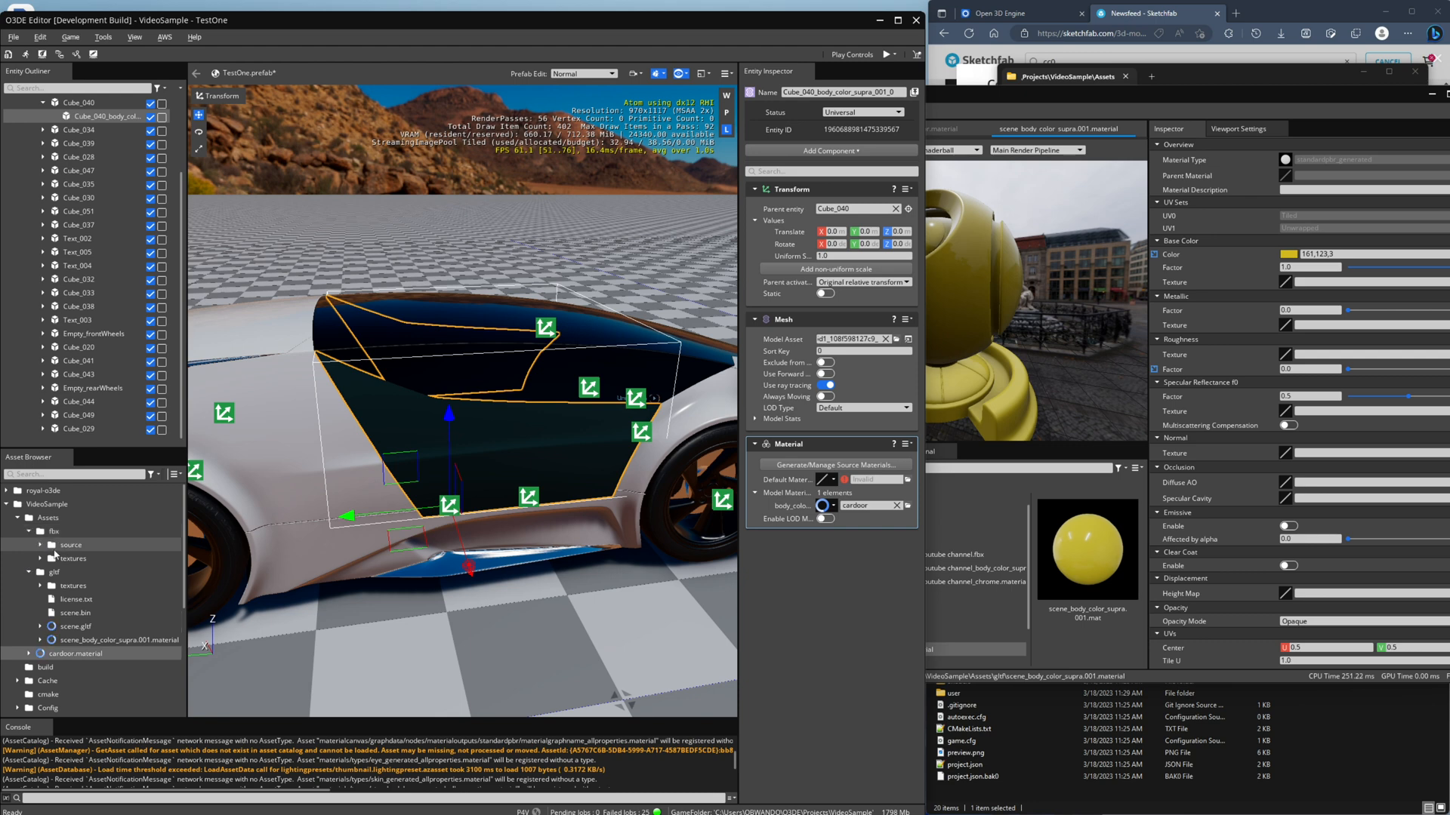
{"action": "left_click", "coordinate": [41, 558]}
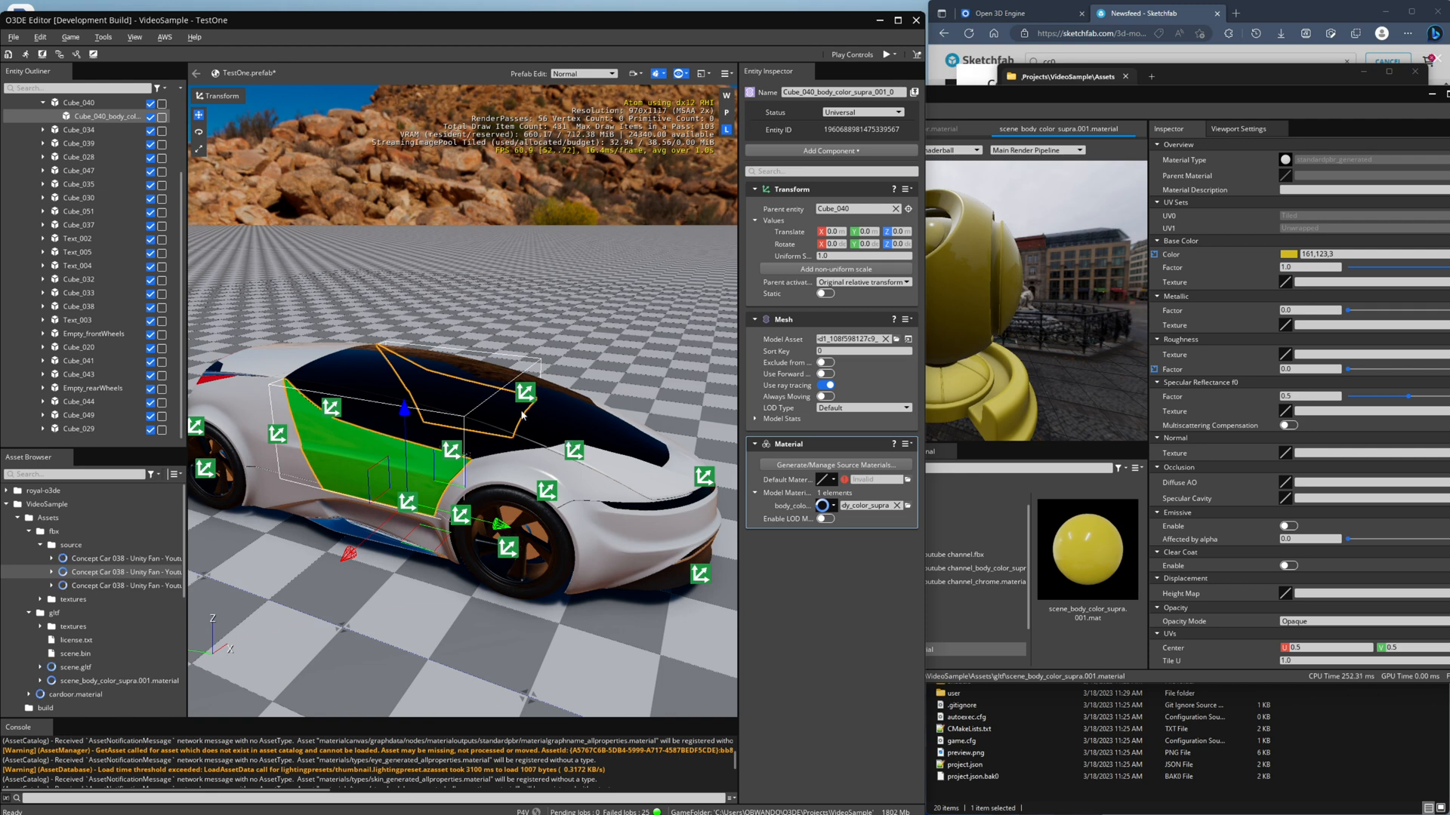
{"action": "mouse_move", "coordinate": [531, 426]}
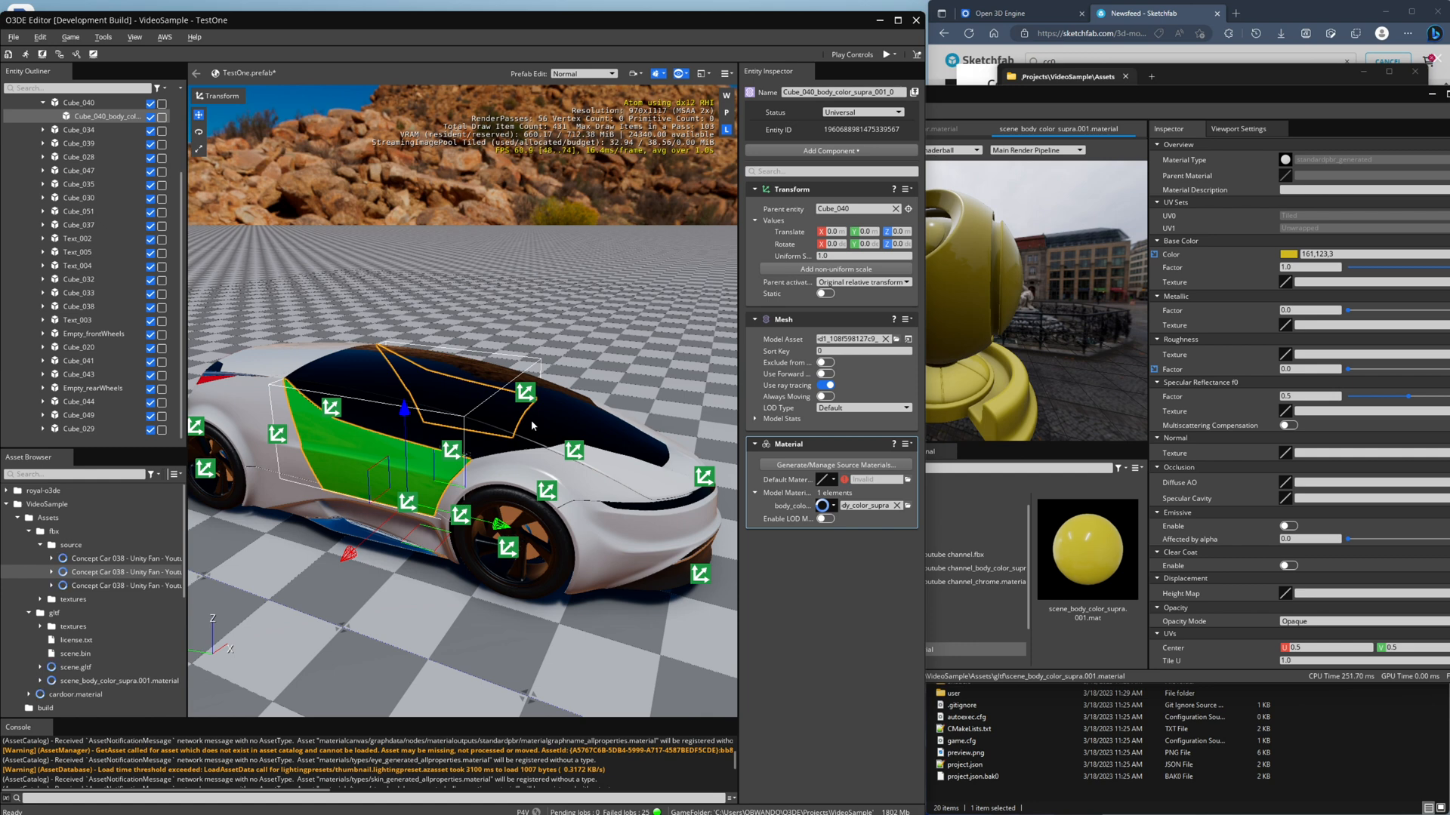